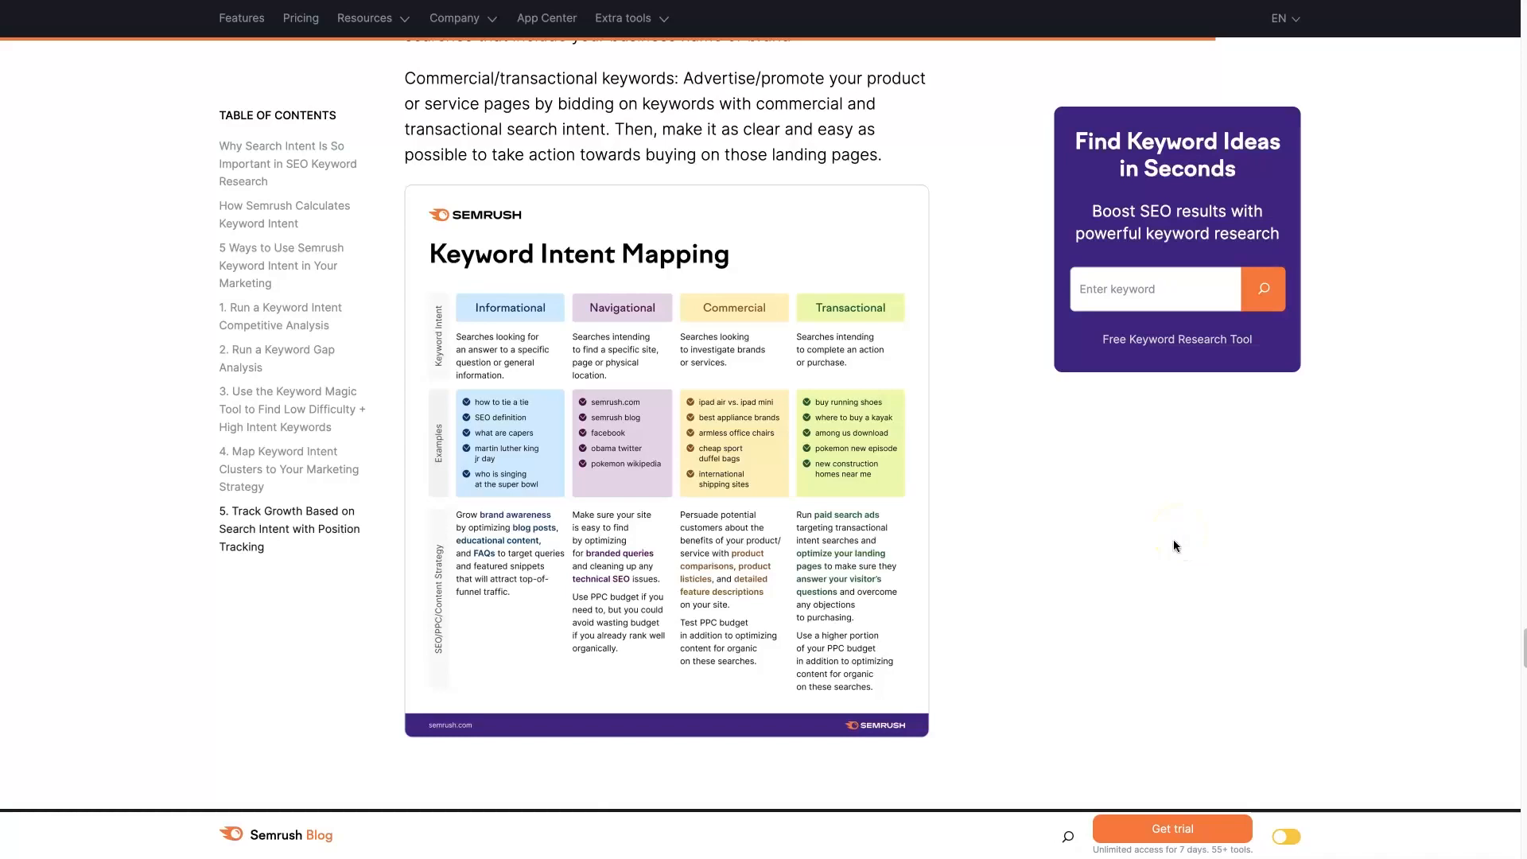
pyautogui.moveTo(1177, 548)
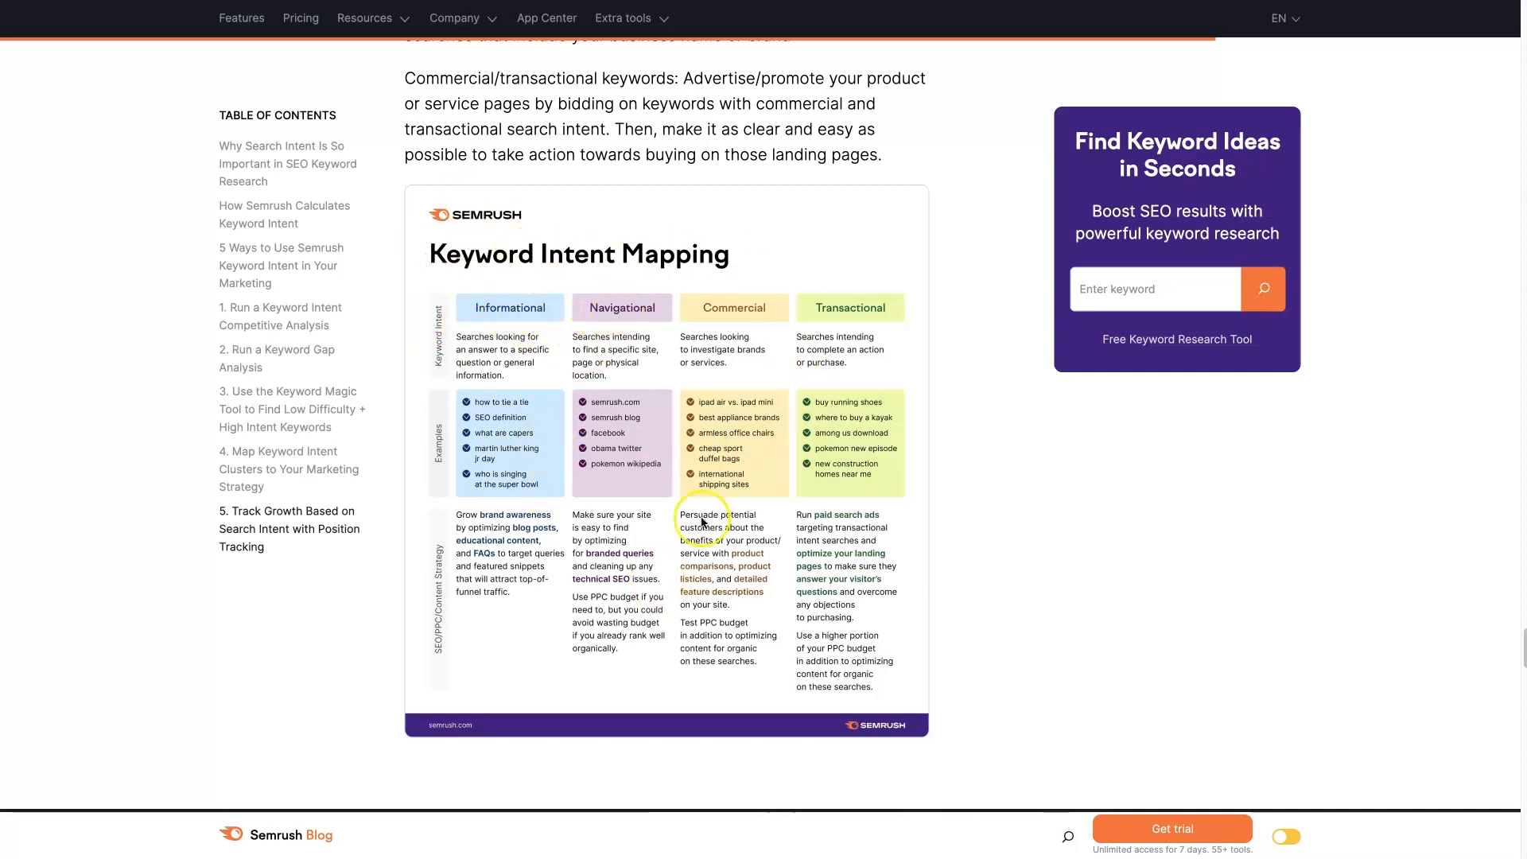
pyautogui.moveTo(831, 591)
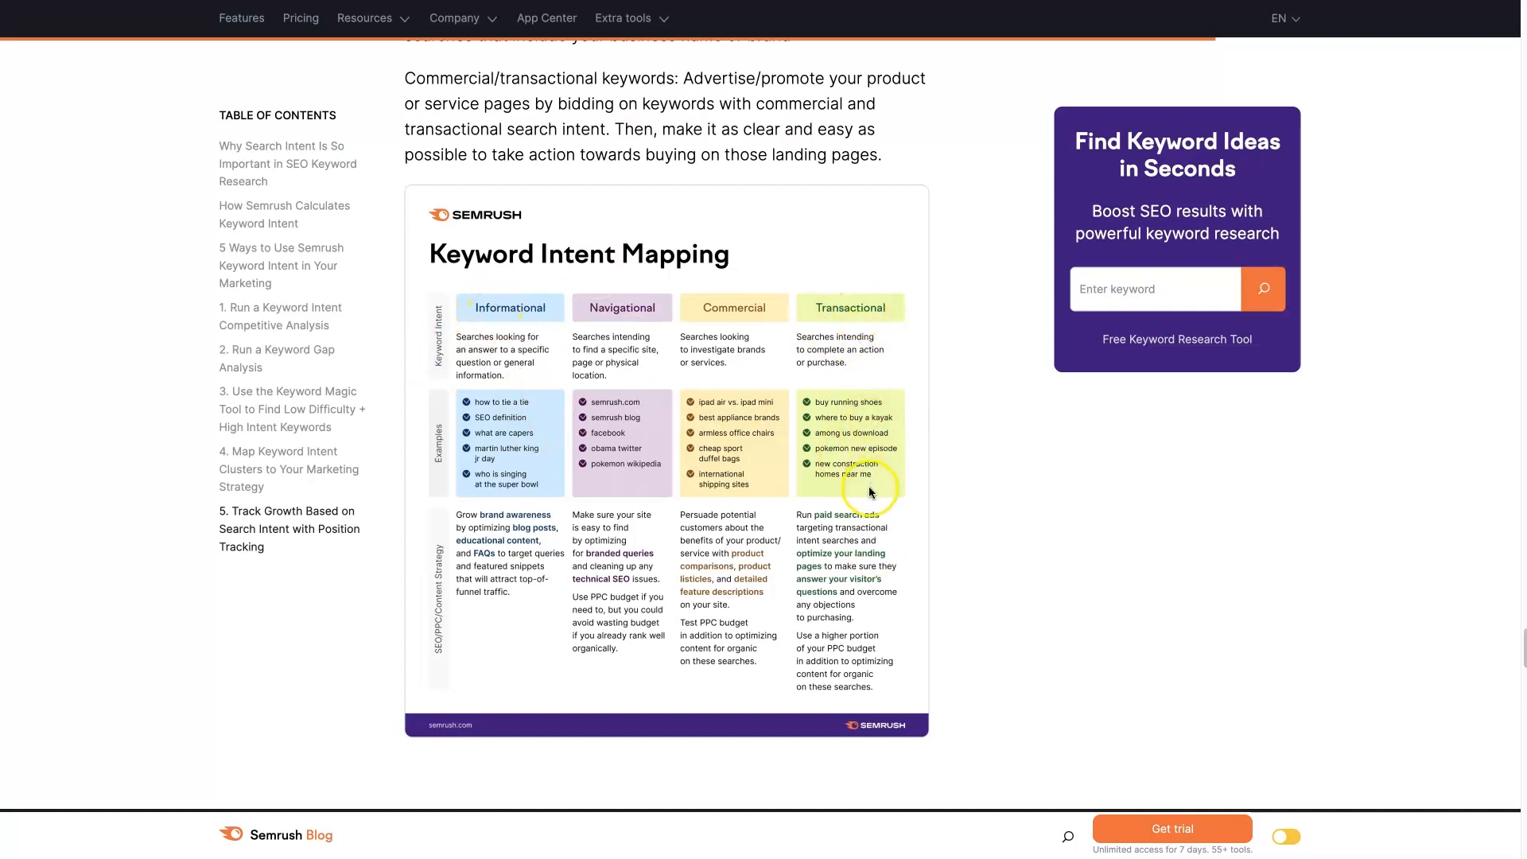
pyautogui.moveTo(682, 205)
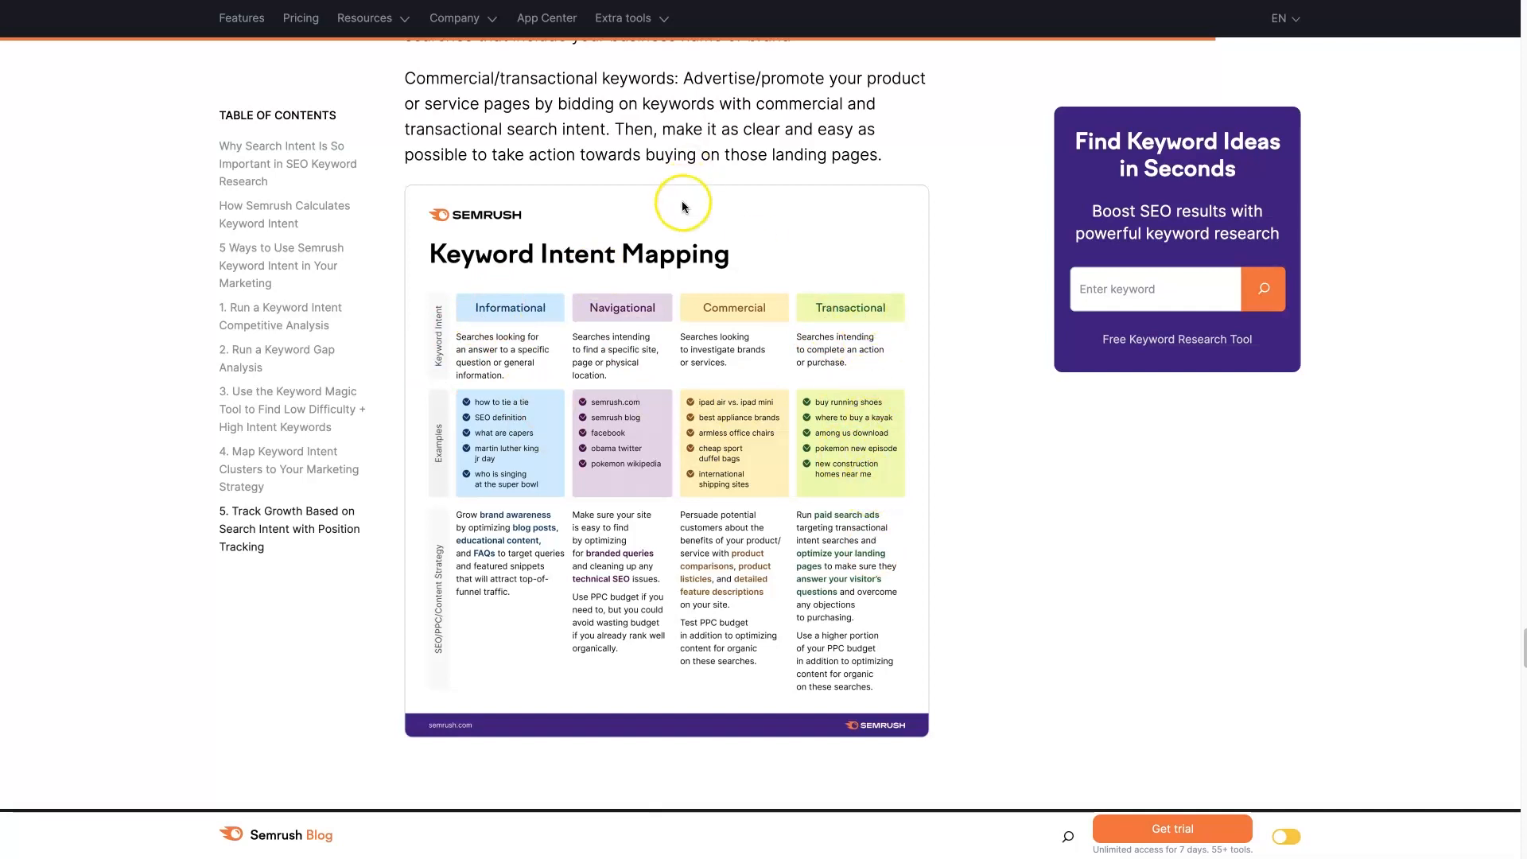
pyautogui.moveTo(634, 496)
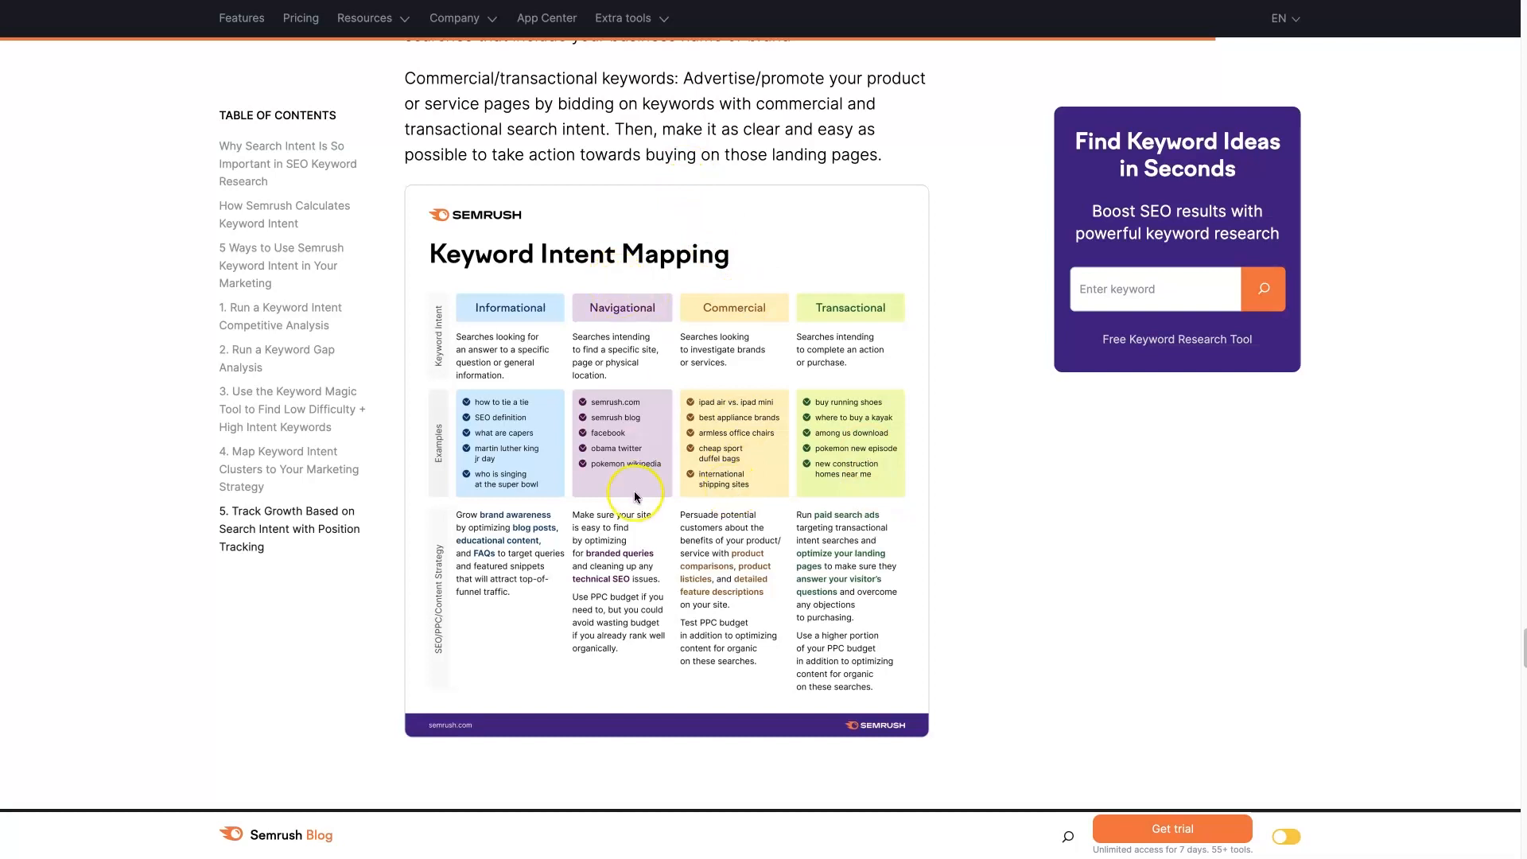
pyautogui.moveTo(495, 534)
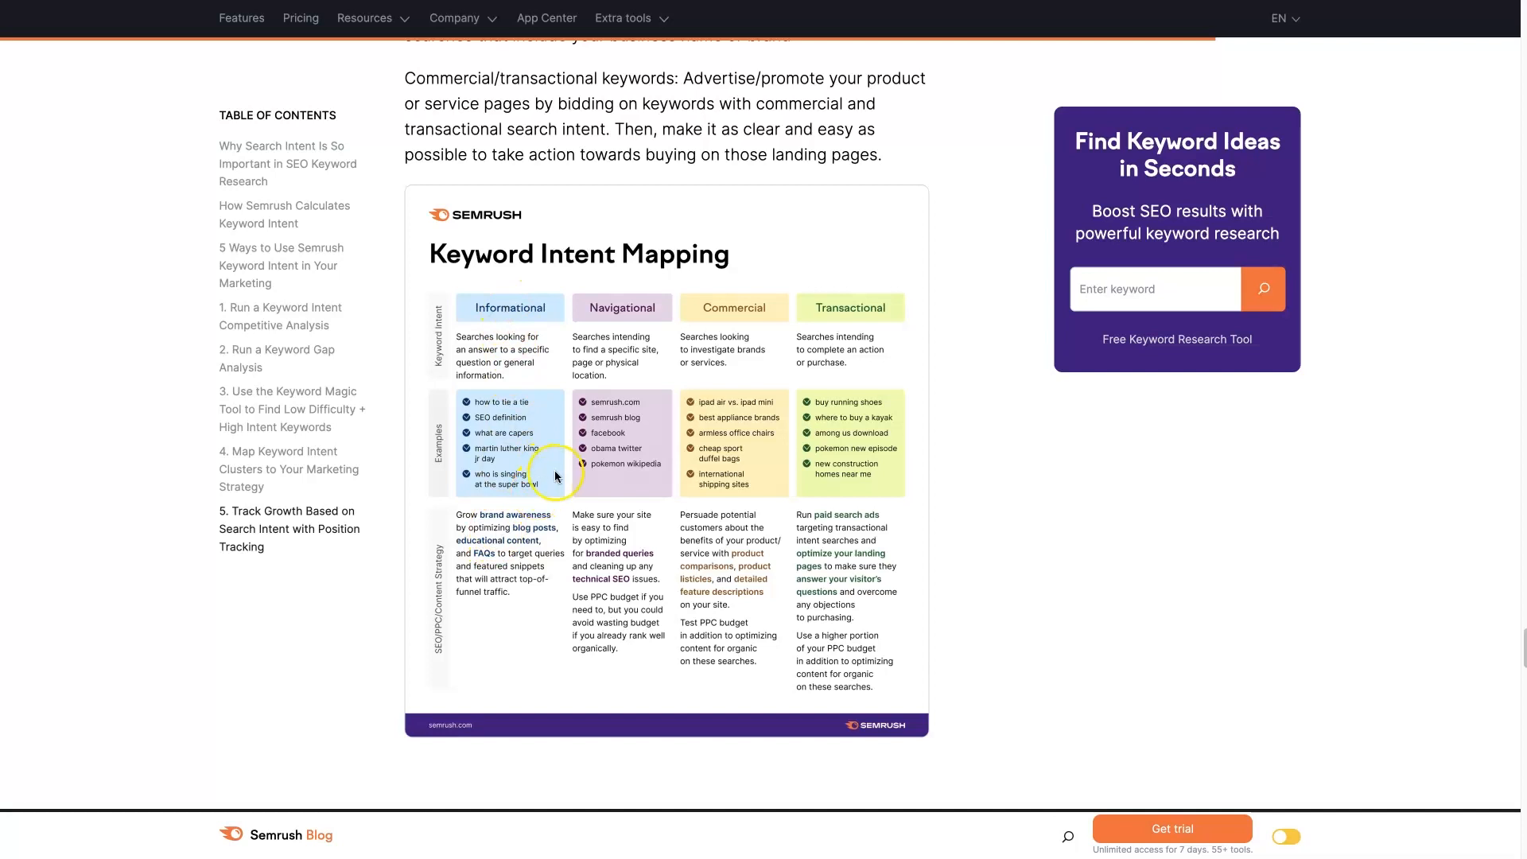
pyautogui.moveTo(548, 541)
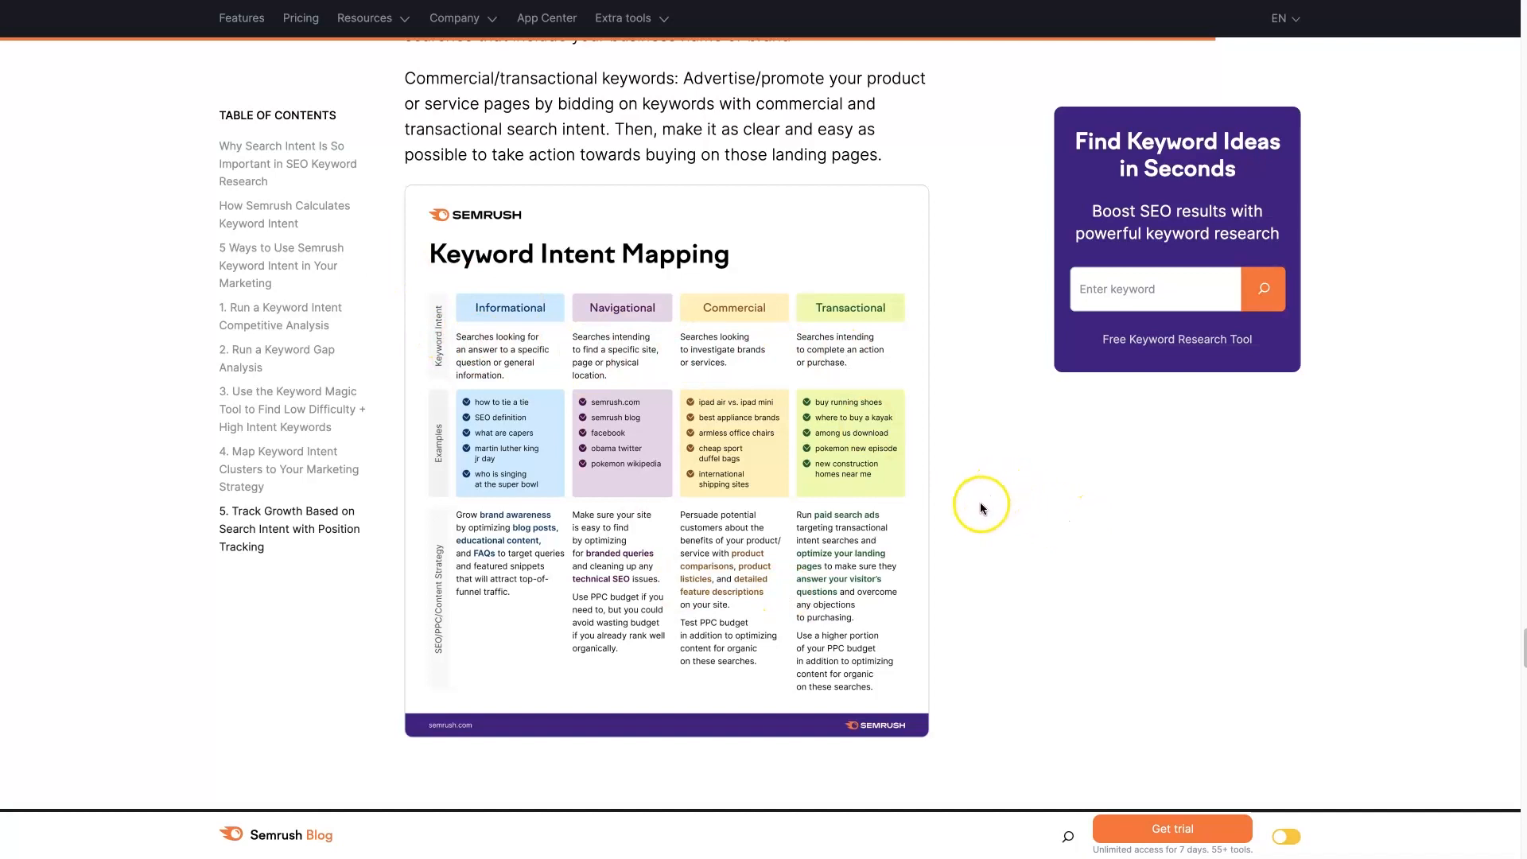
pyautogui.moveTo(433, 431)
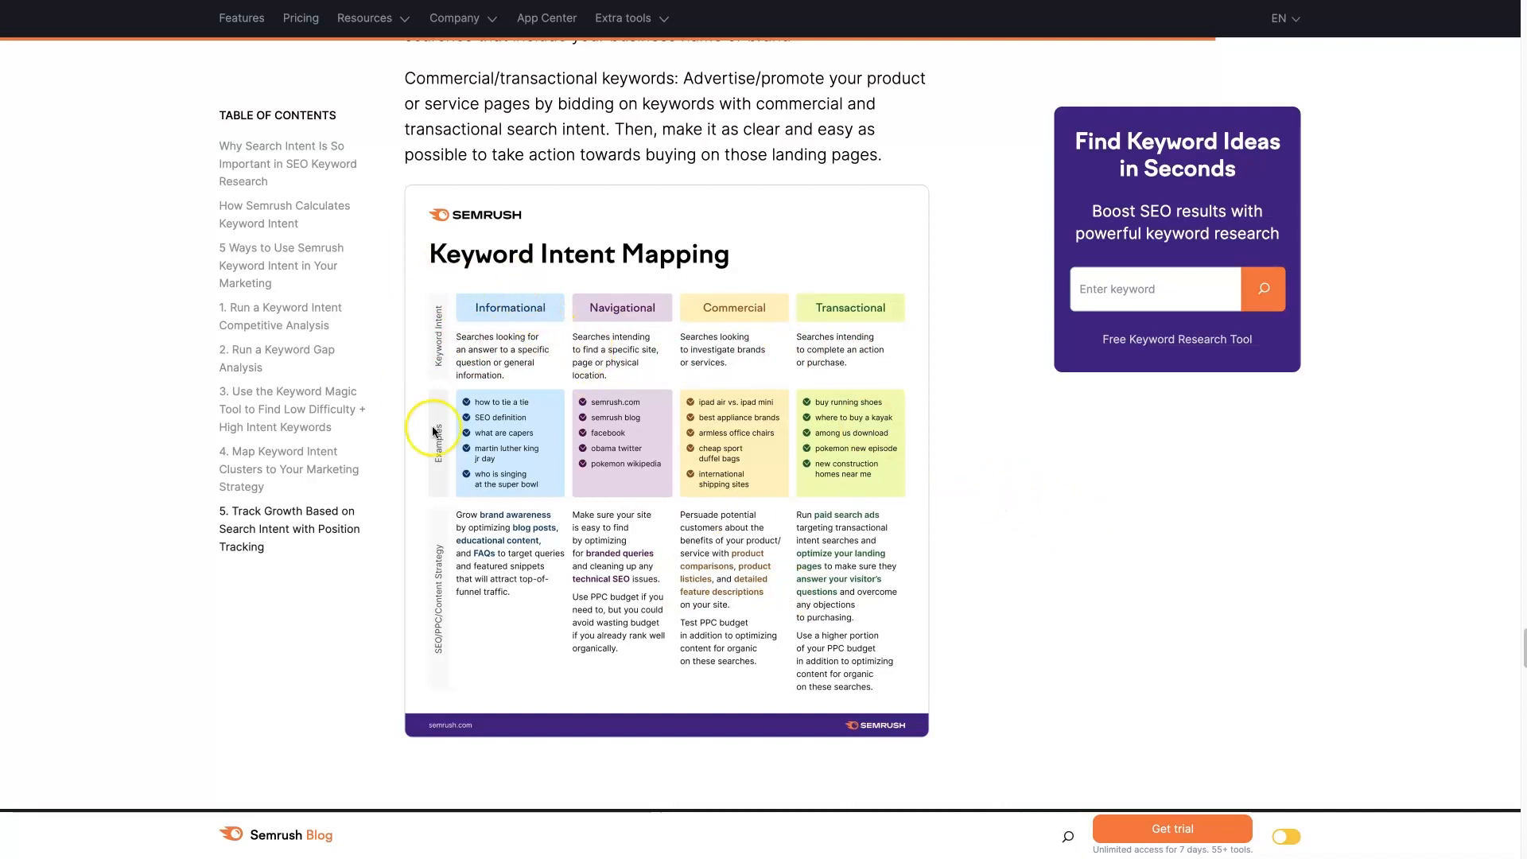
pyautogui.moveTo(466, 505)
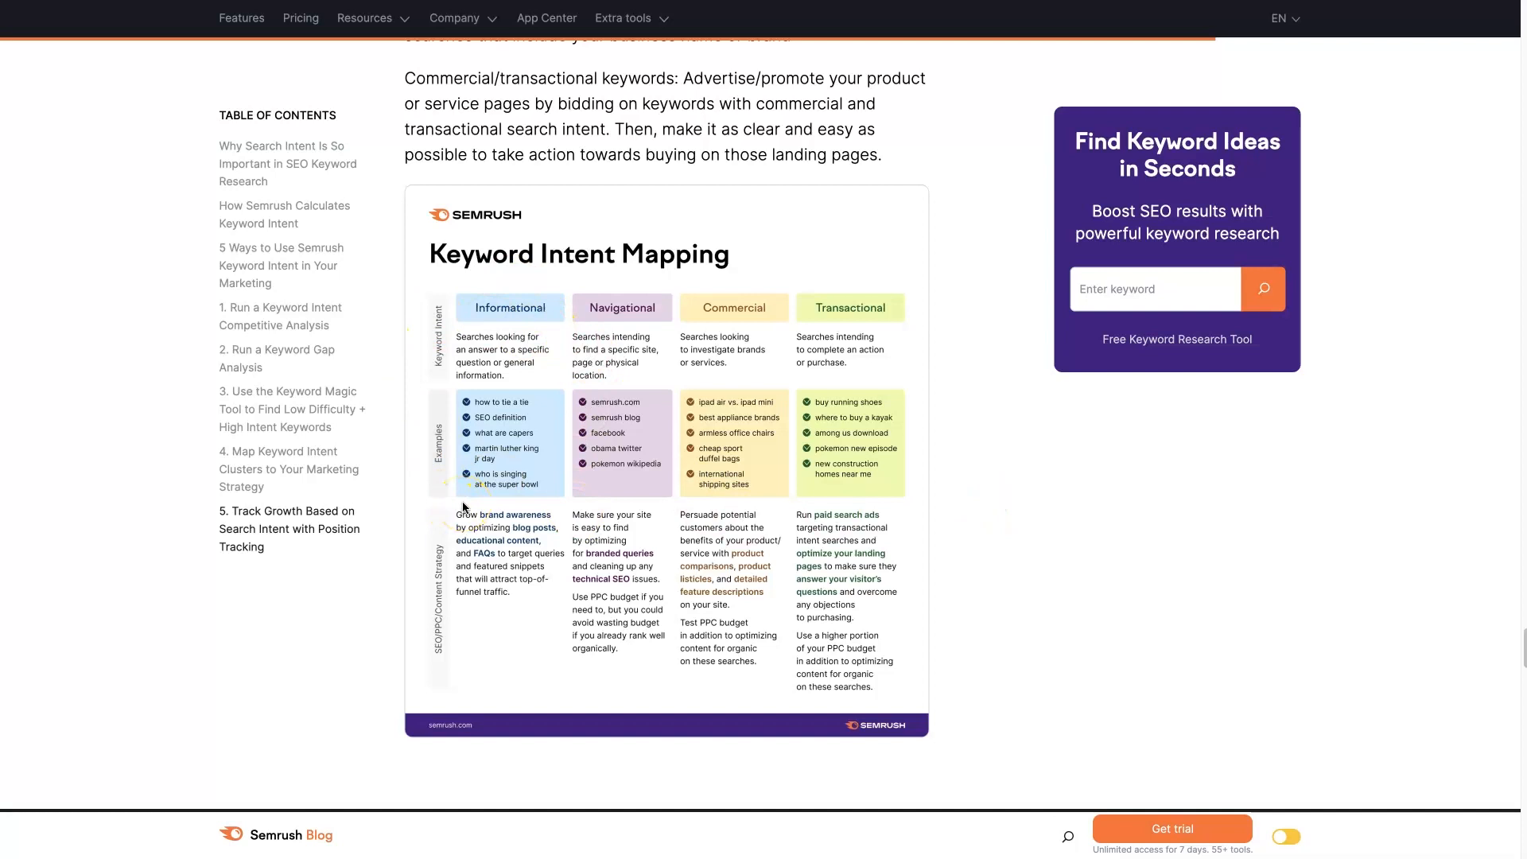
pyautogui.moveTo(665, 350)
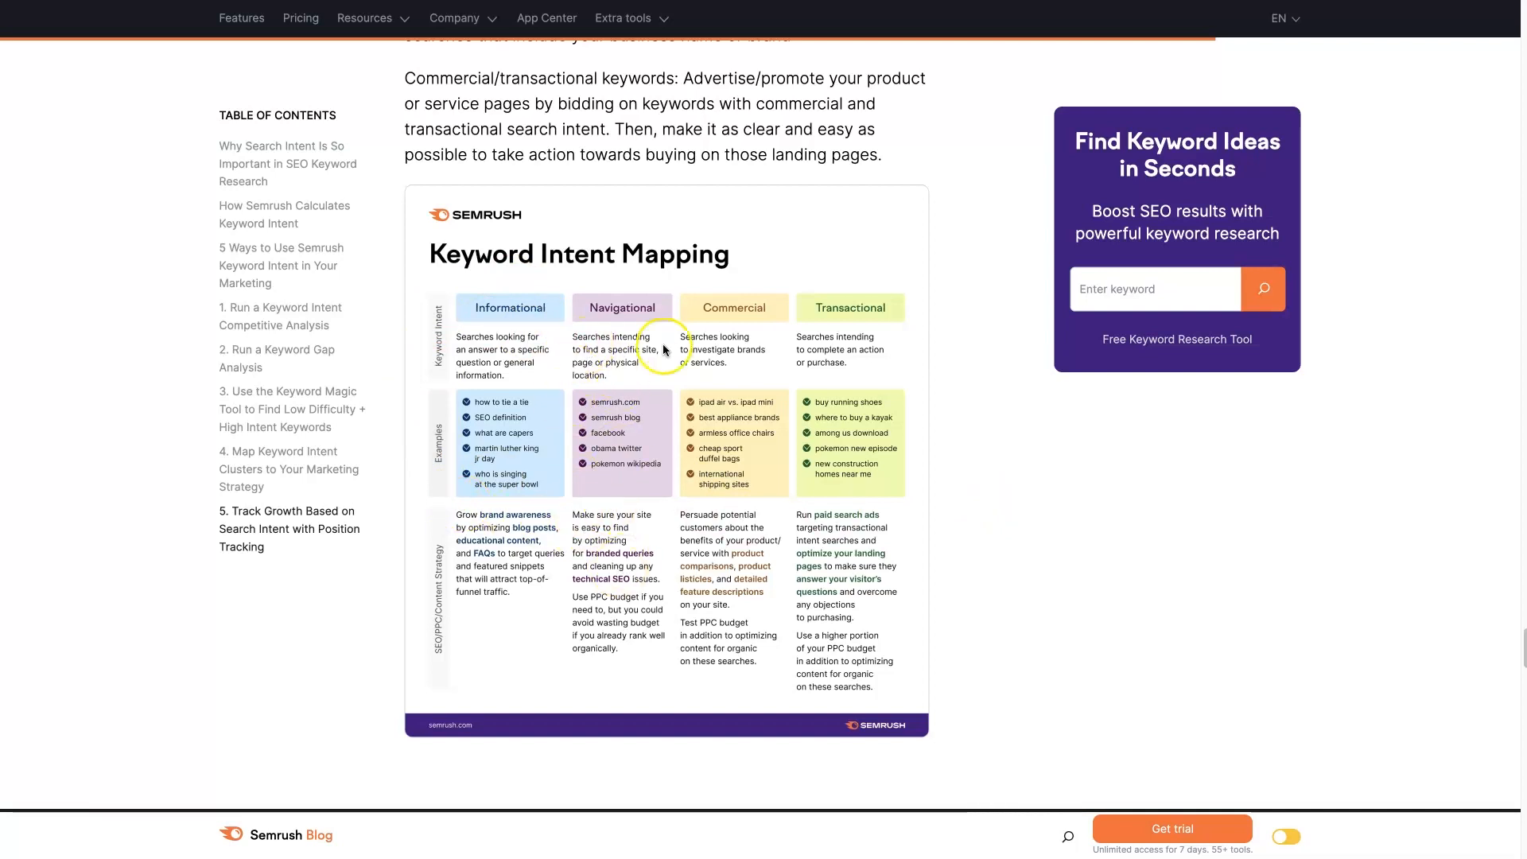
pyautogui.moveTo(616, 477)
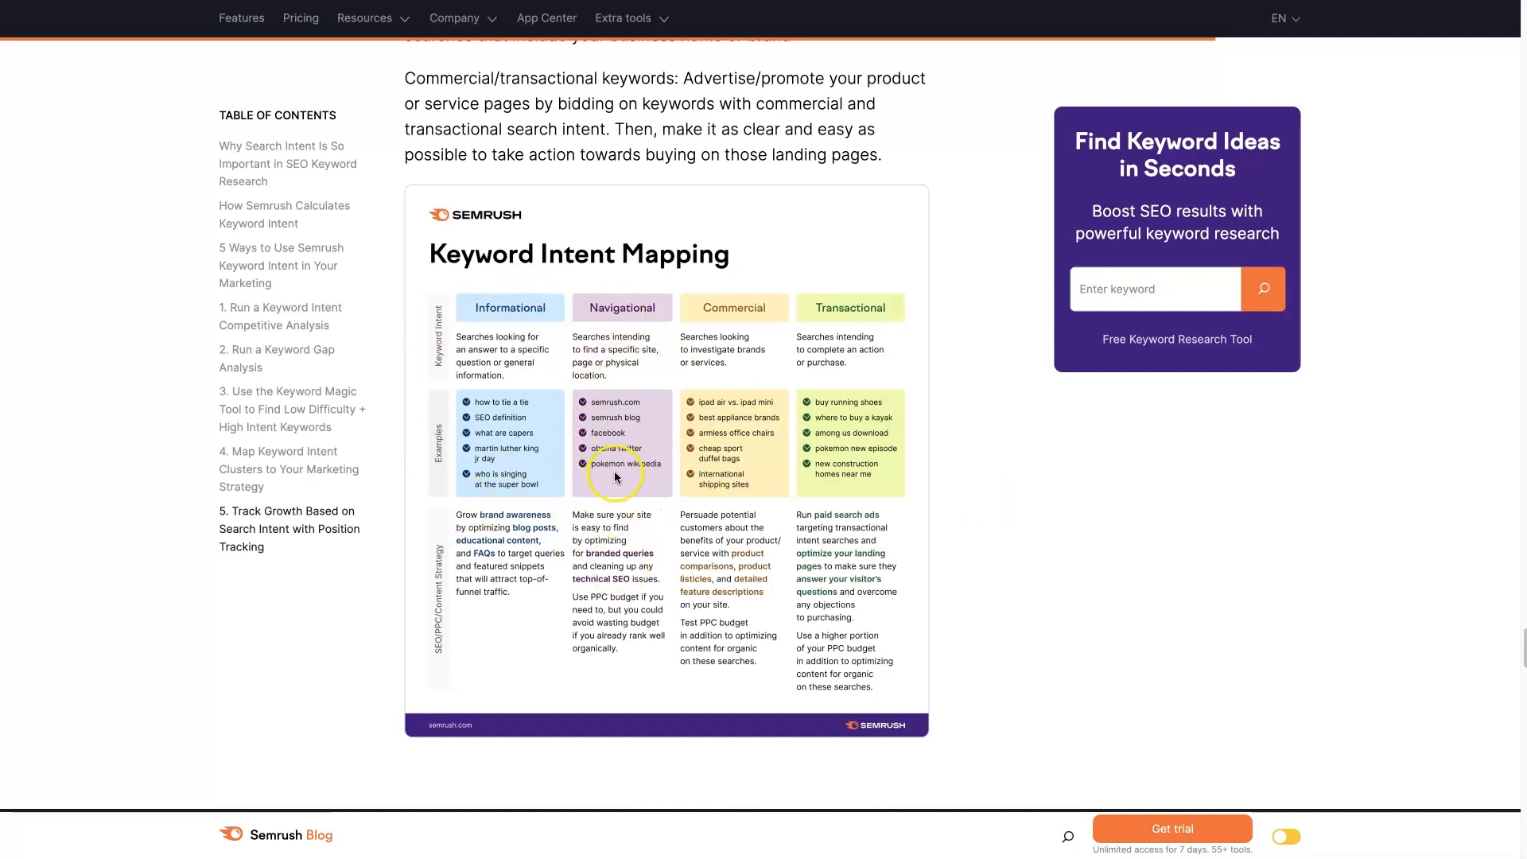
pyautogui.moveTo(767, 427)
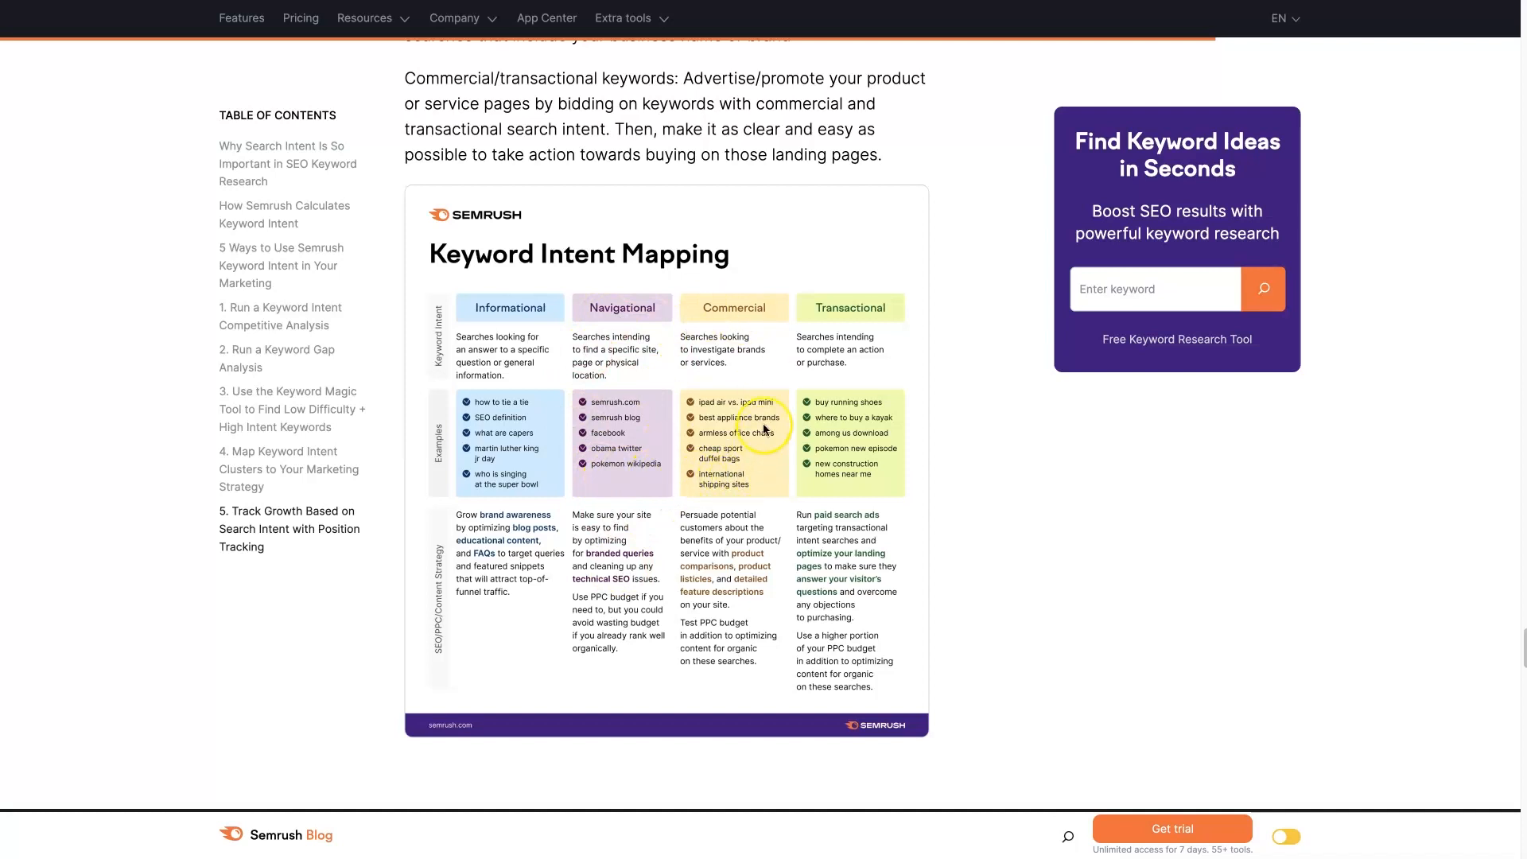
pyautogui.moveTo(900, 477)
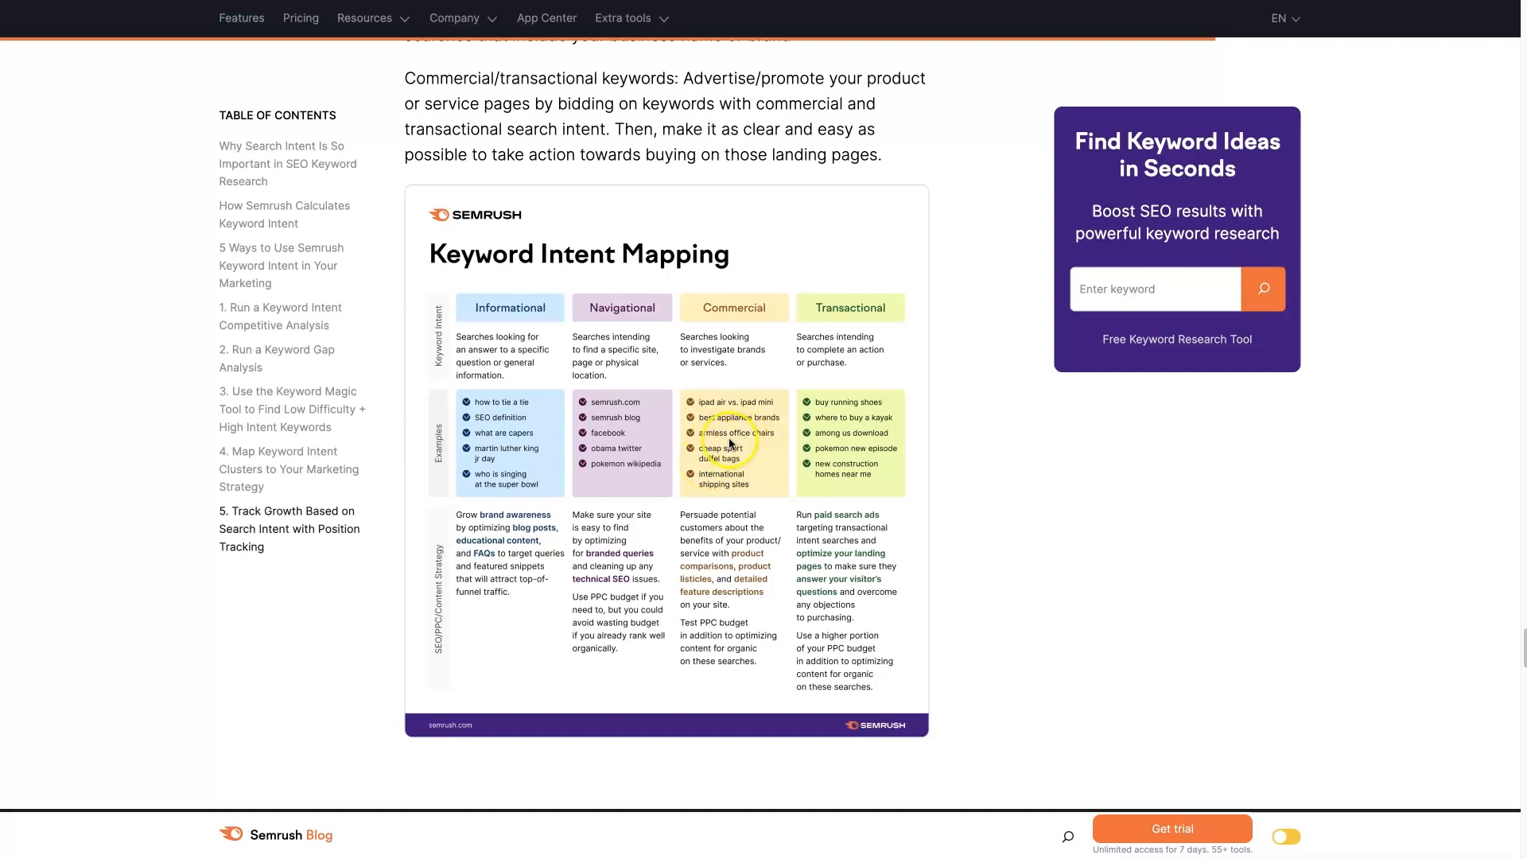
pyautogui.moveTo(757, 444)
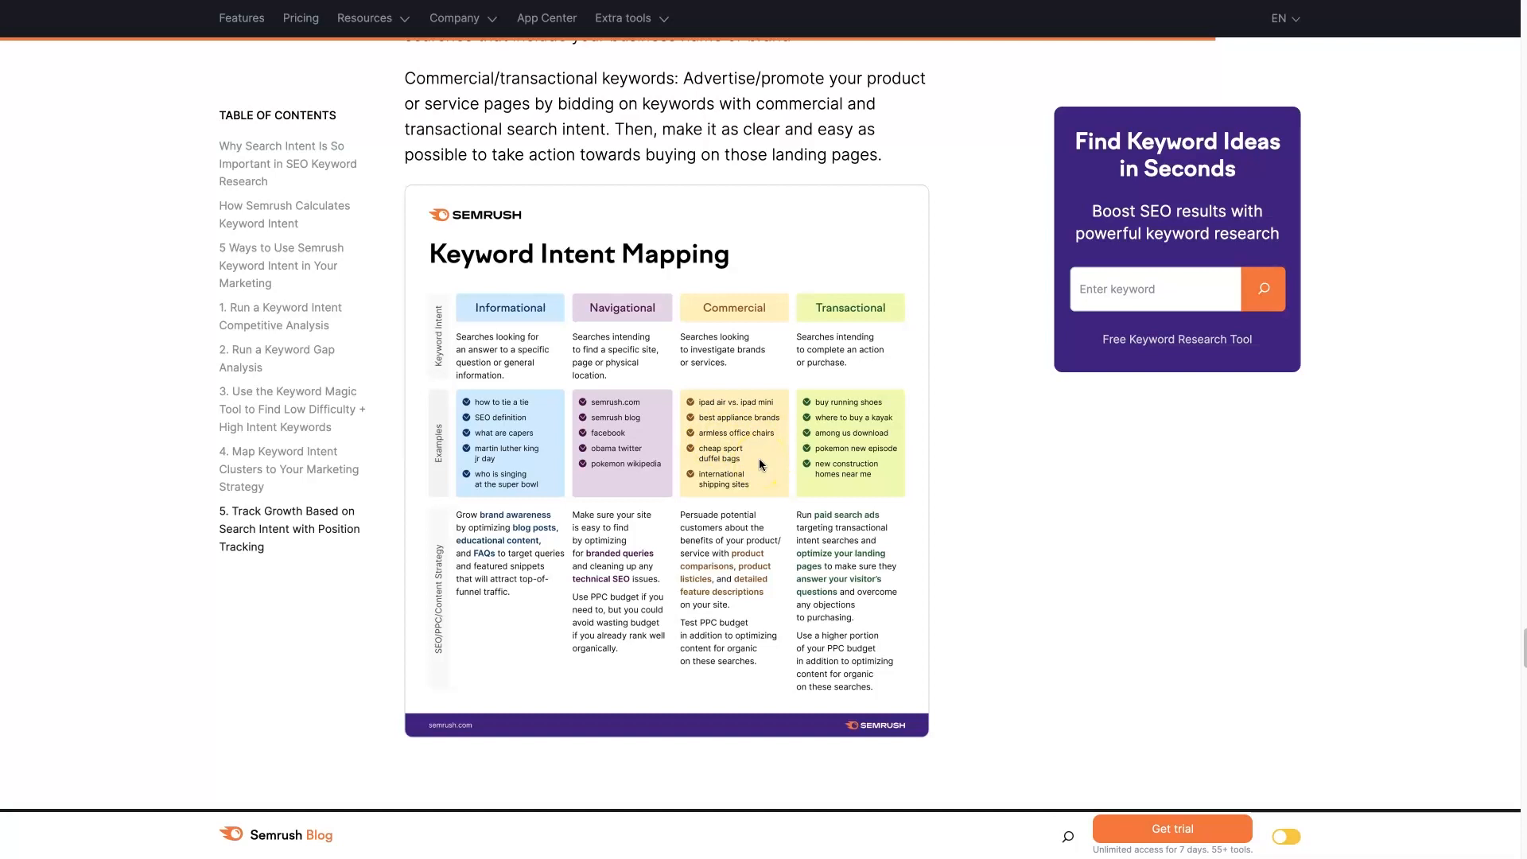
pyautogui.moveTo(760, 468)
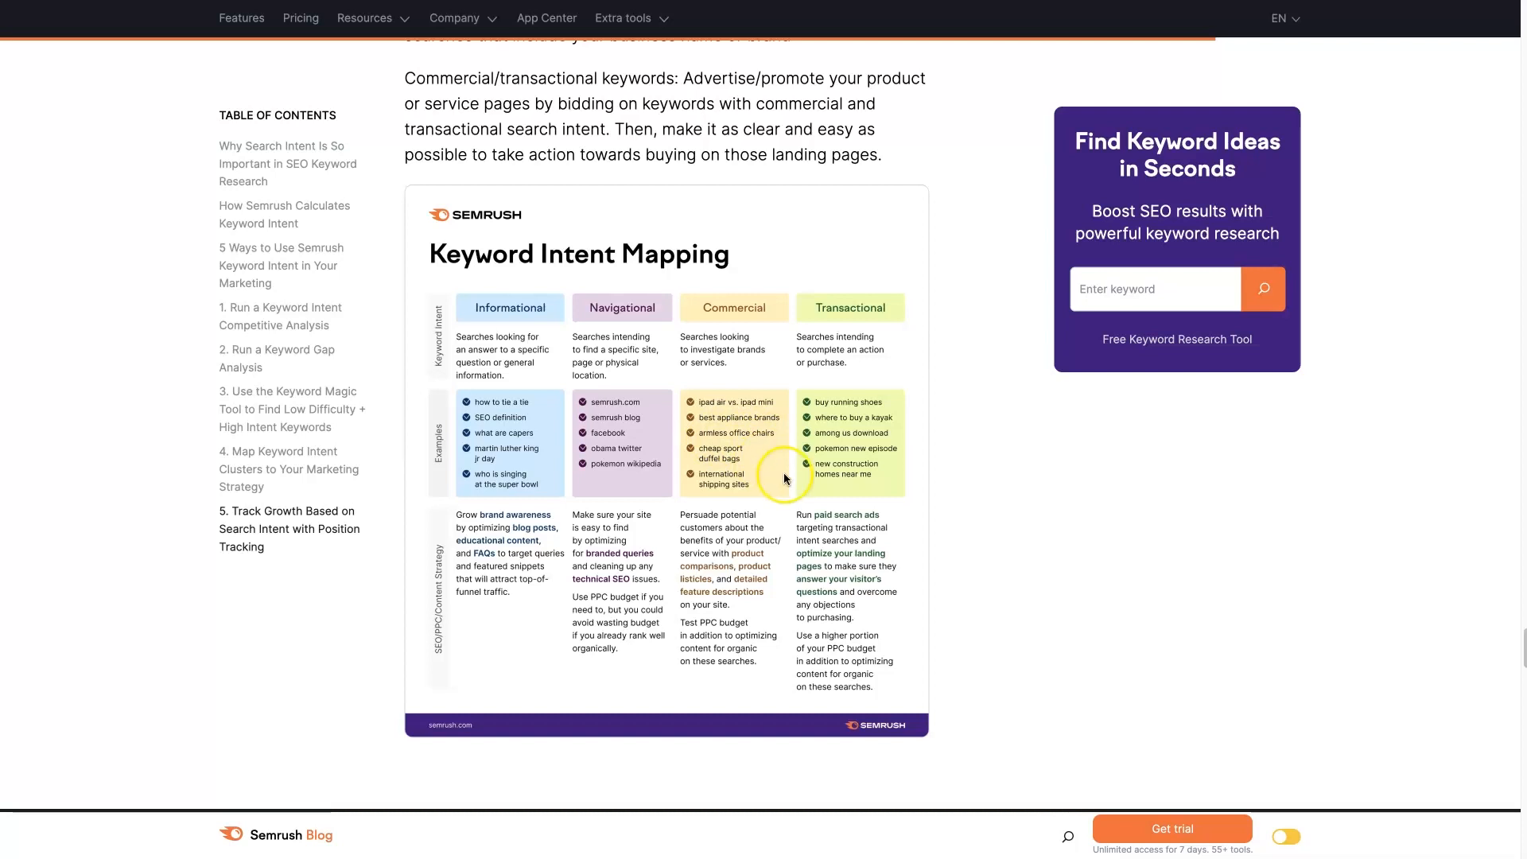
pyautogui.moveTo(874, 445)
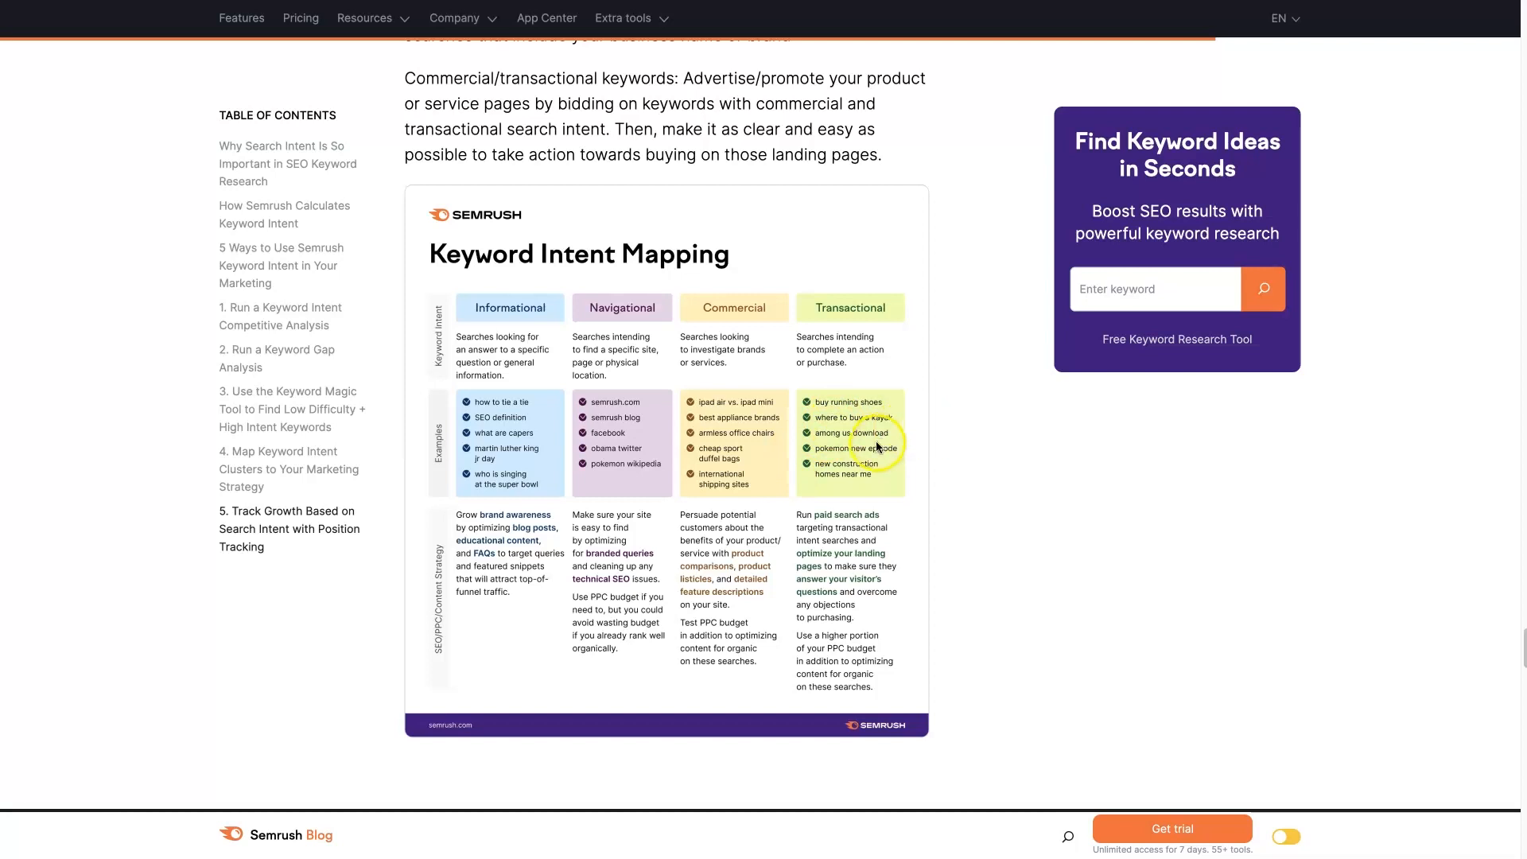
pyautogui.moveTo(484, 312)
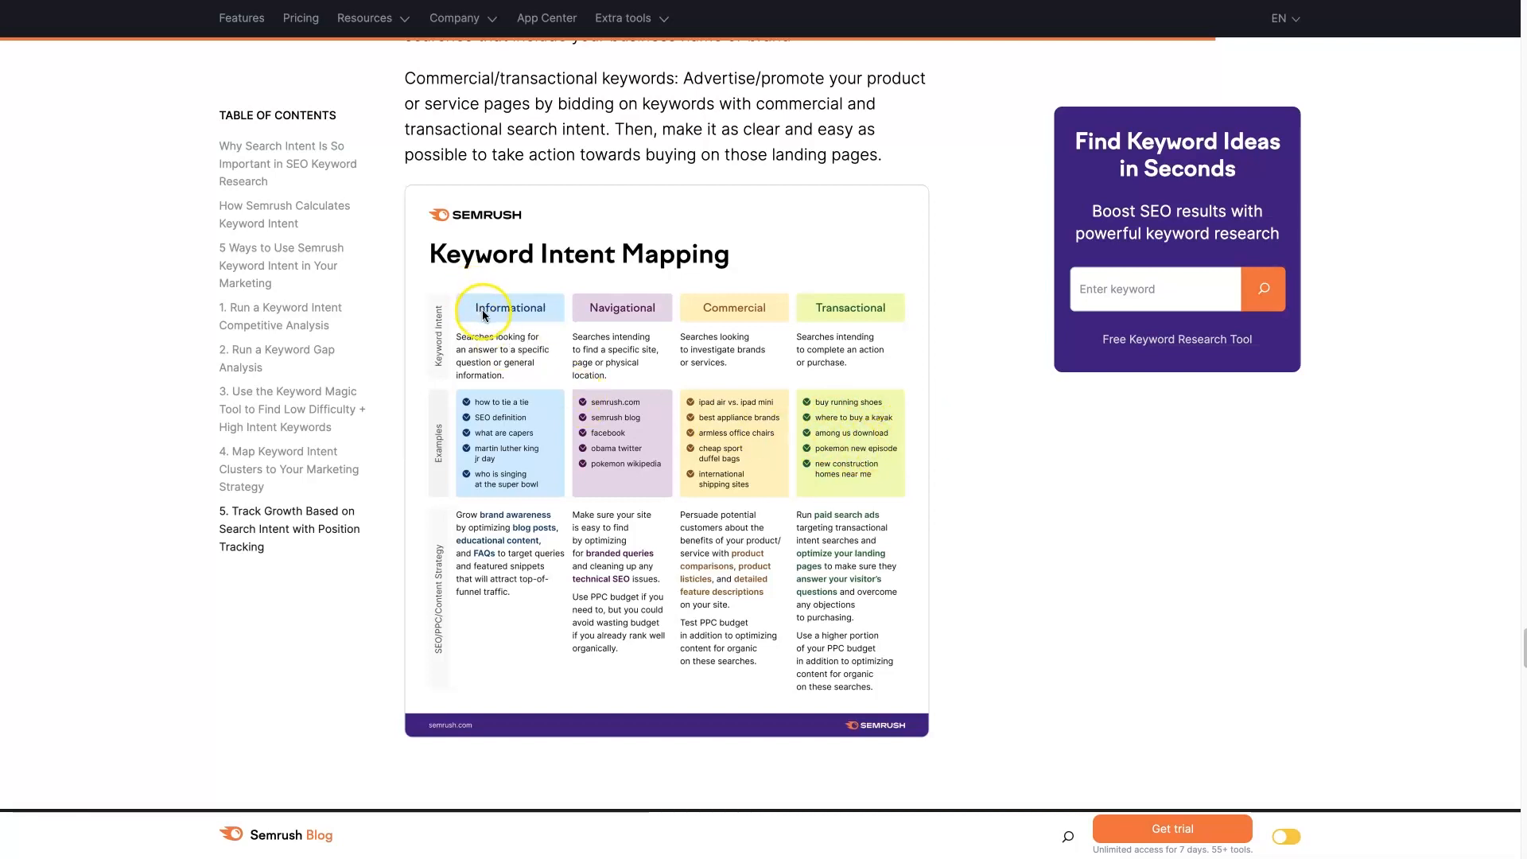
pyautogui.moveTo(959, 416)
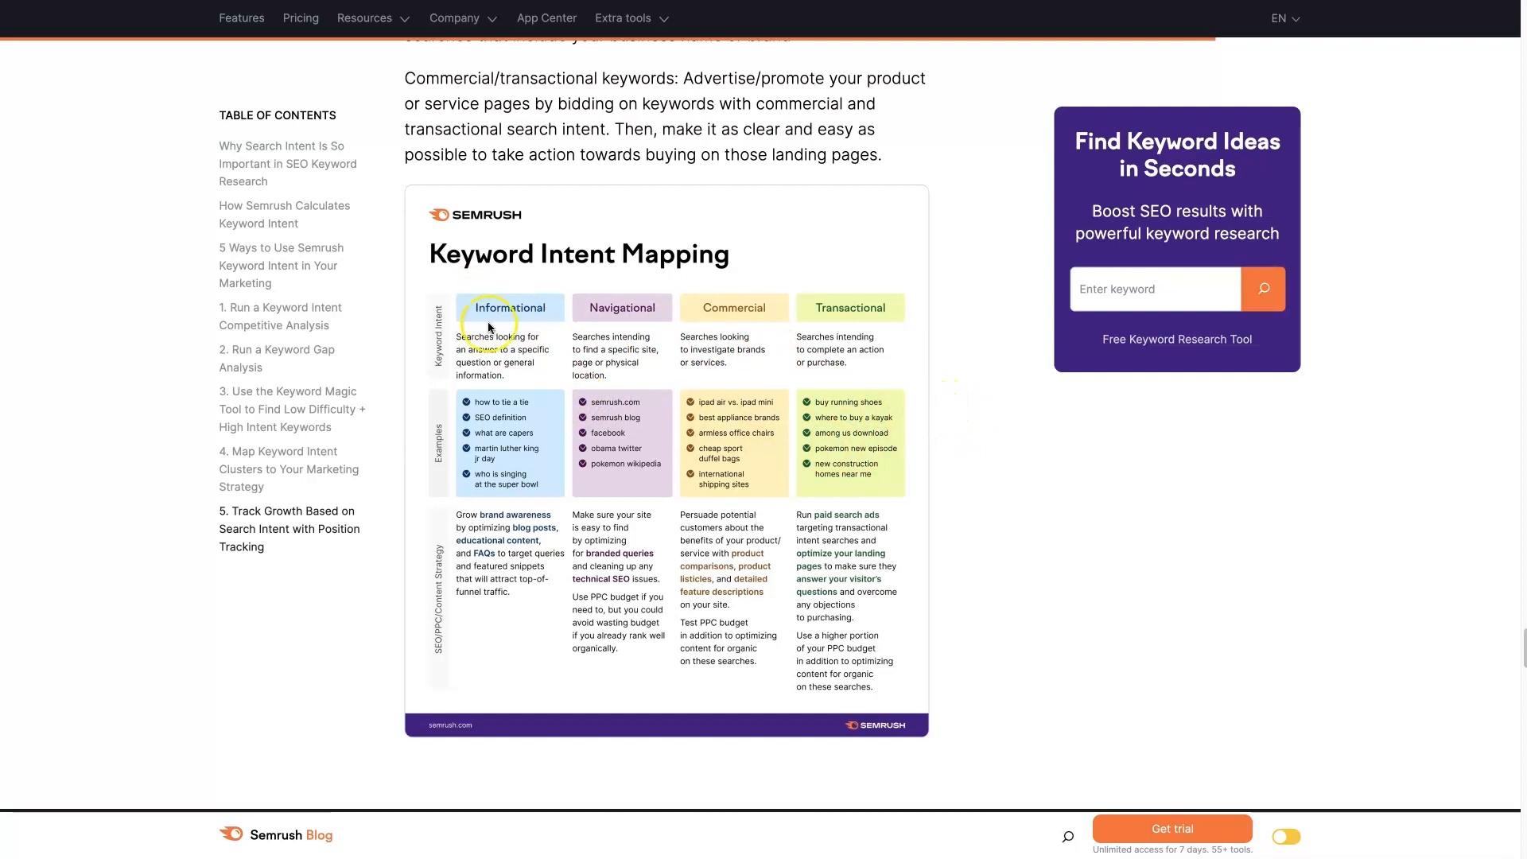
pyautogui.moveTo(448, 331)
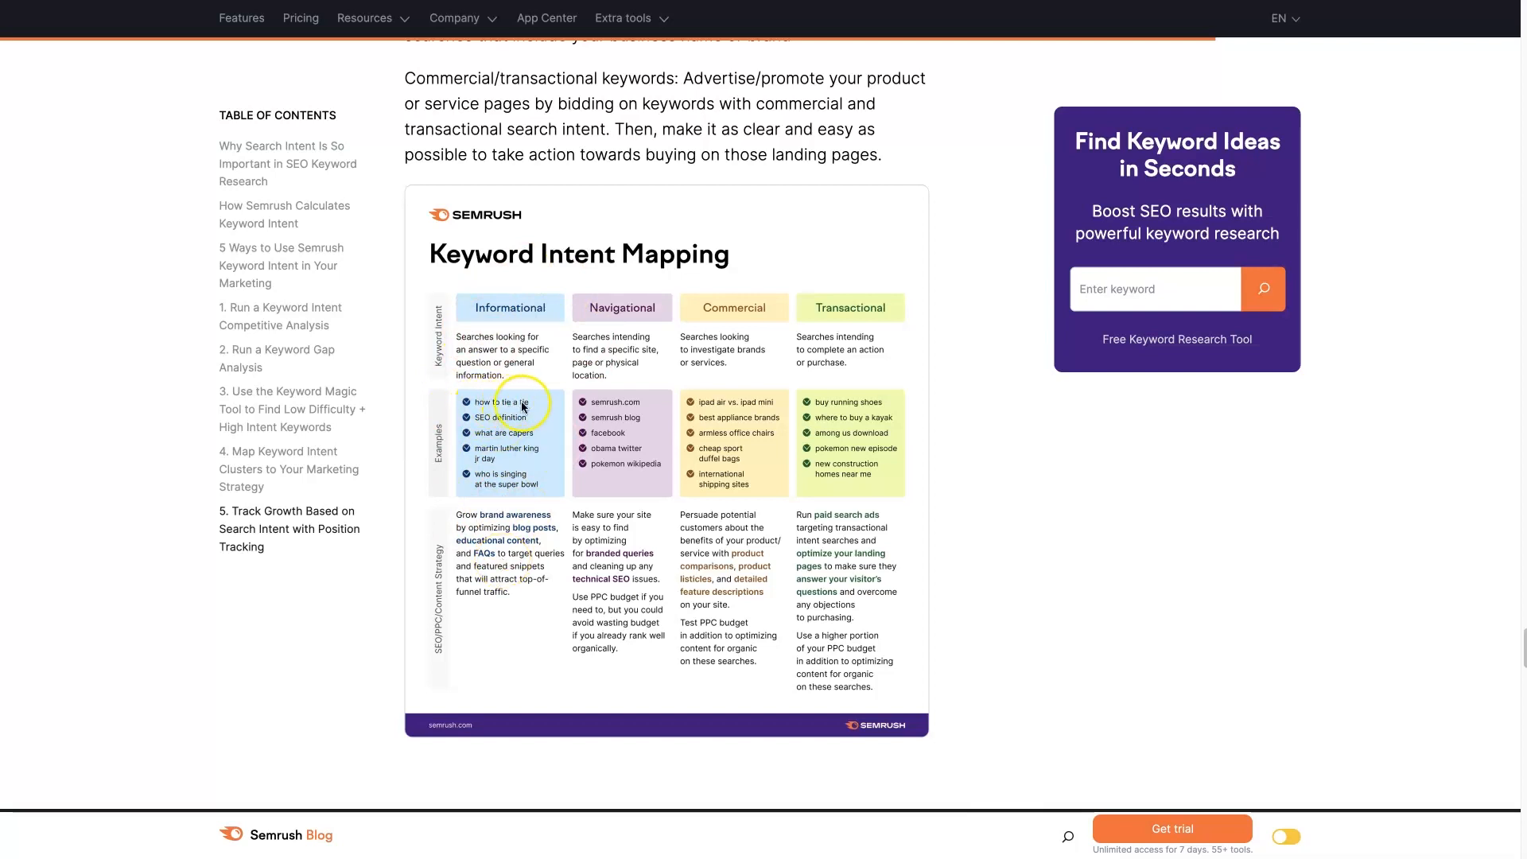
pyautogui.moveTo(641, 253)
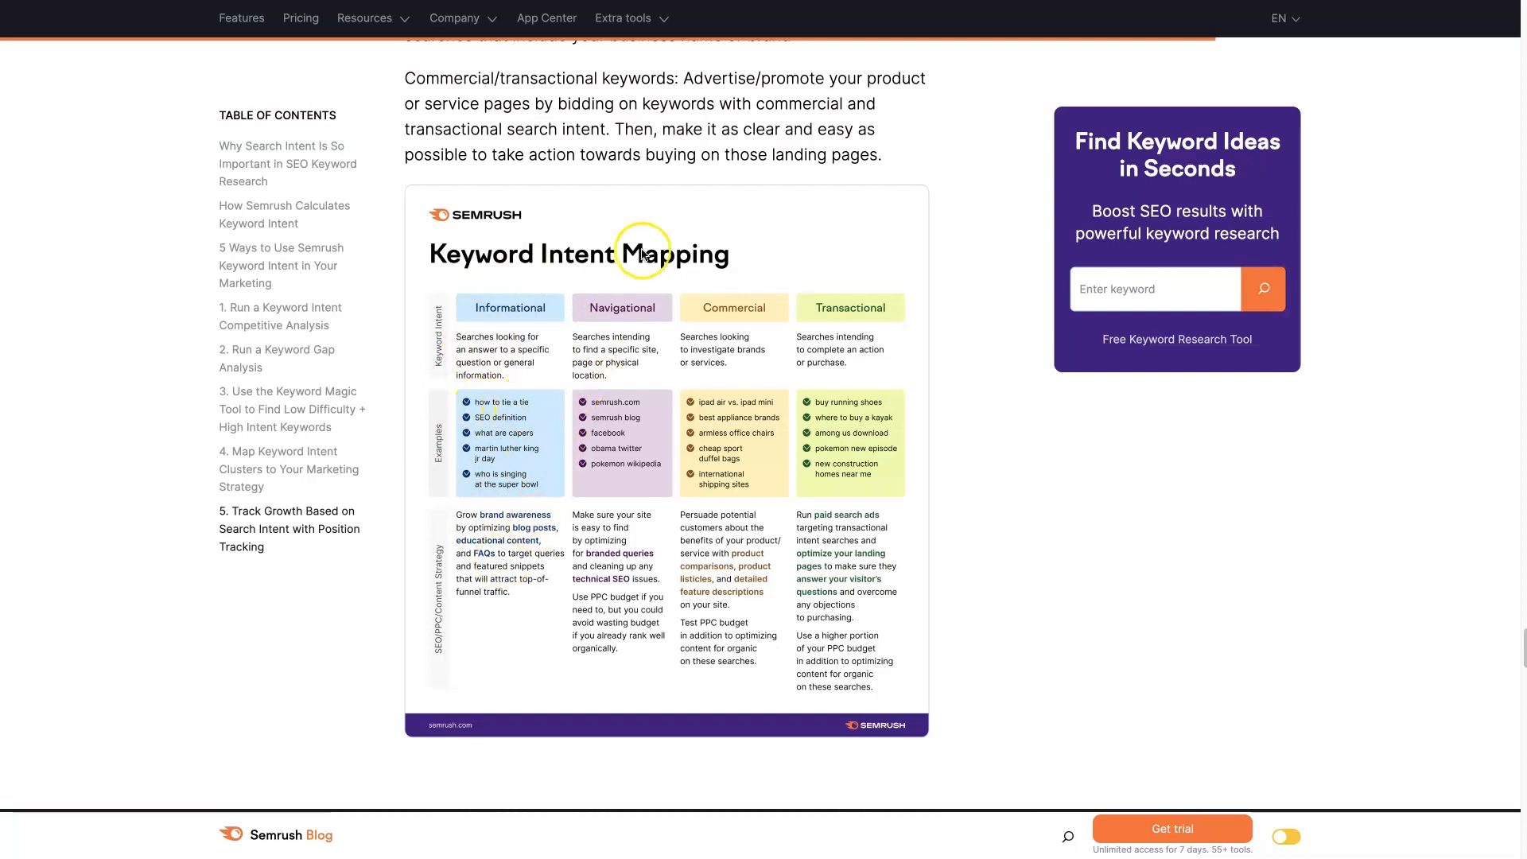
pyautogui.moveTo(596, 517)
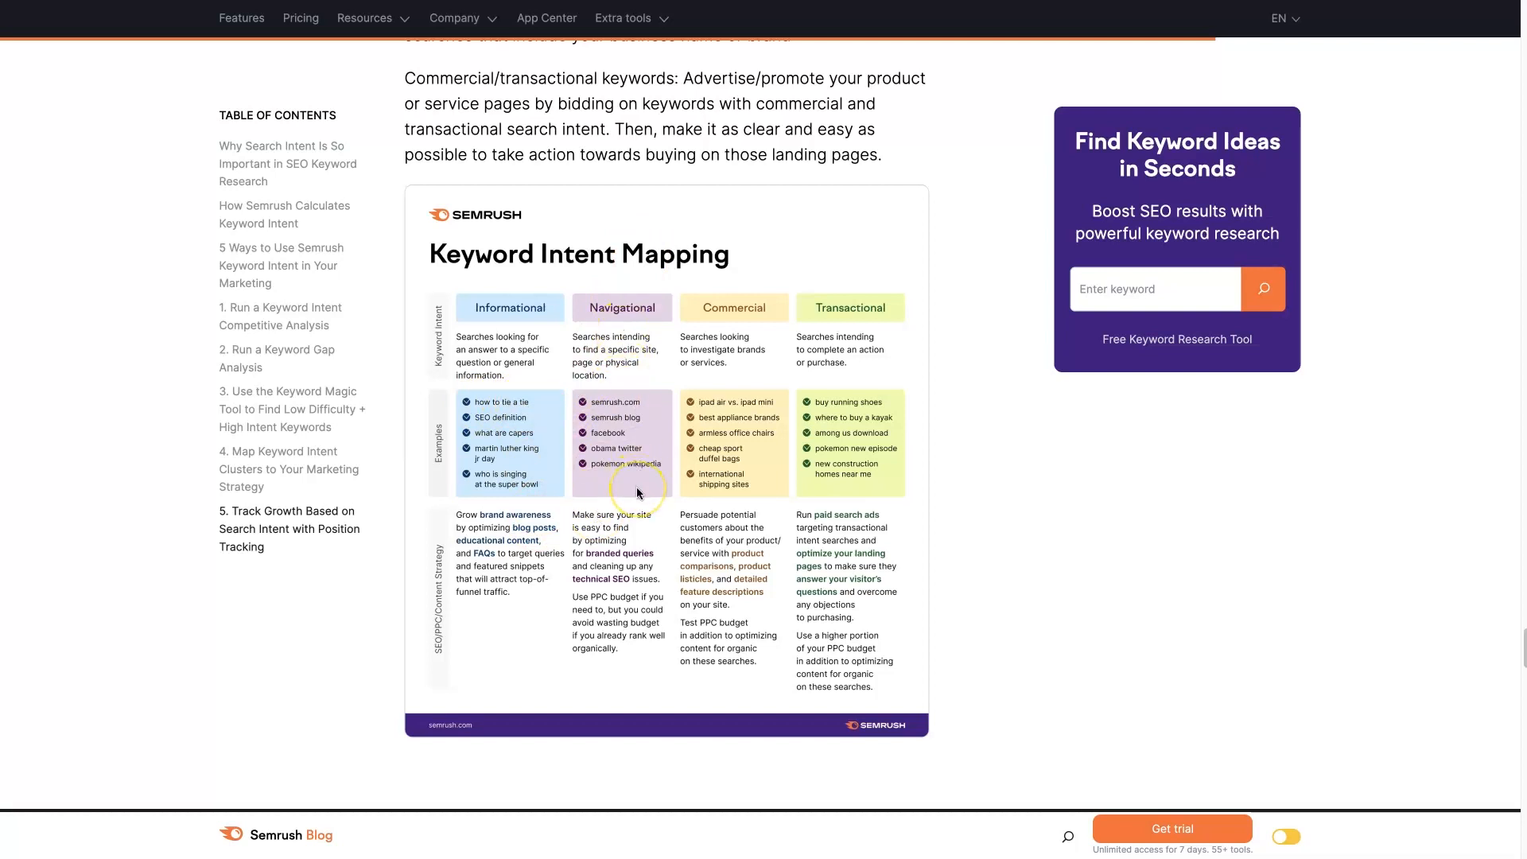
pyautogui.moveTo(638, 487)
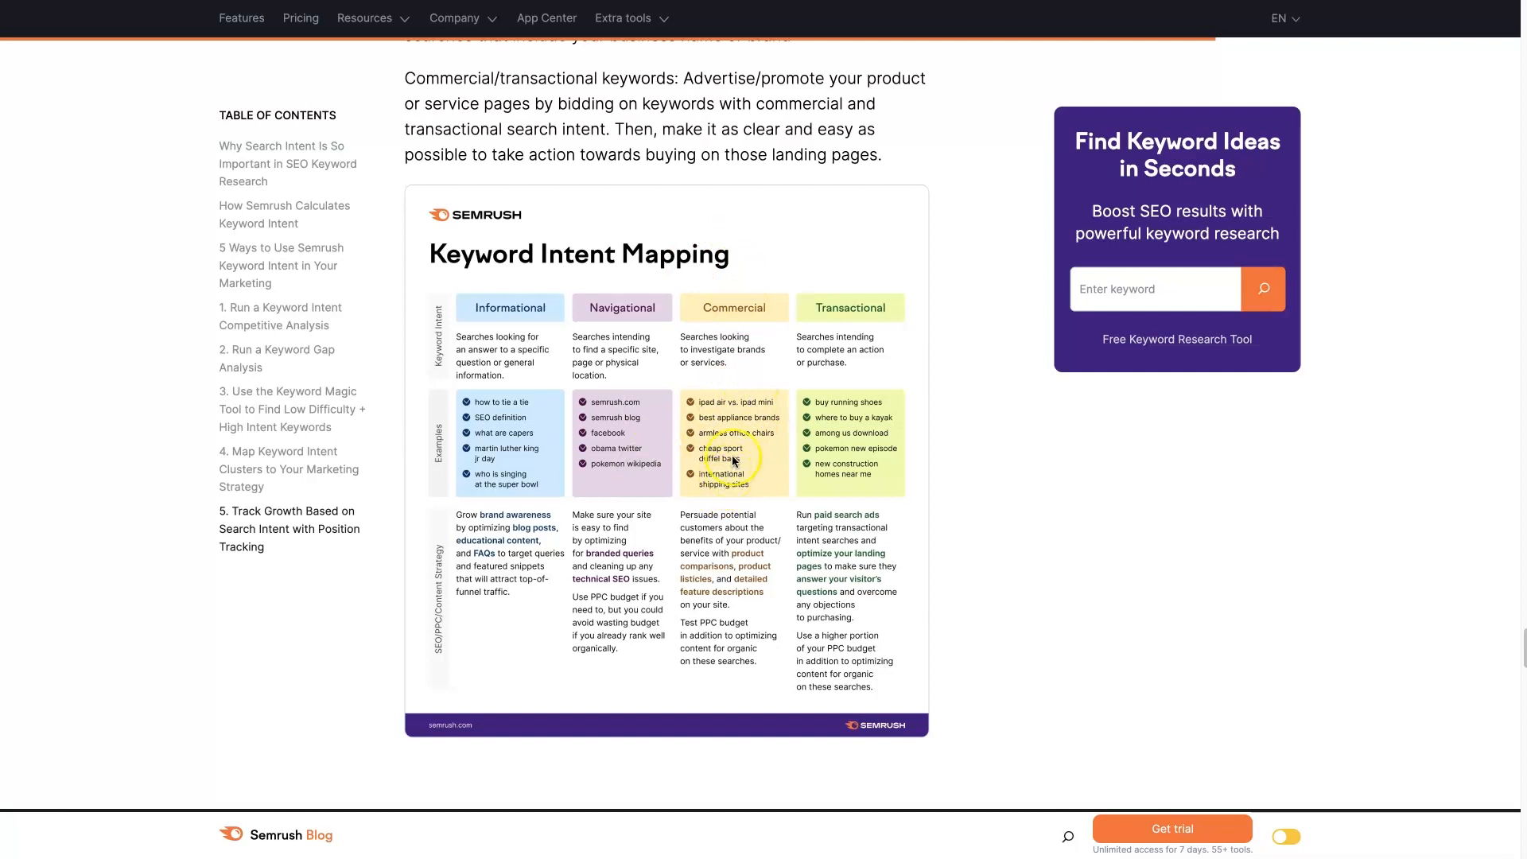
pyautogui.moveTo(869, 436)
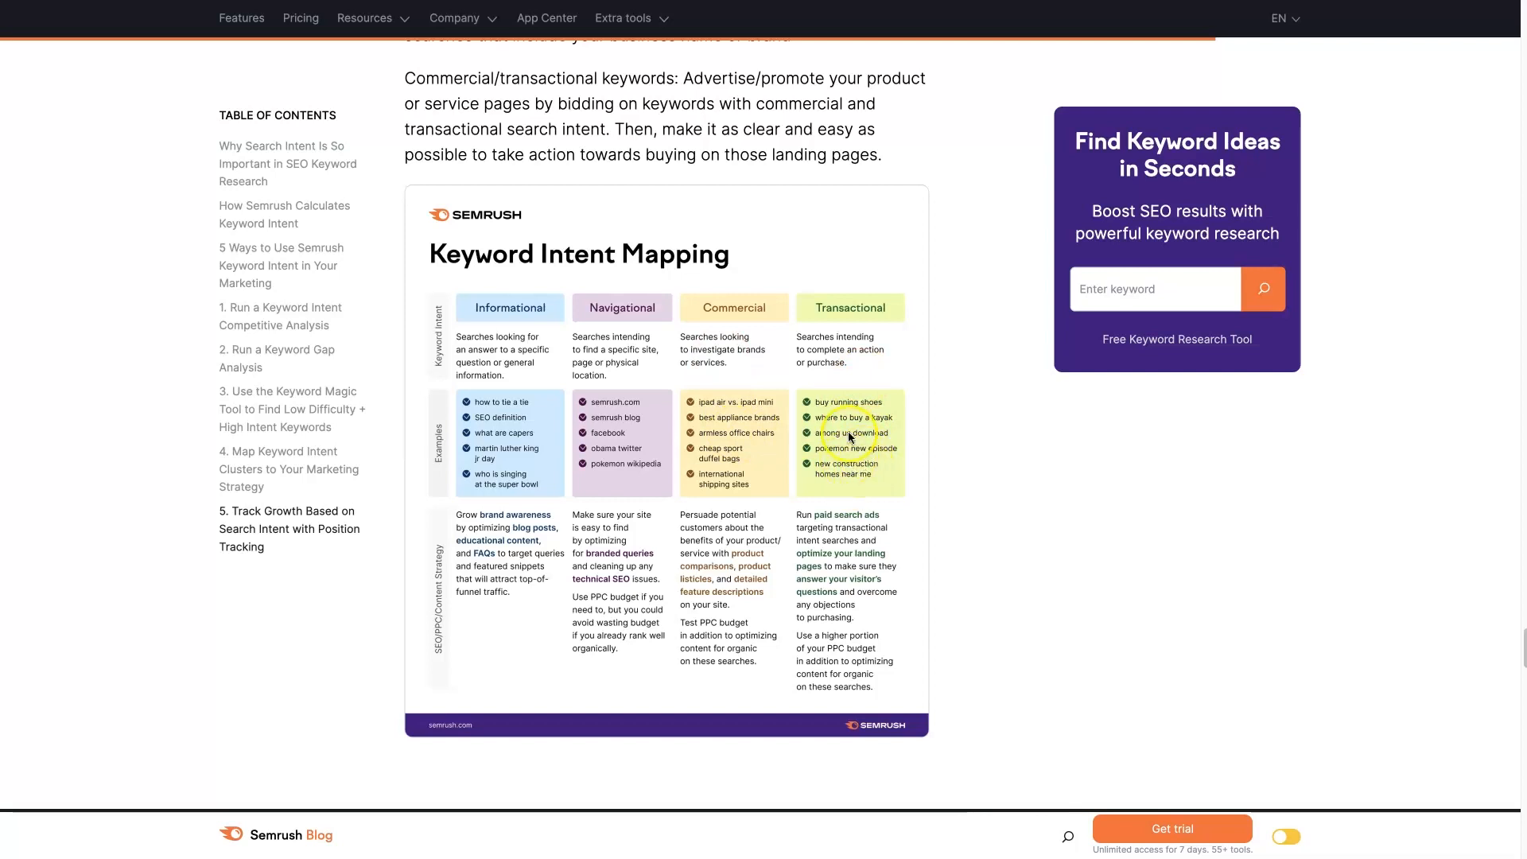
pyautogui.moveTo(857, 477)
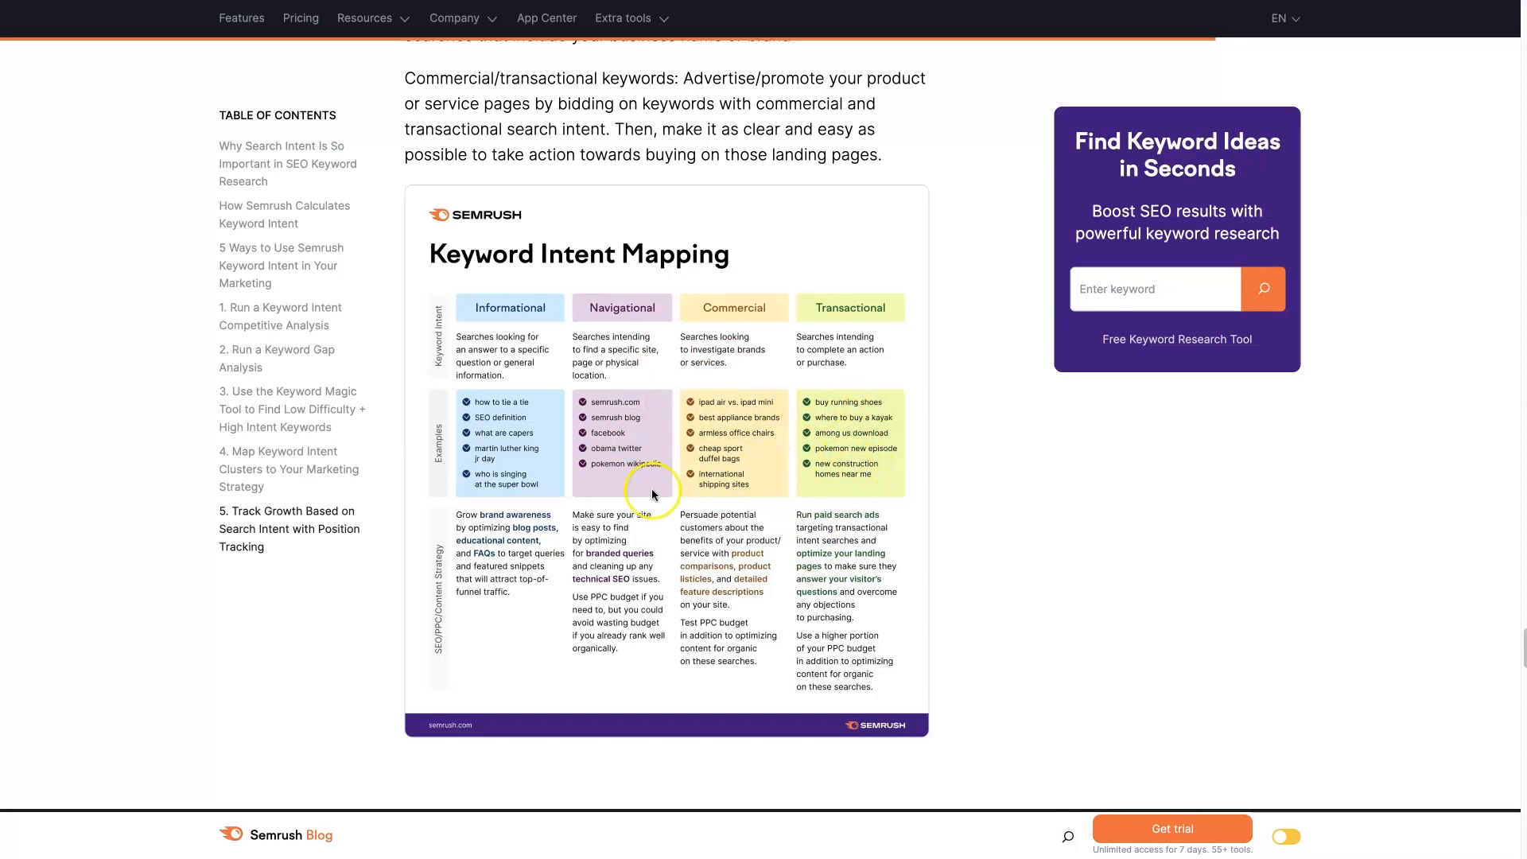
pyautogui.moveTo(852, 465)
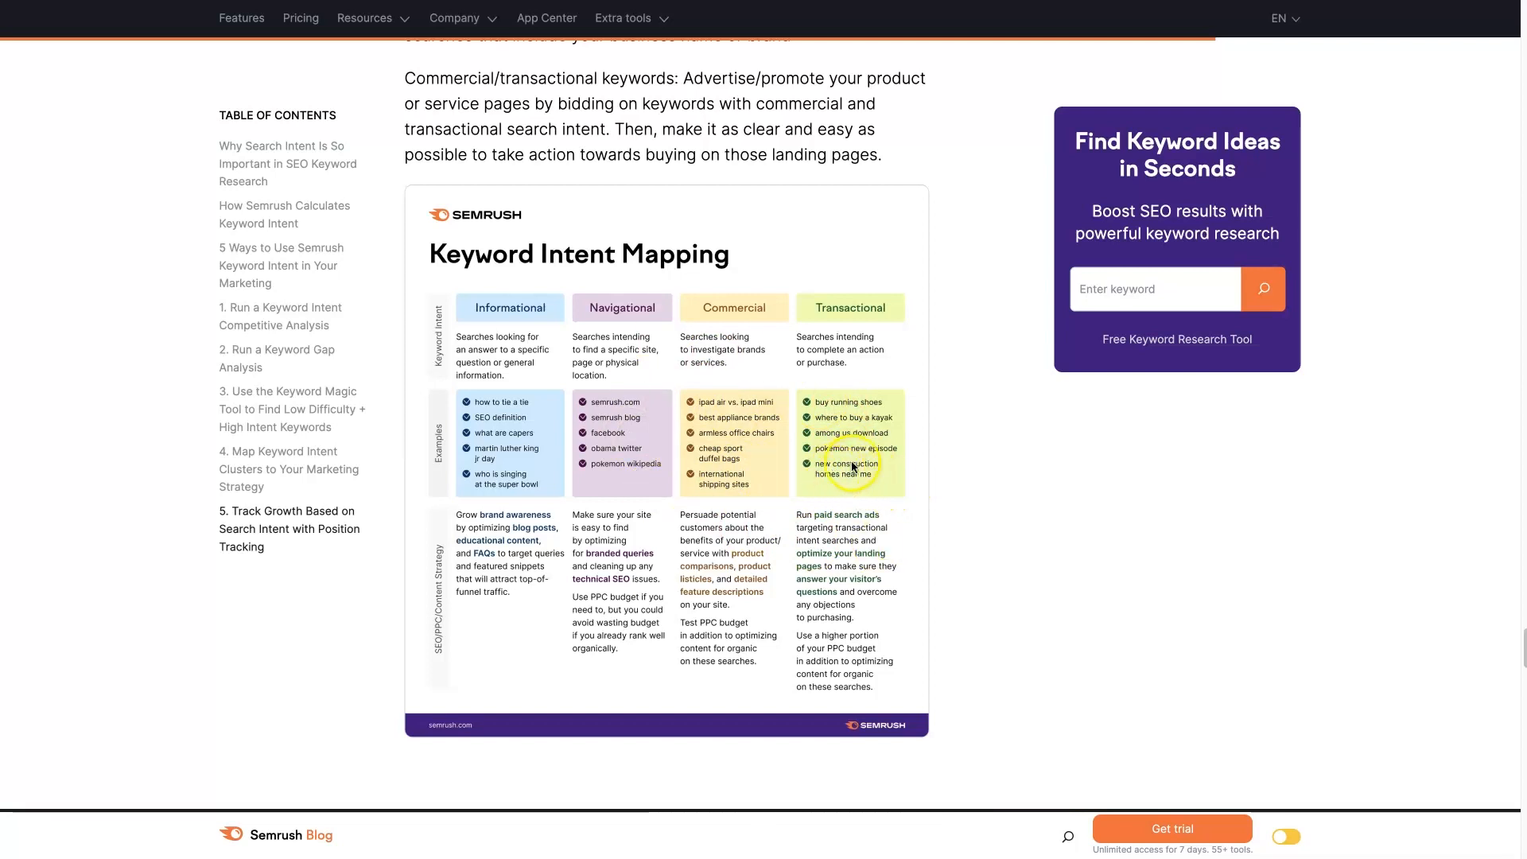
pyautogui.moveTo(827, 402)
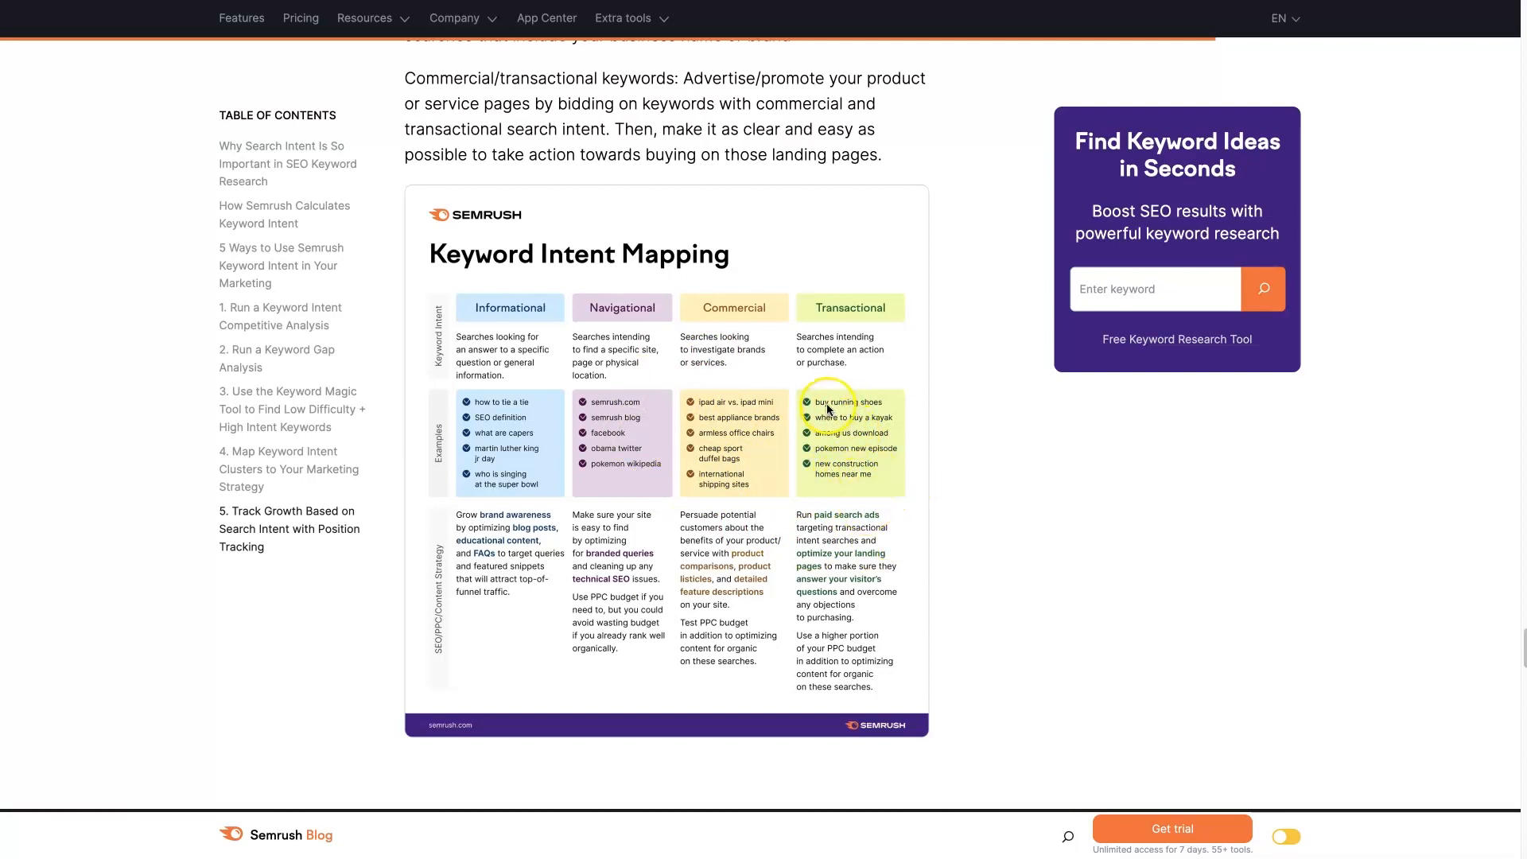
pyautogui.moveTo(870, 471)
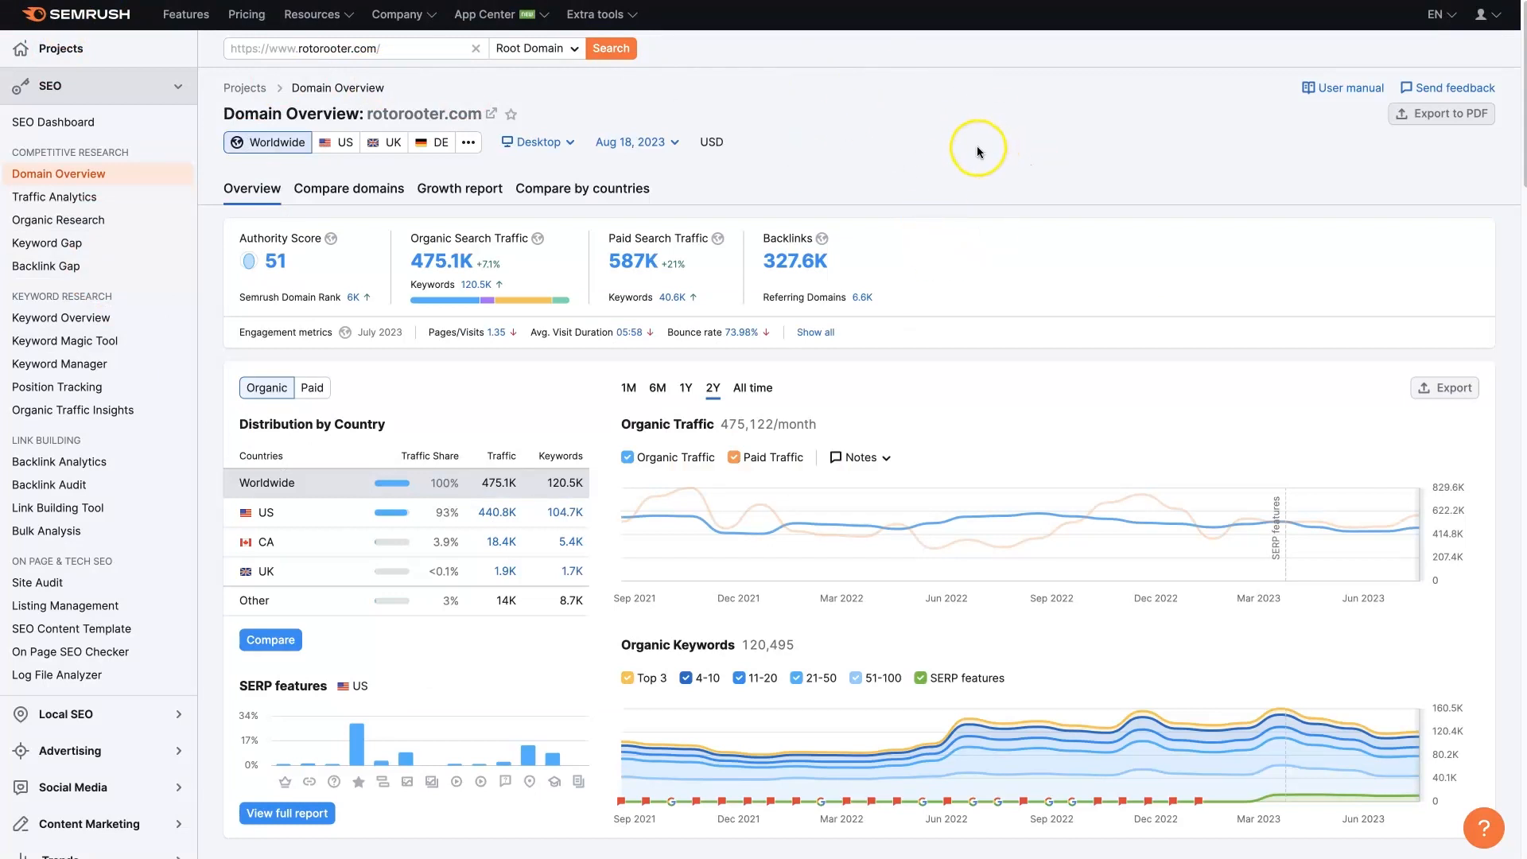
pyautogui.moveTo(884, 137)
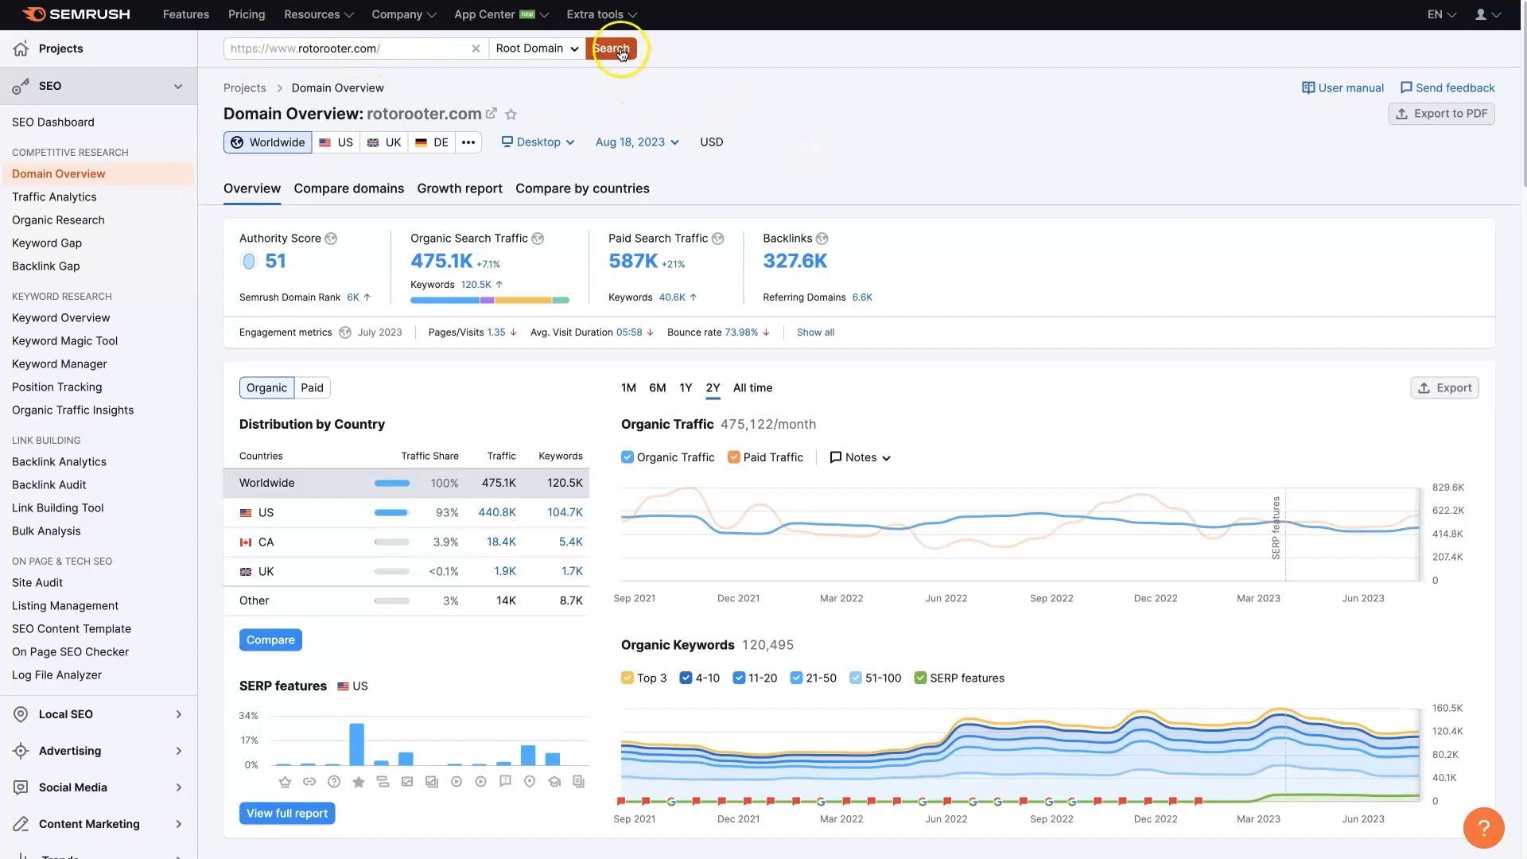
pyautogui.moveTo(1048, 190)
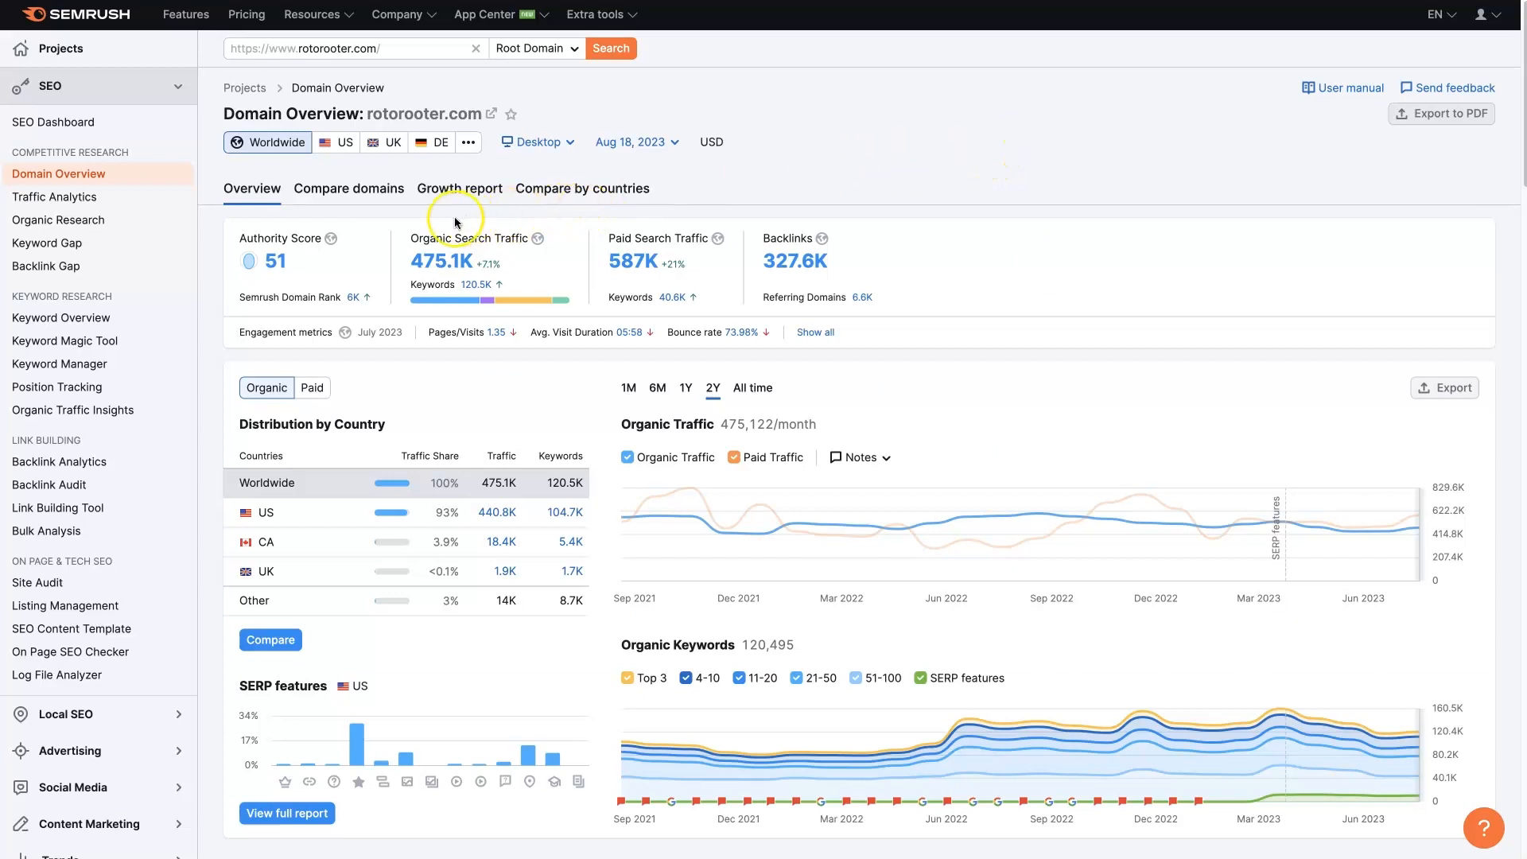
pyautogui.moveTo(584, 288)
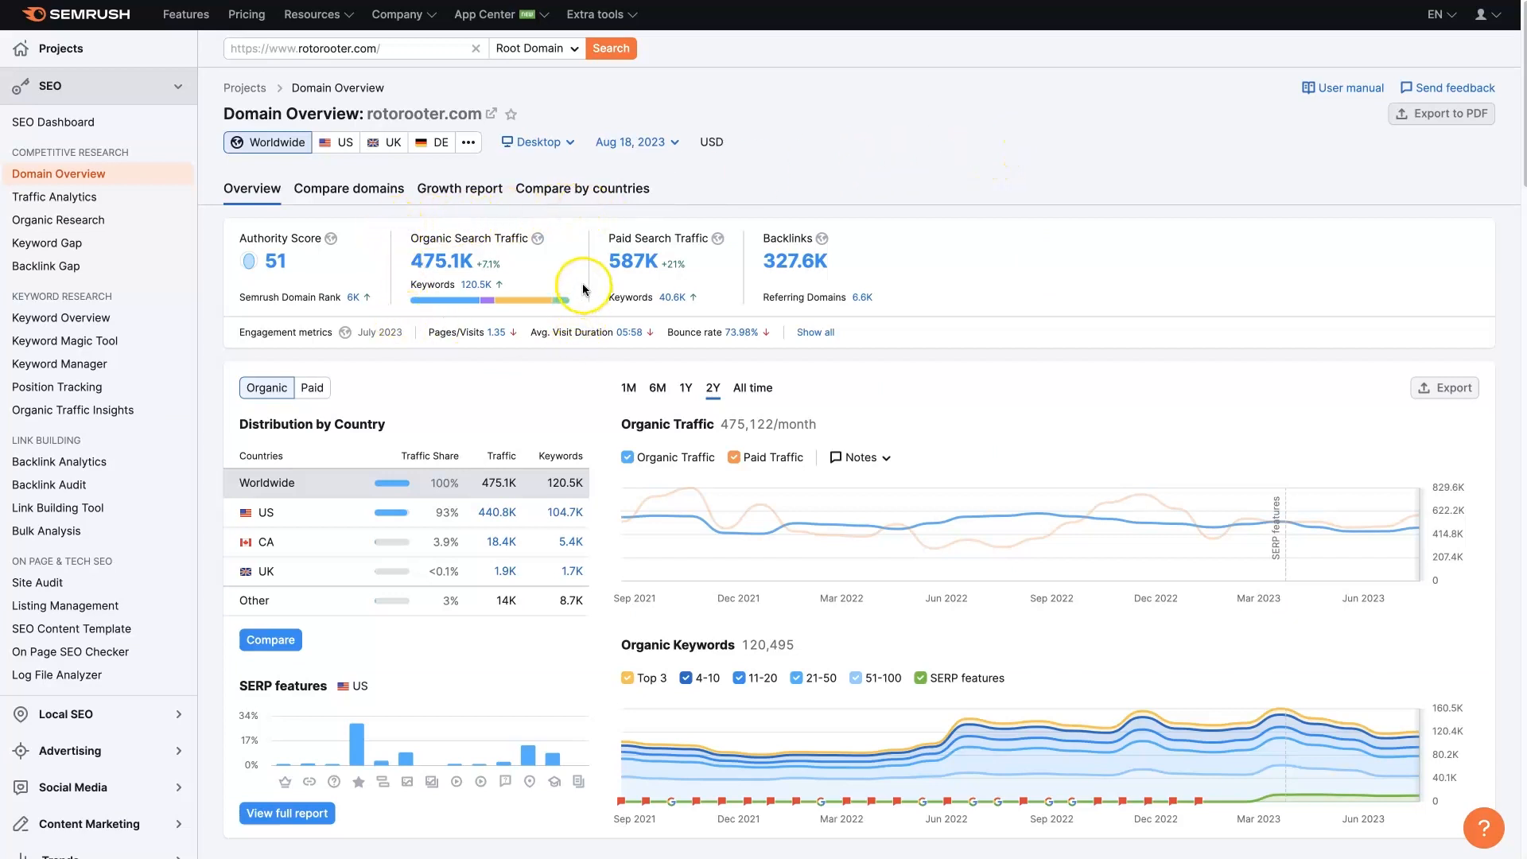
pyautogui.moveTo(404, 267)
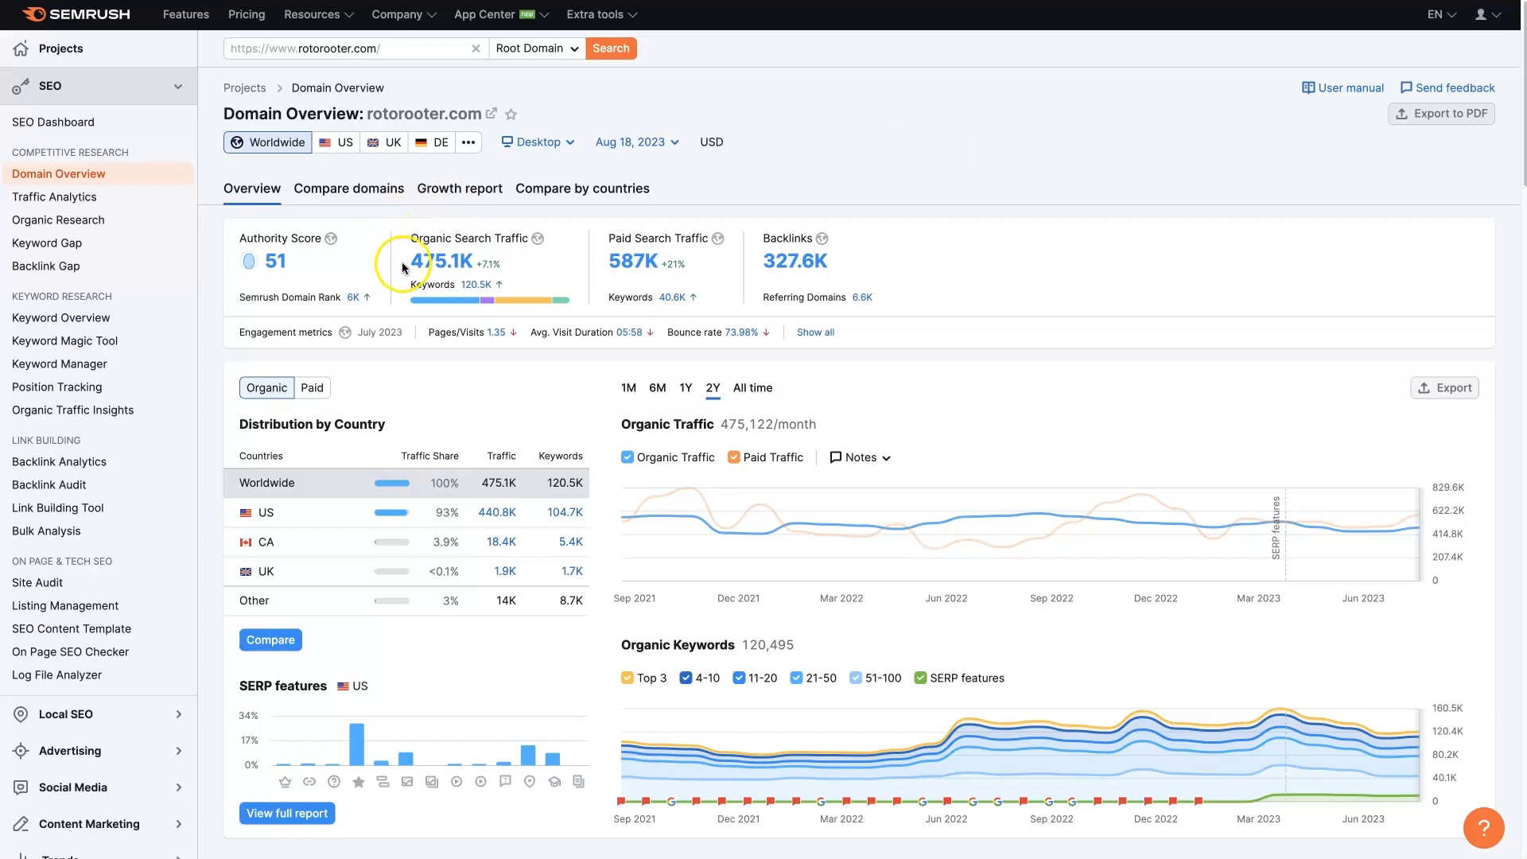
pyautogui.moveTo(402, 267)
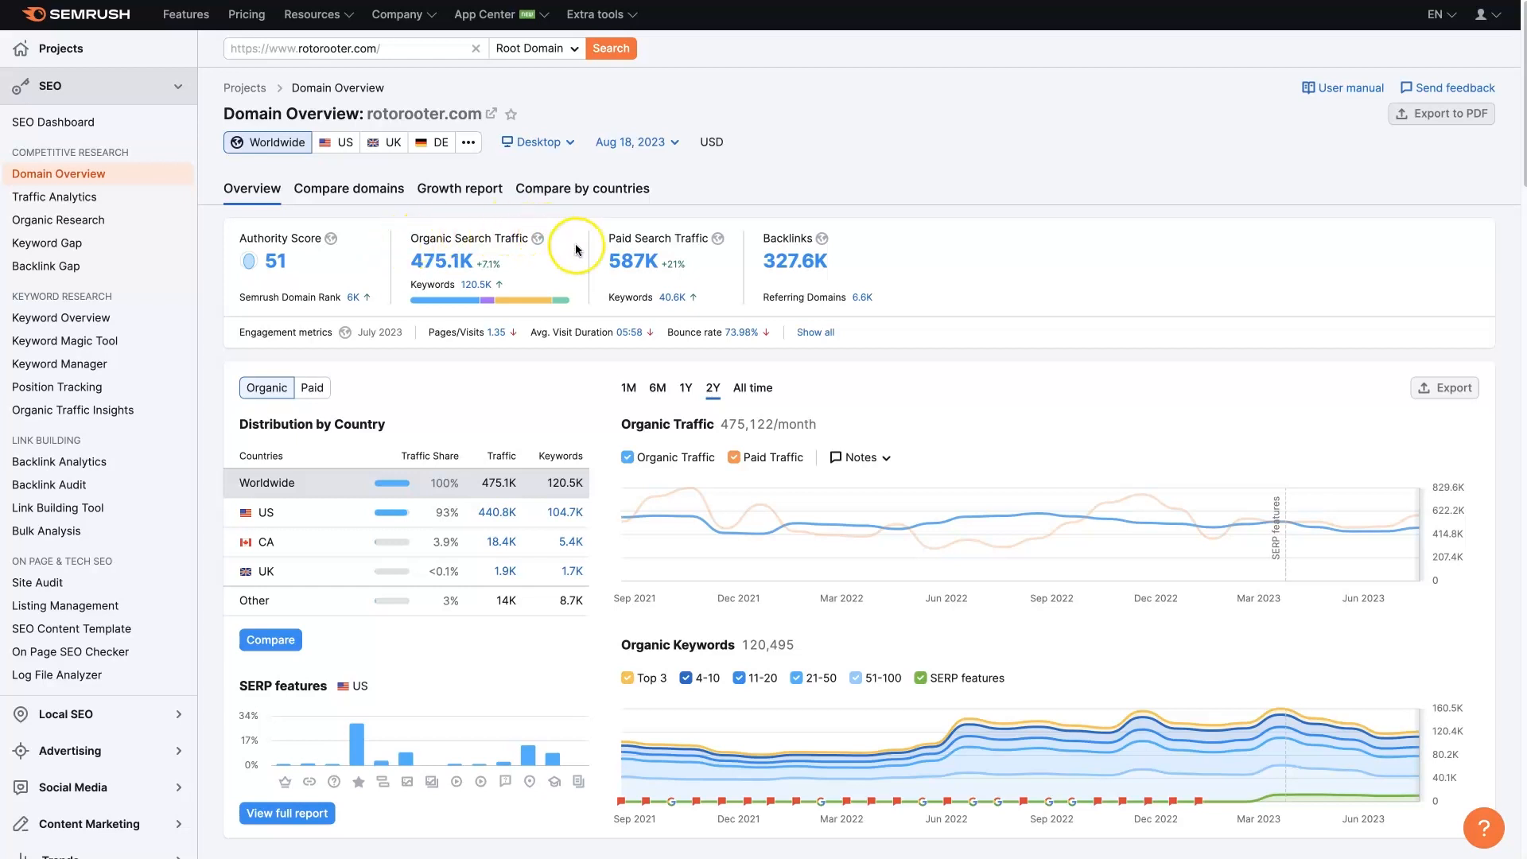
pyautogui.moveTo(491, 302)
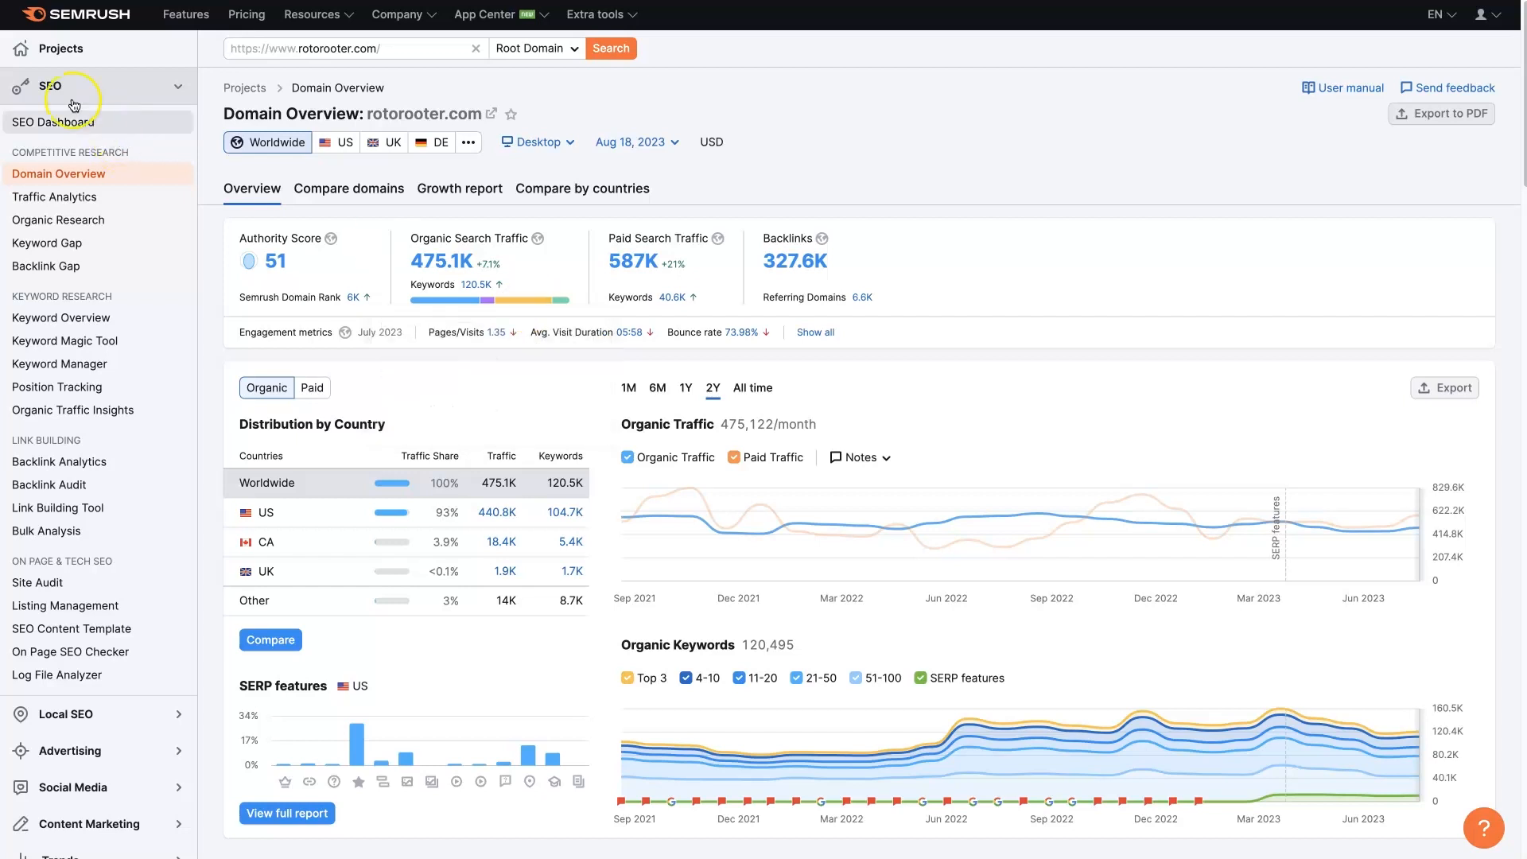
pyautogui.moveTo(154, 652)
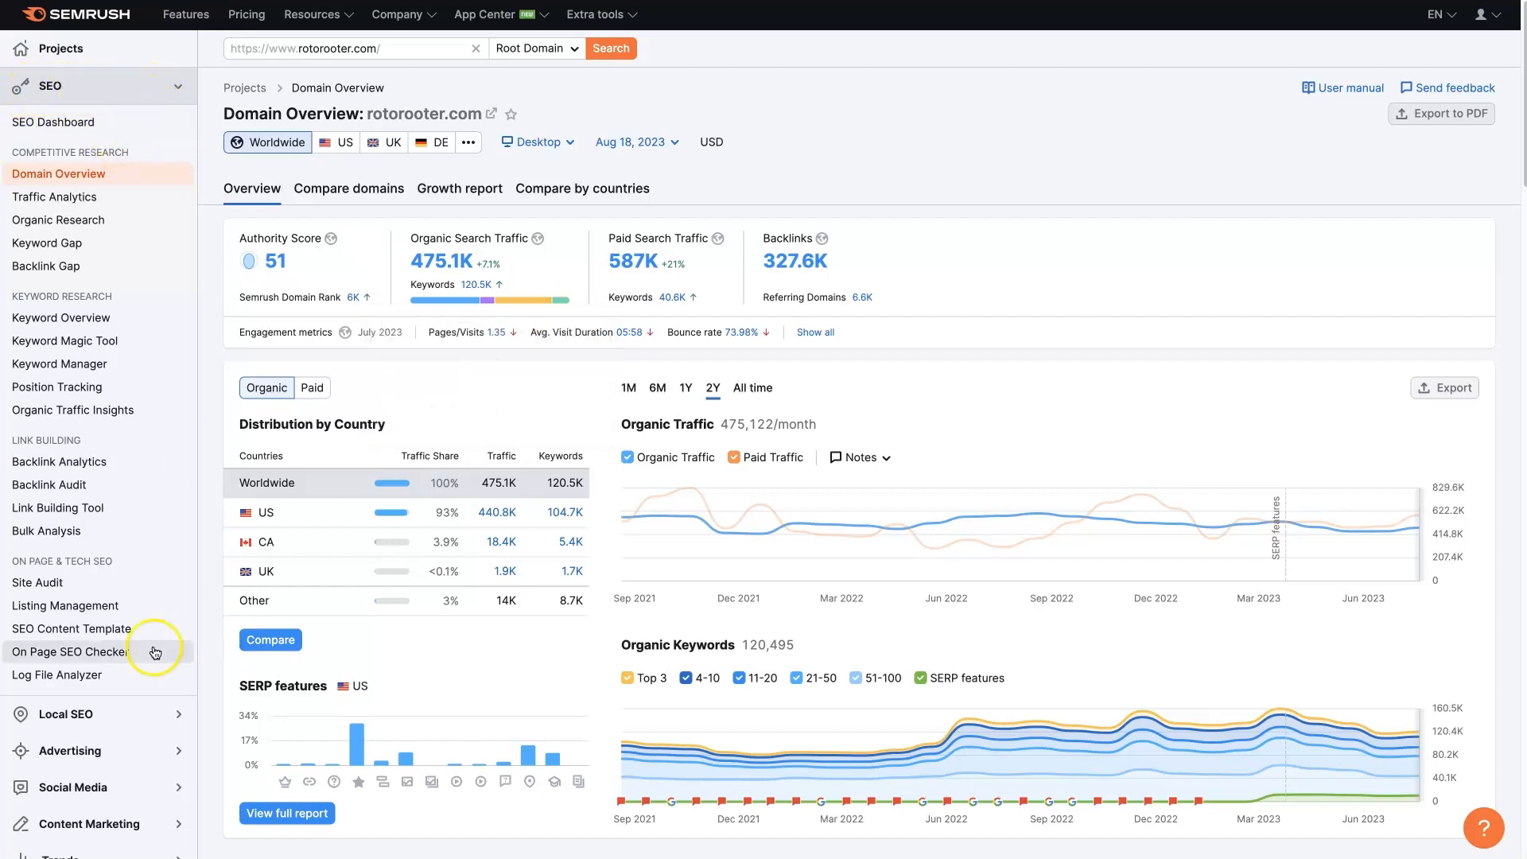
pyautogui.moveTo(93, 750)
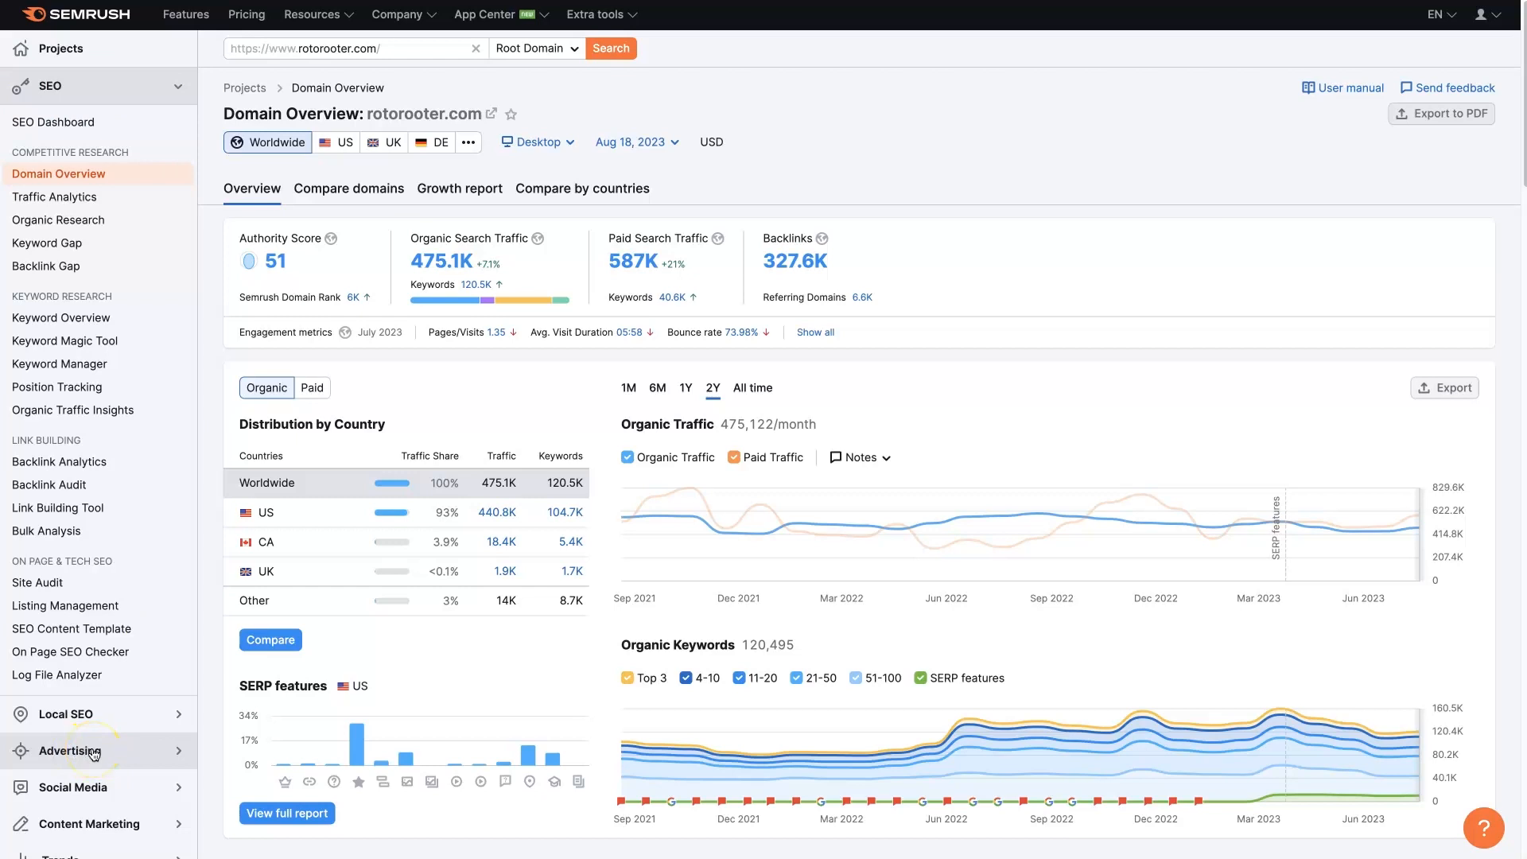
pyautogui.moveTo(483, 301)
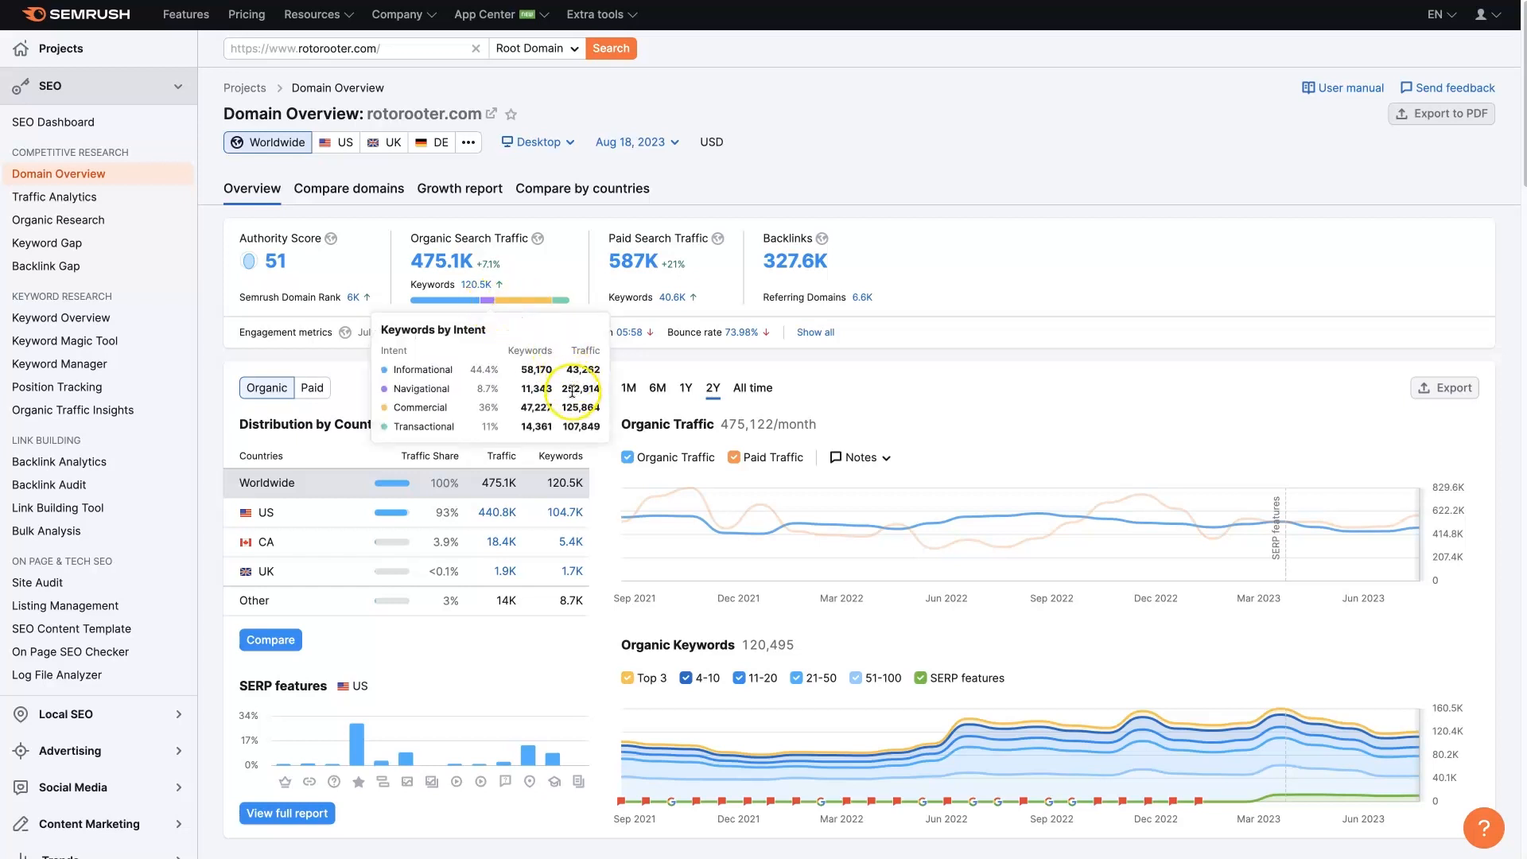
pyautogui.moveTo(573, 367)
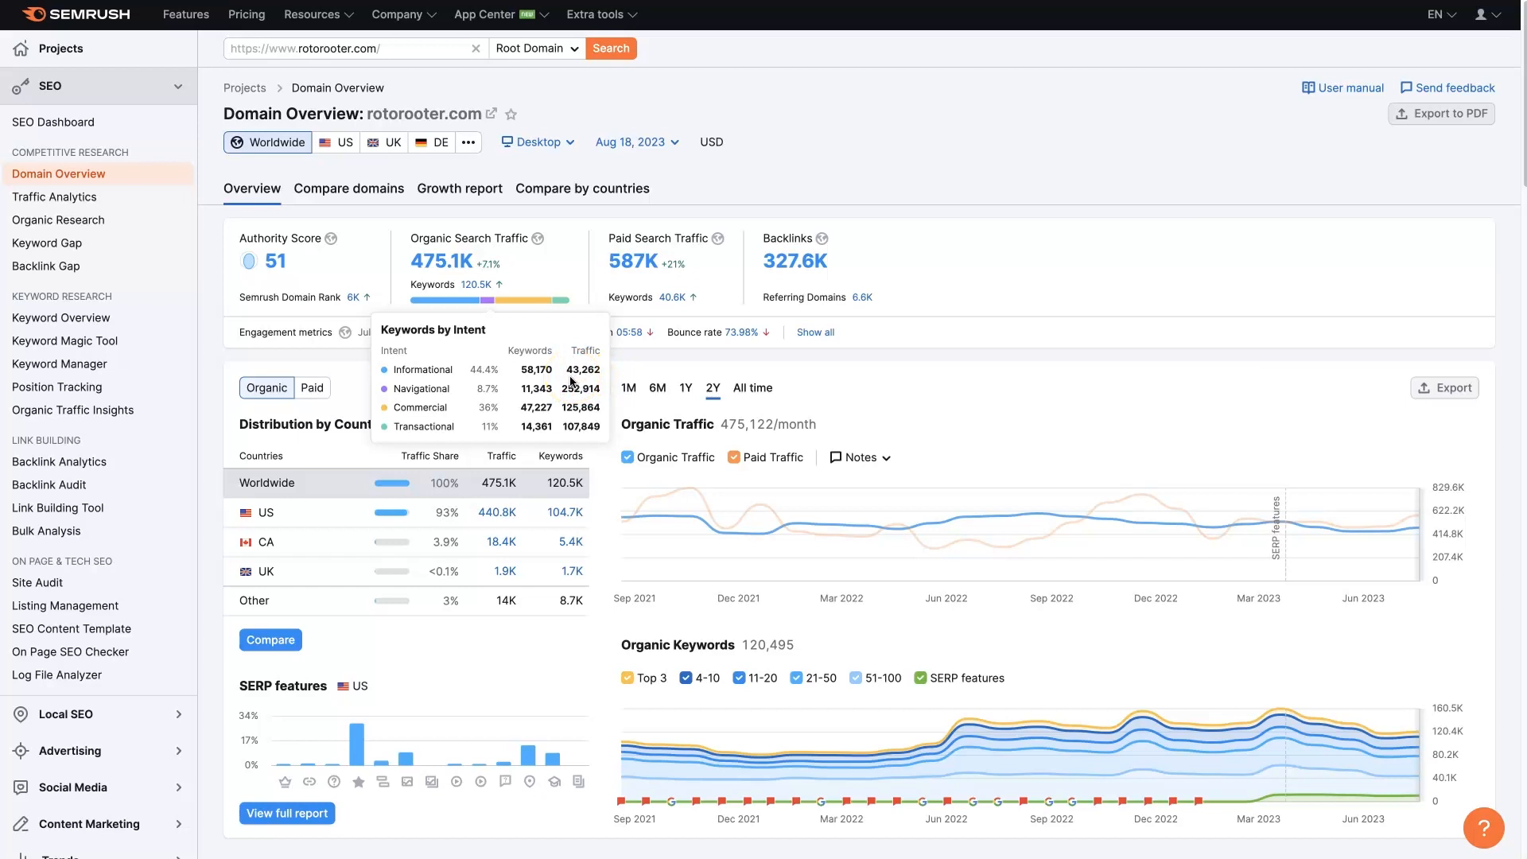
pyautogui.scroll(-3)
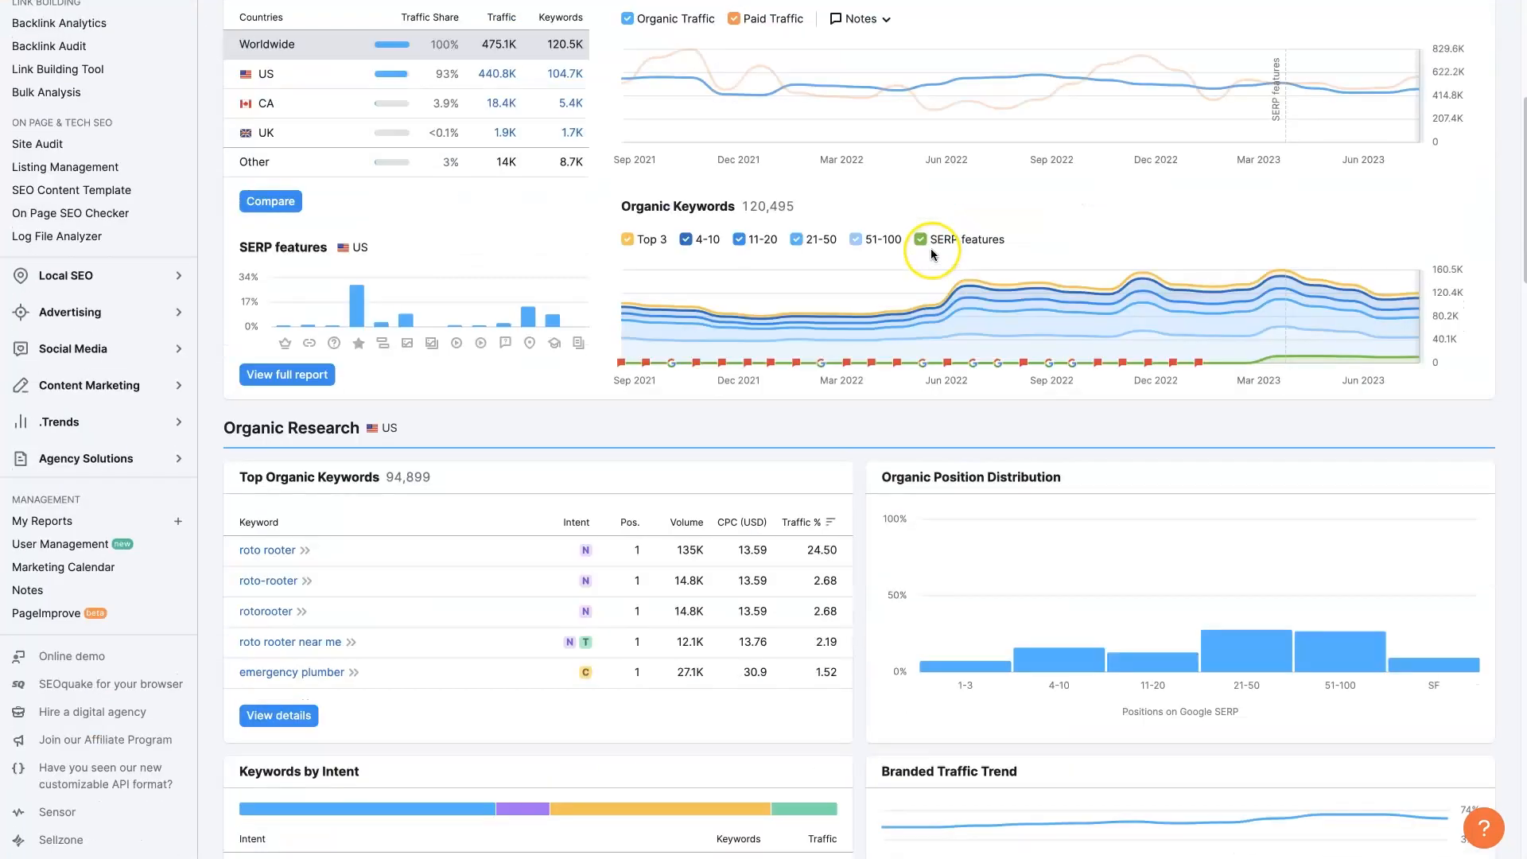
pyautogui.scroll(-3)
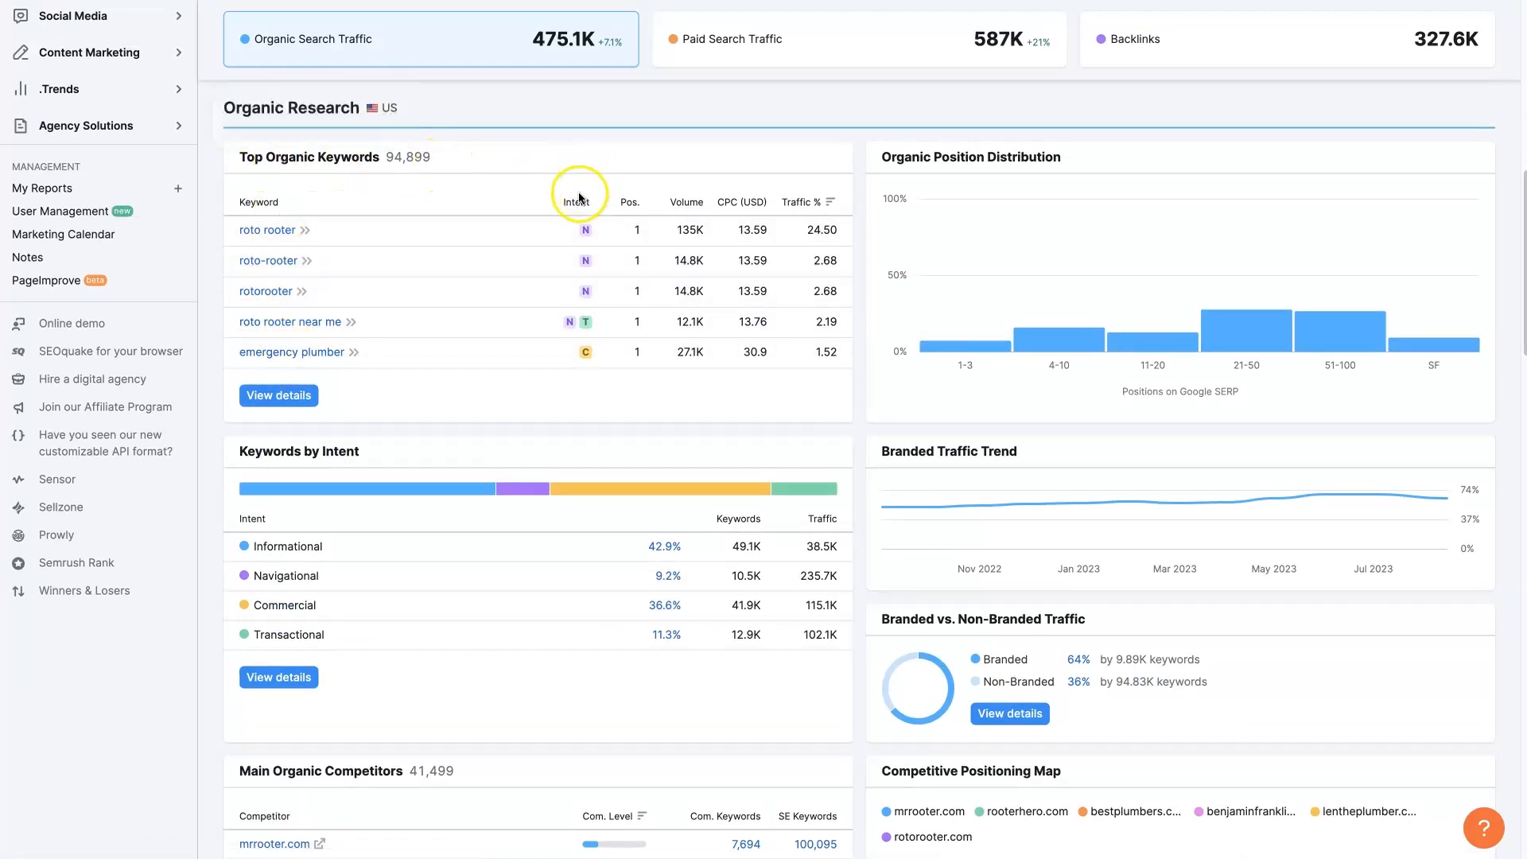
pyautogui.moveTo(585, 230)
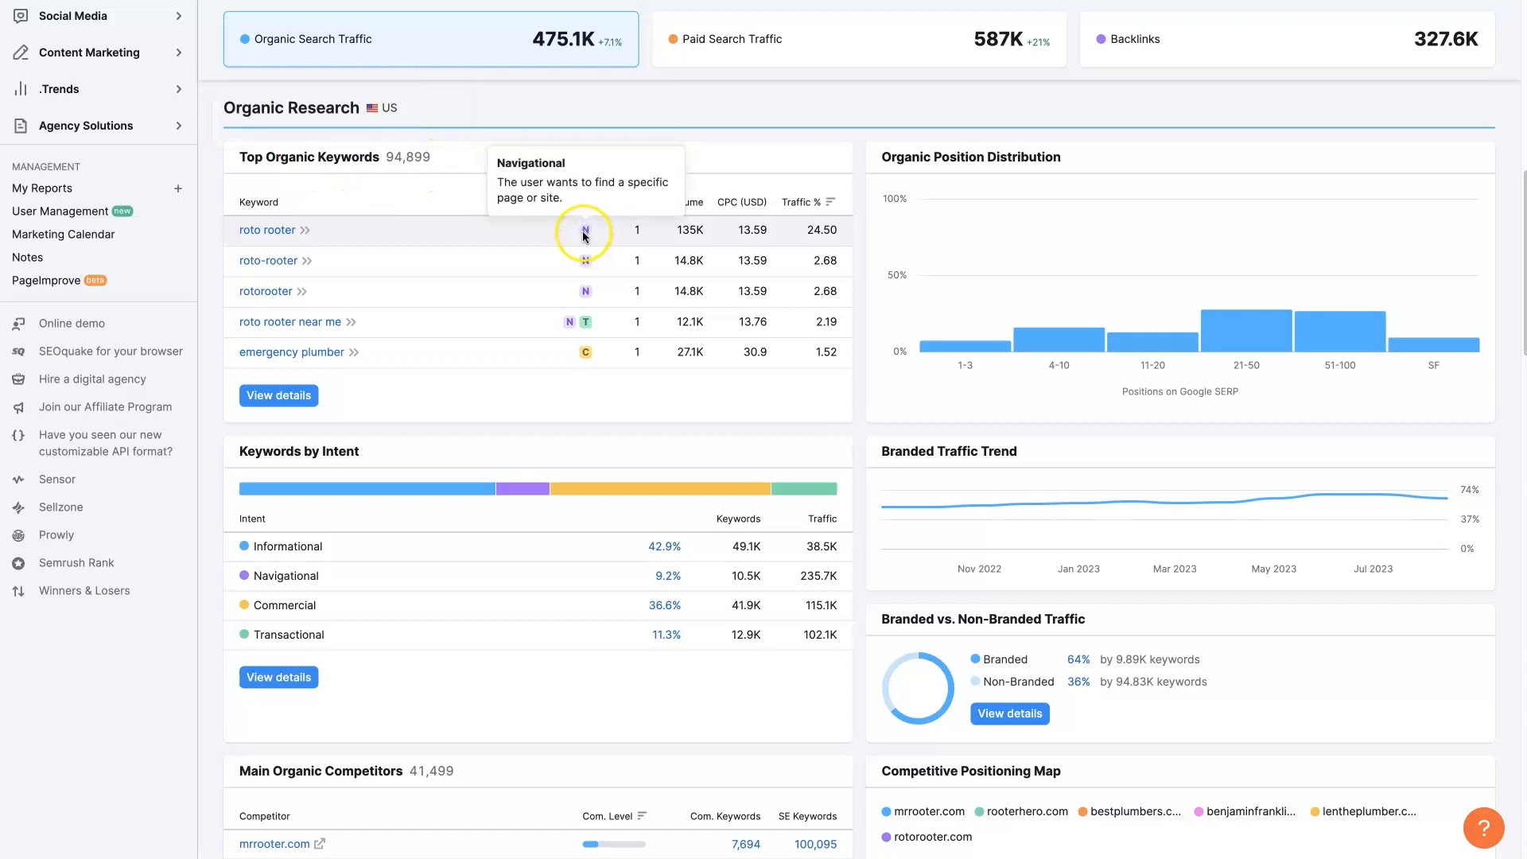
pyautogui.moveTo(587, 234)
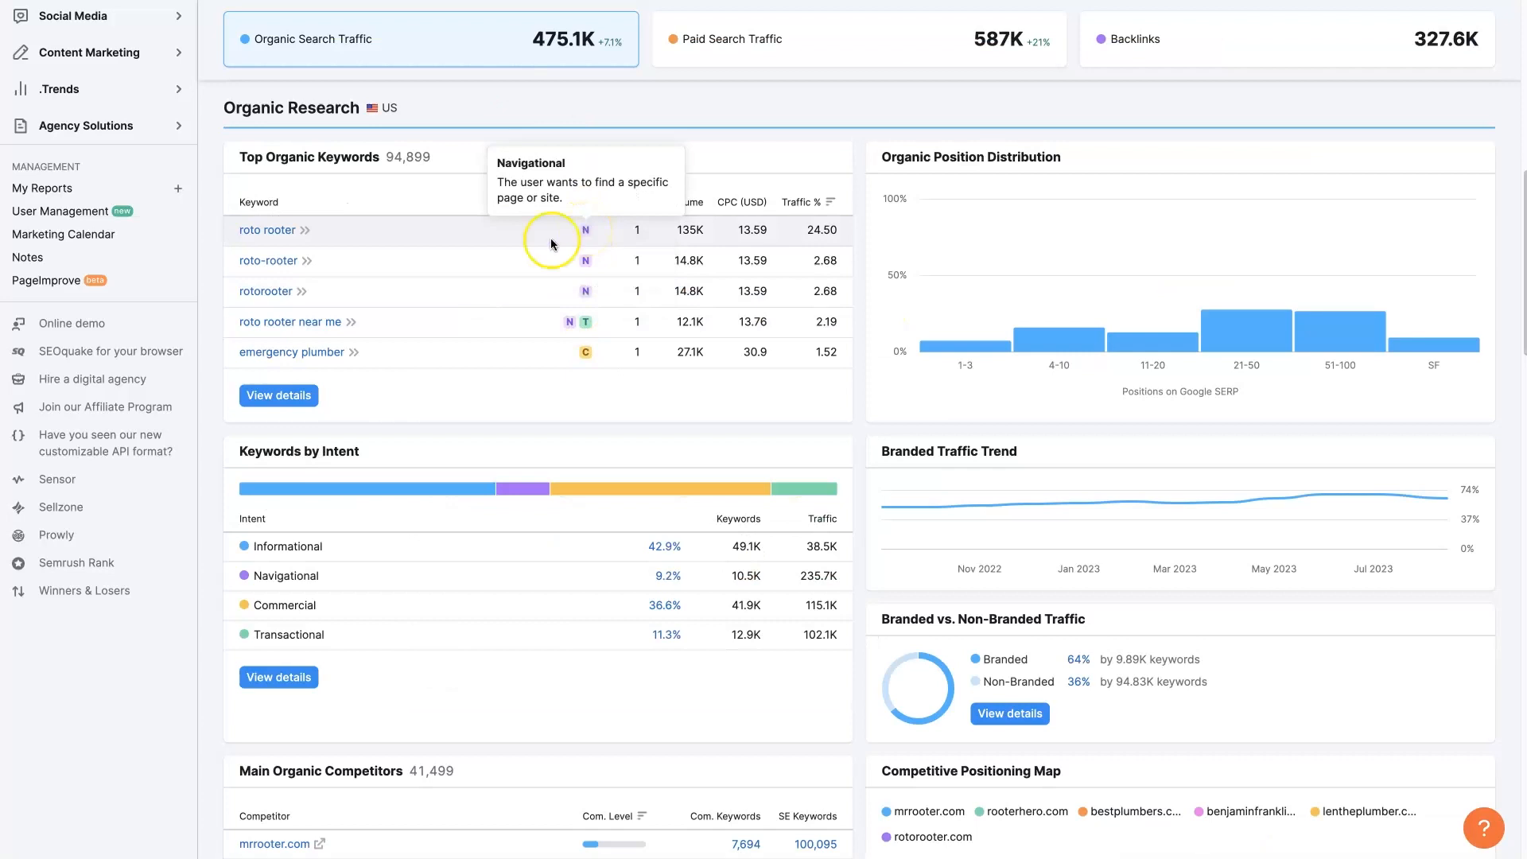
pyautogui.moveTo(266, 229)
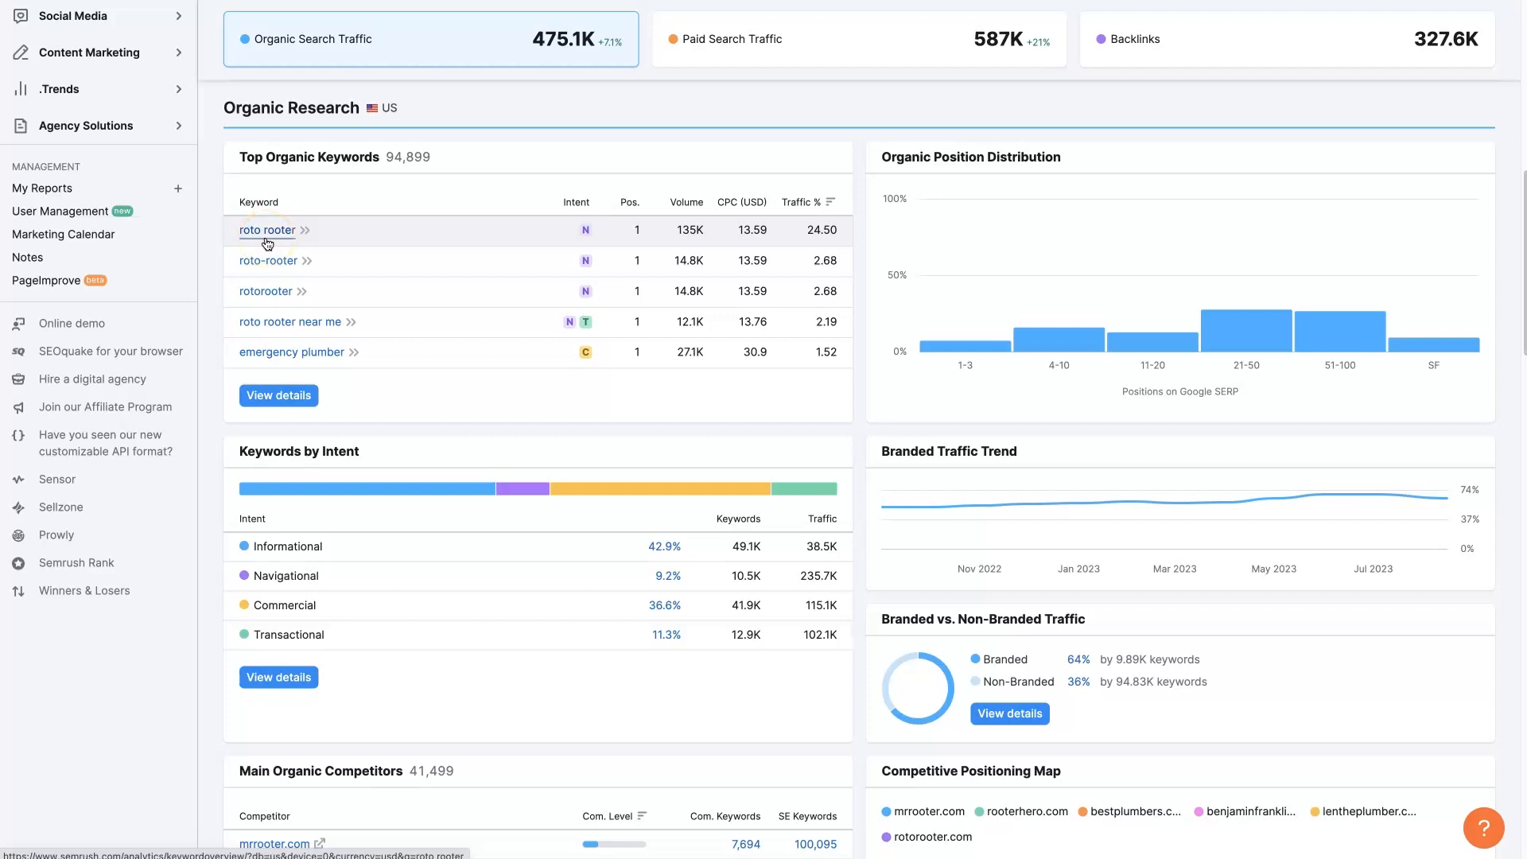
pyautogui.moveTo(586, 231)
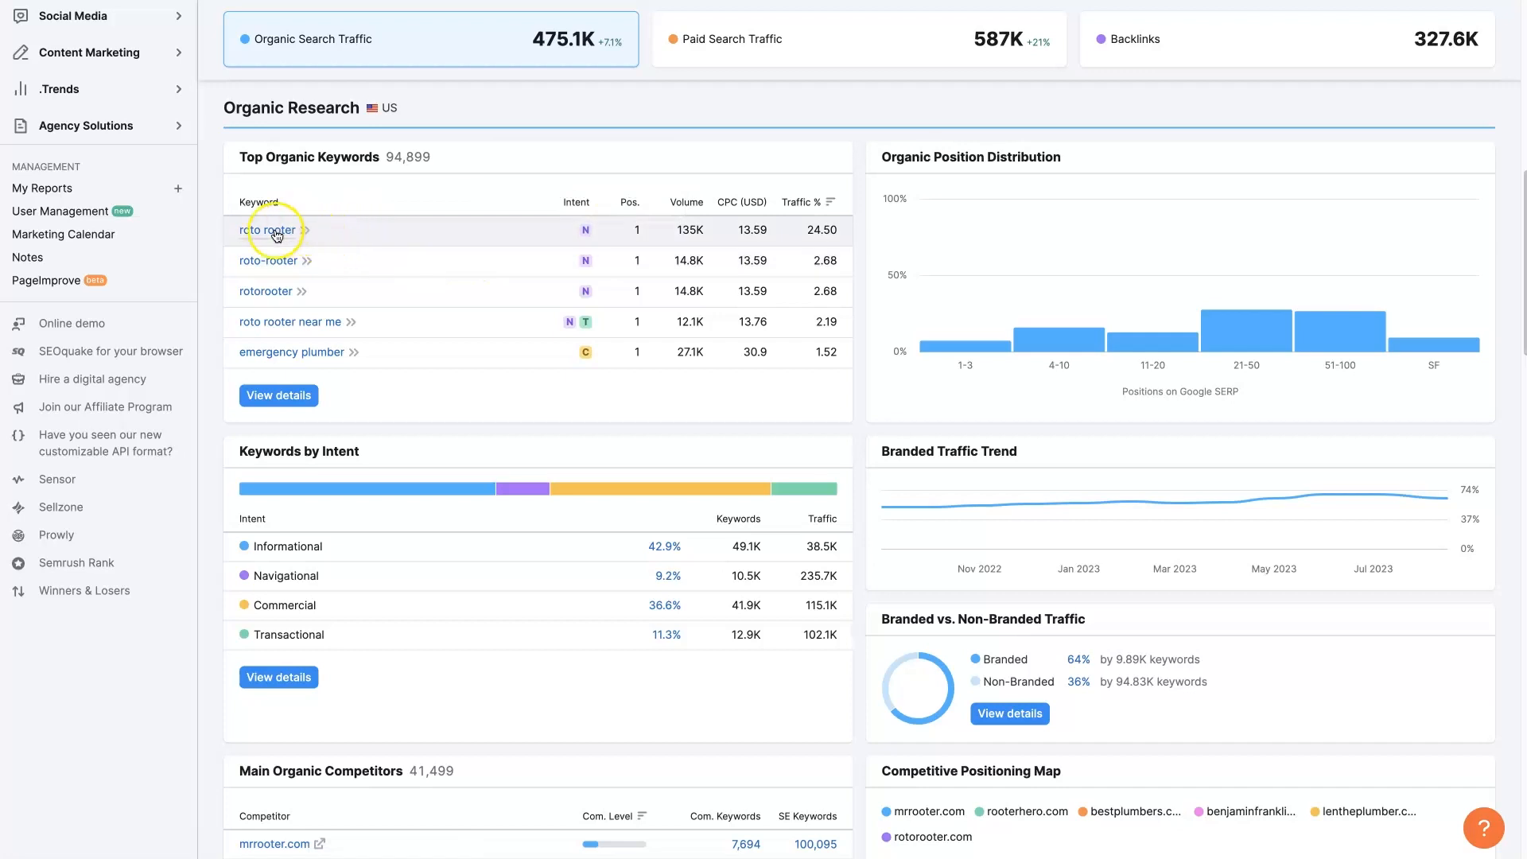
pyautogui.moveTo(275, 285)
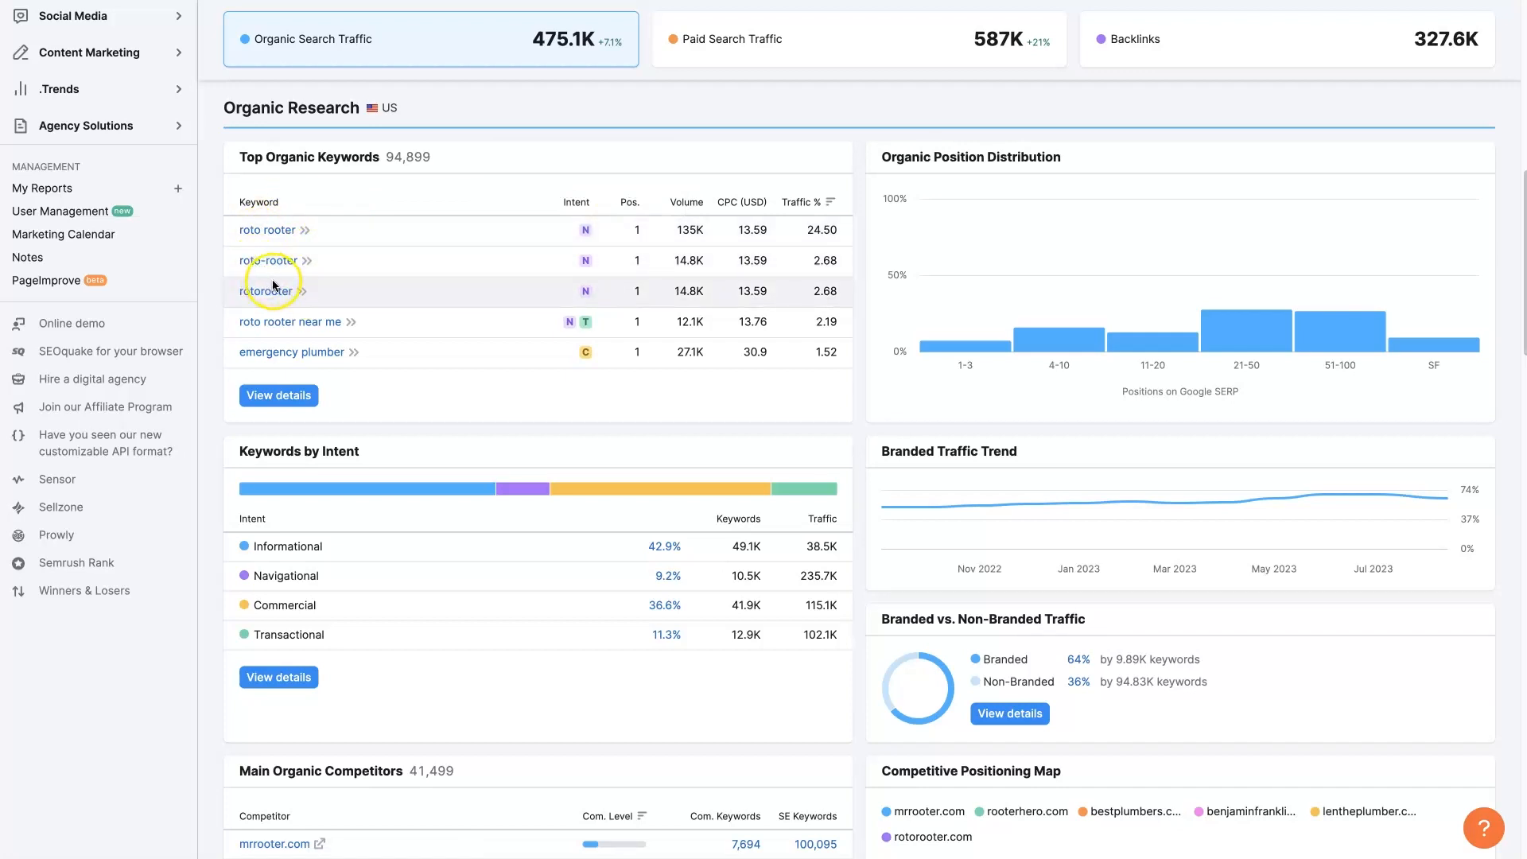
pyautogui.moveTo(640, 321)
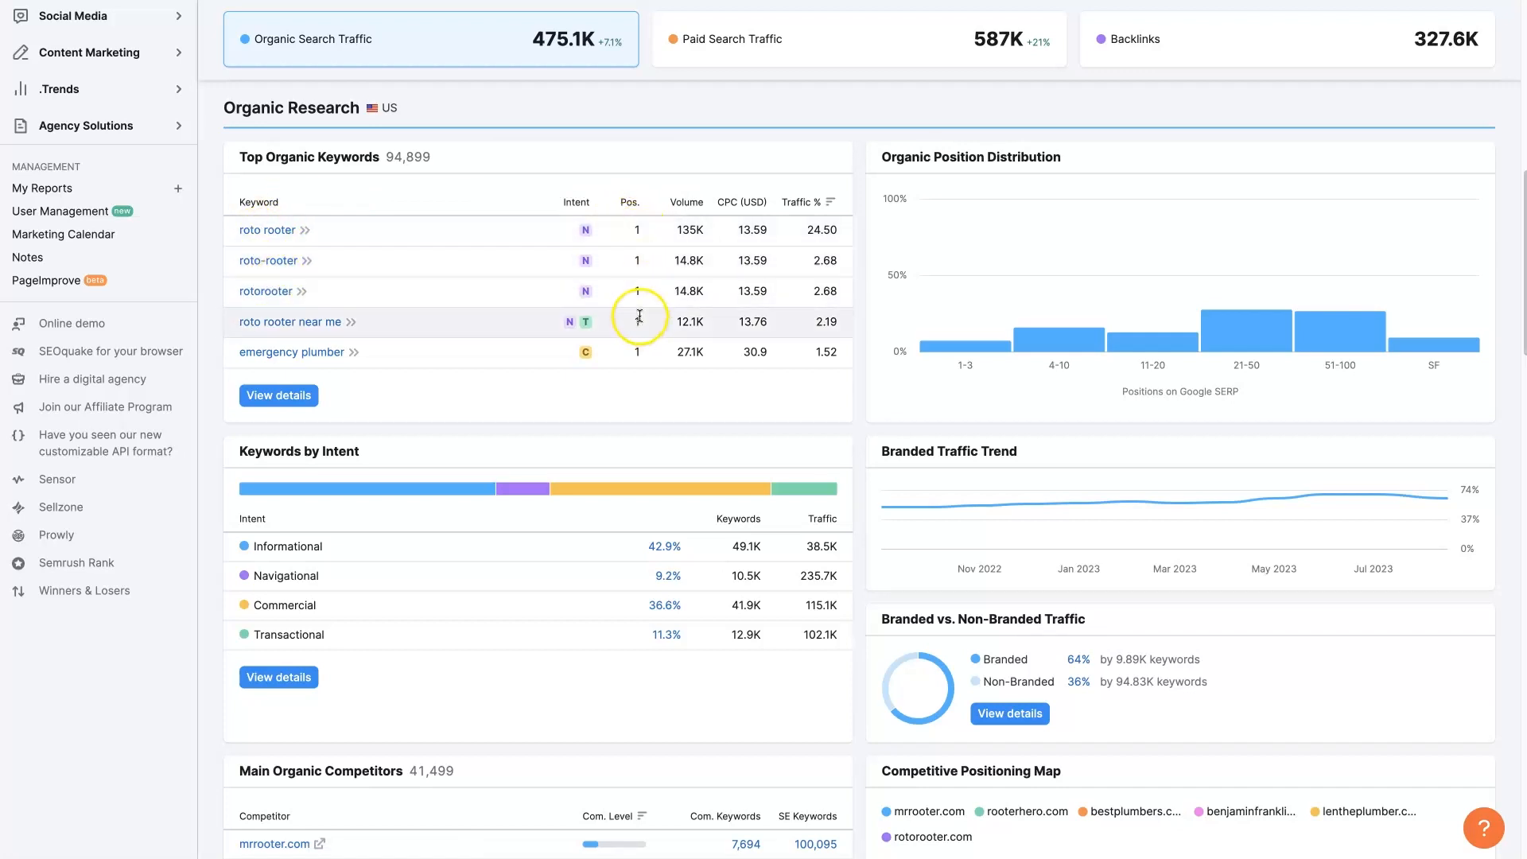
pyautogui.moveTo(303, 310)
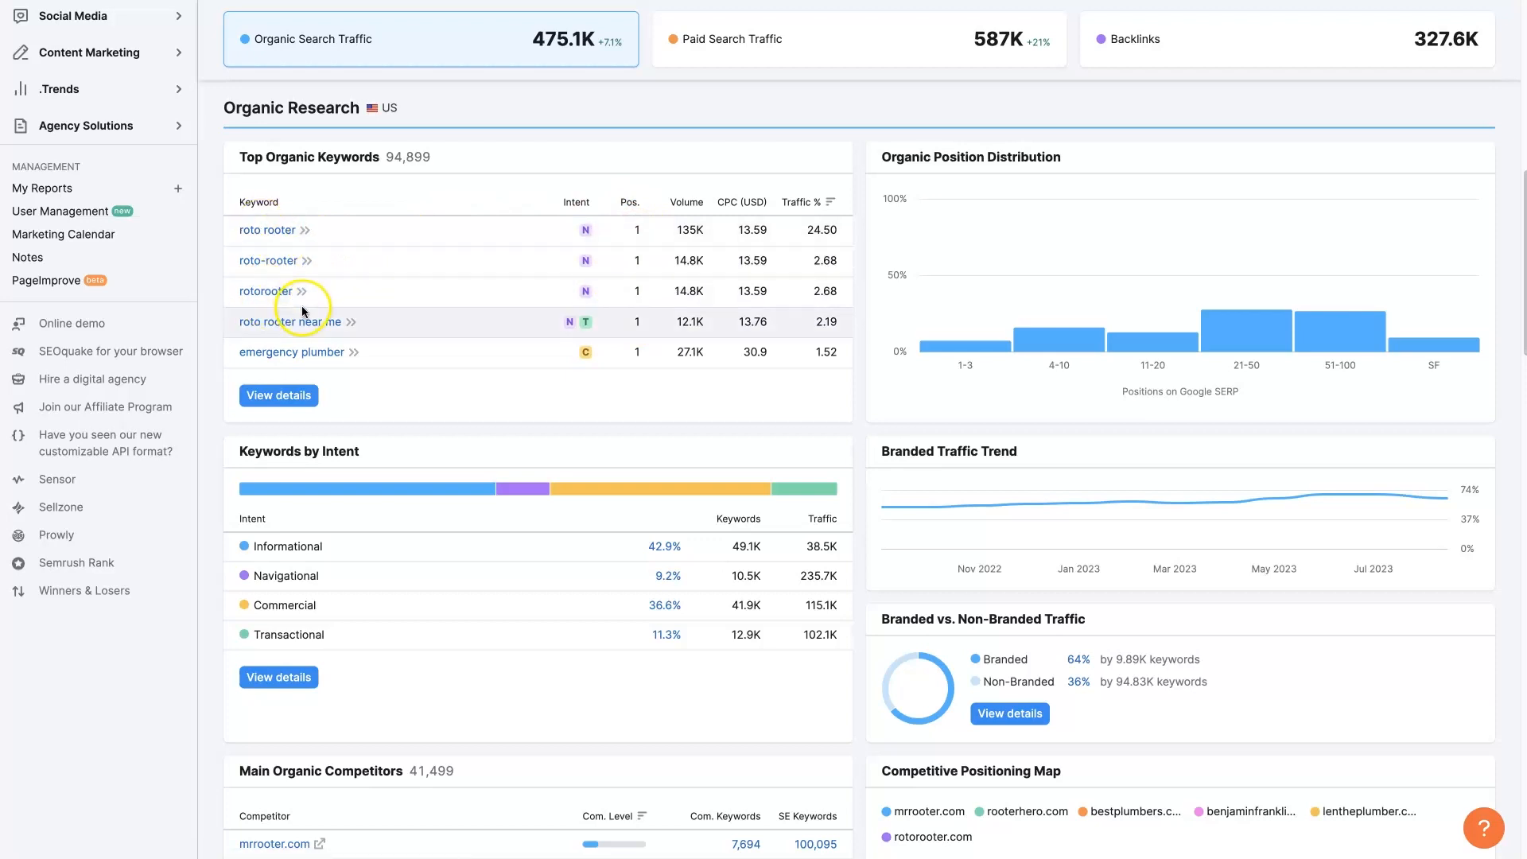
pyautogui.moveTo(587, 321)
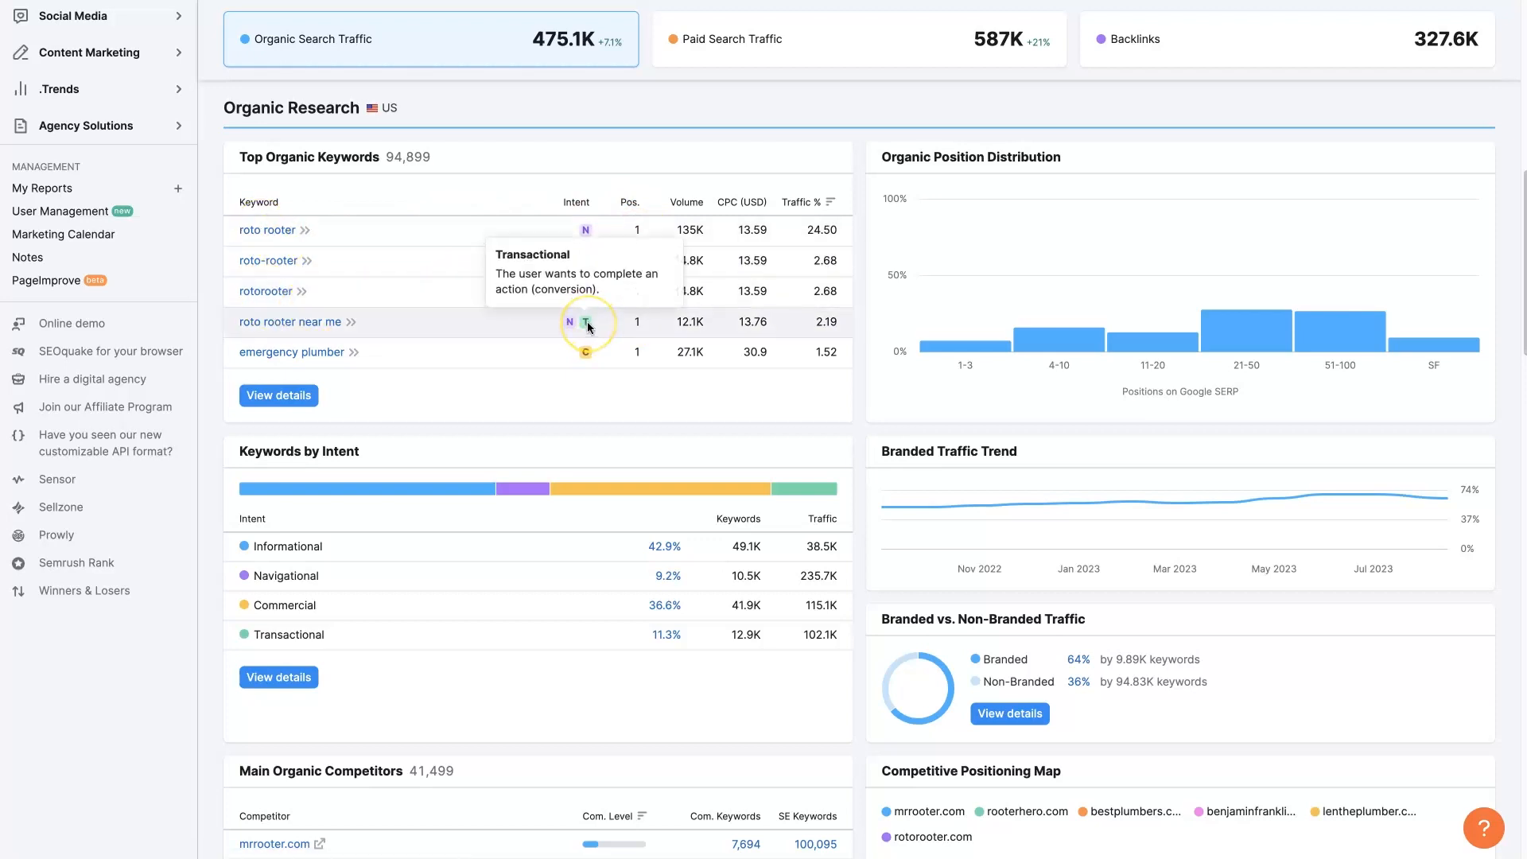
pyautogui.moveTo(573, 322)
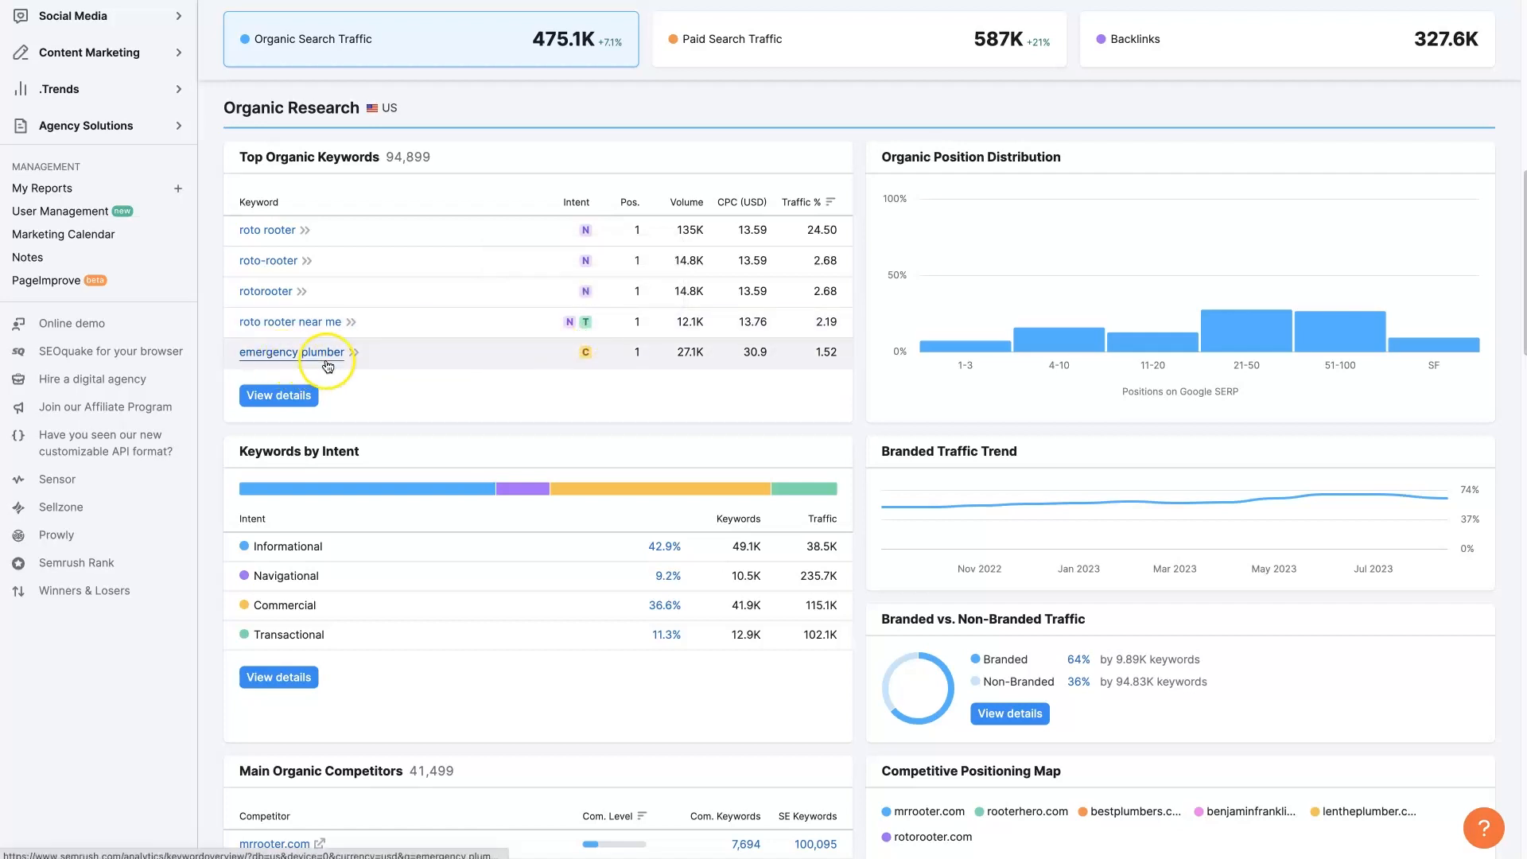
pyautogui.moveTo(585, 352)
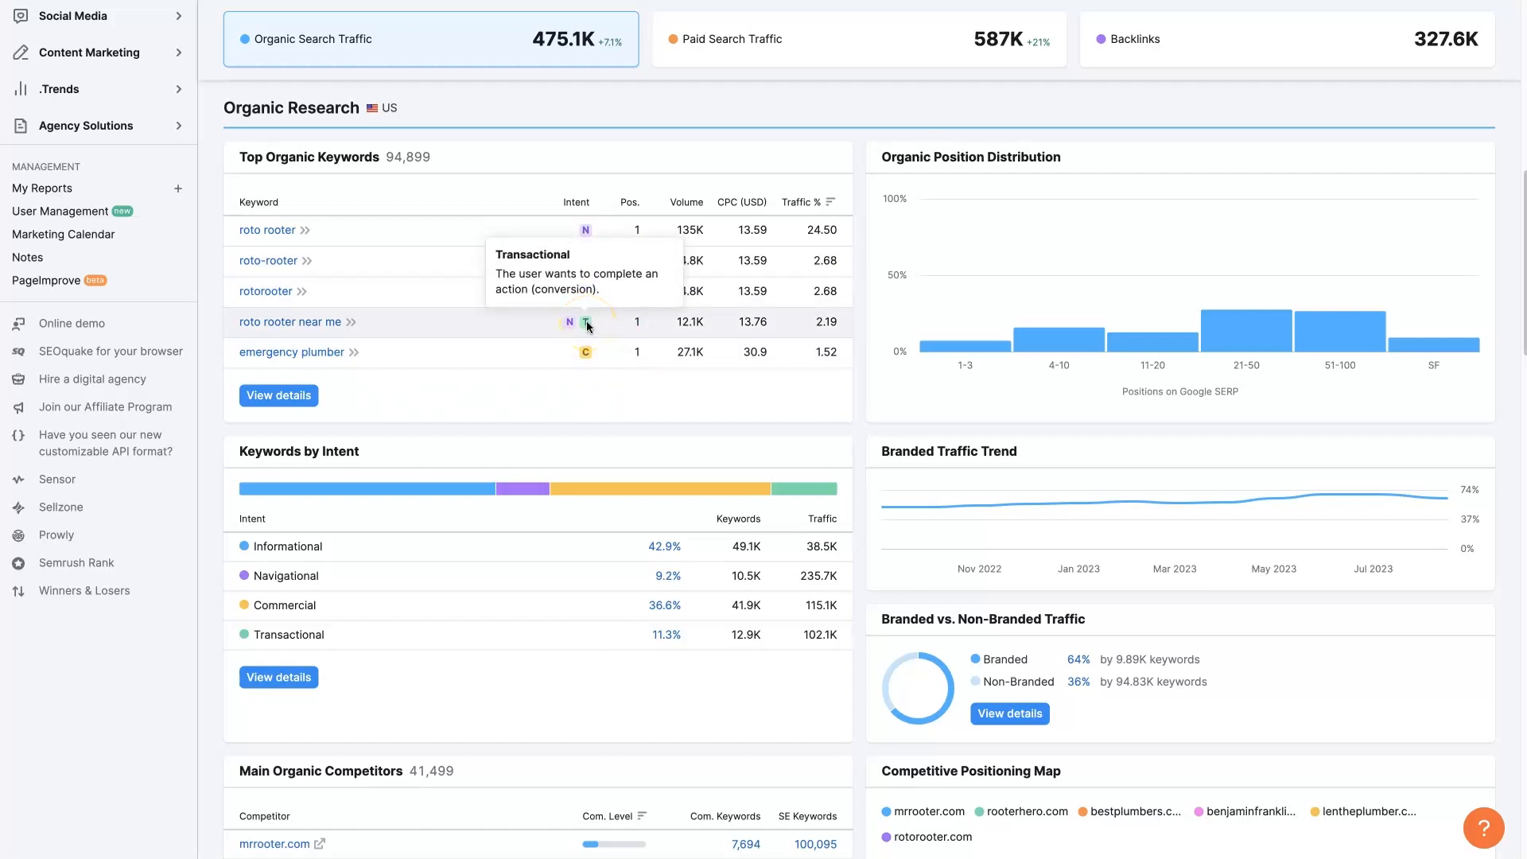
pyautogui.moveTo(569, 323)
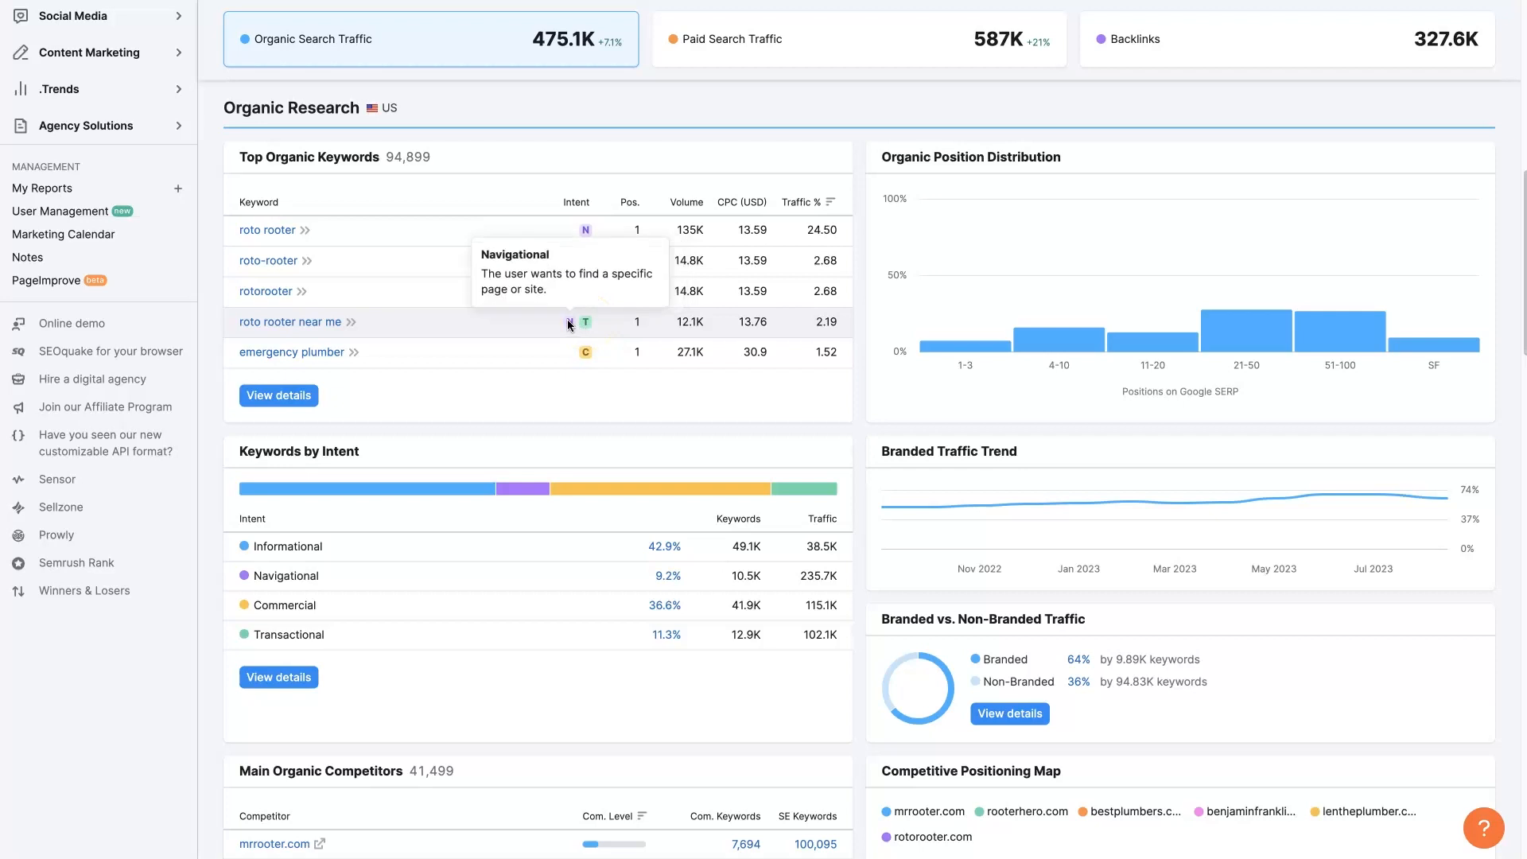
pyautogui.moveTo(583, 323)
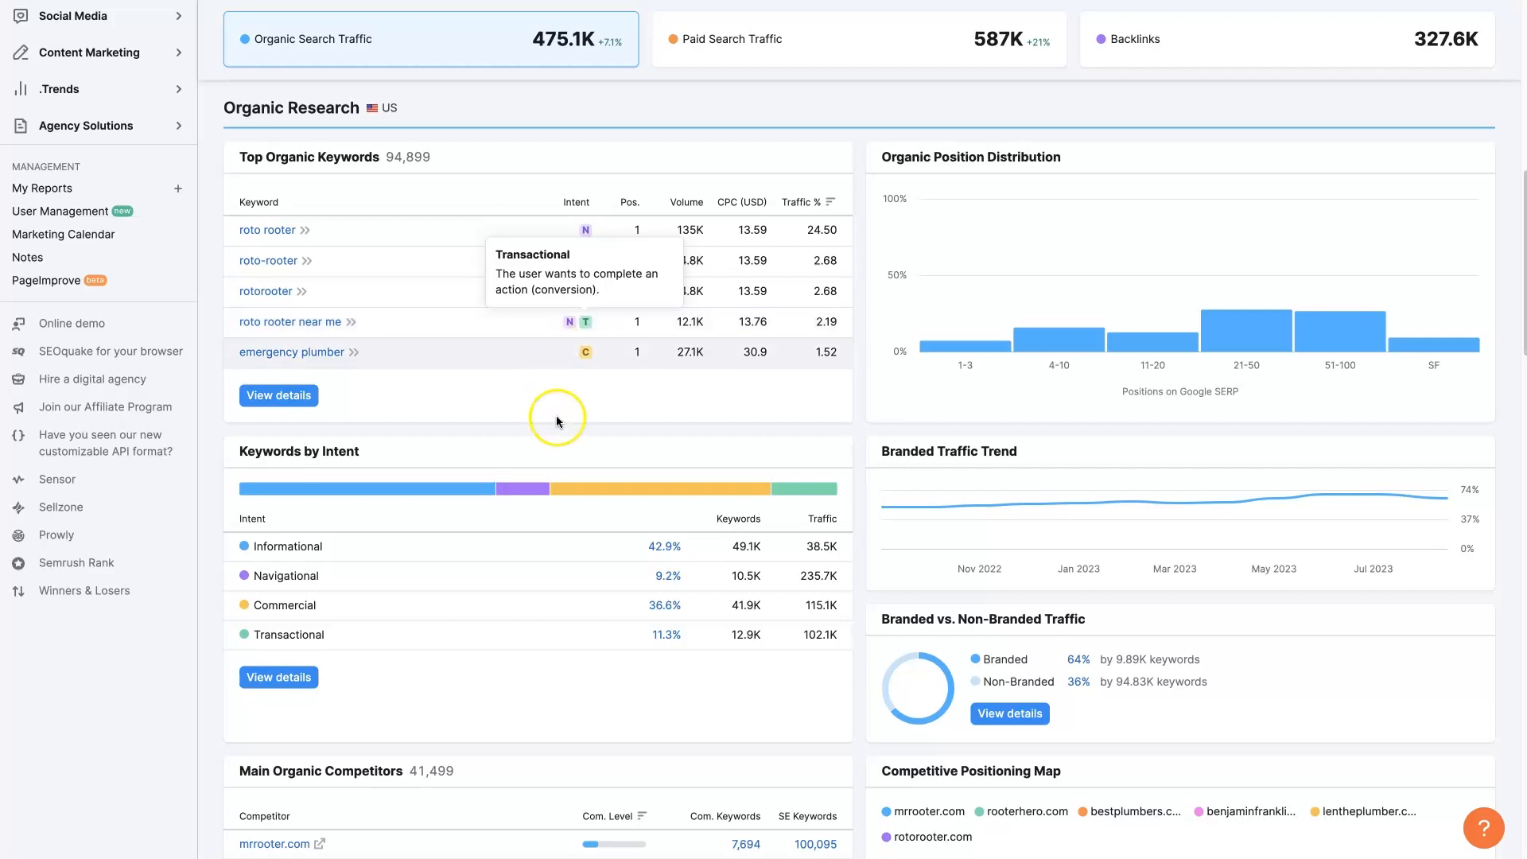
pyautogui.scroll(-3)
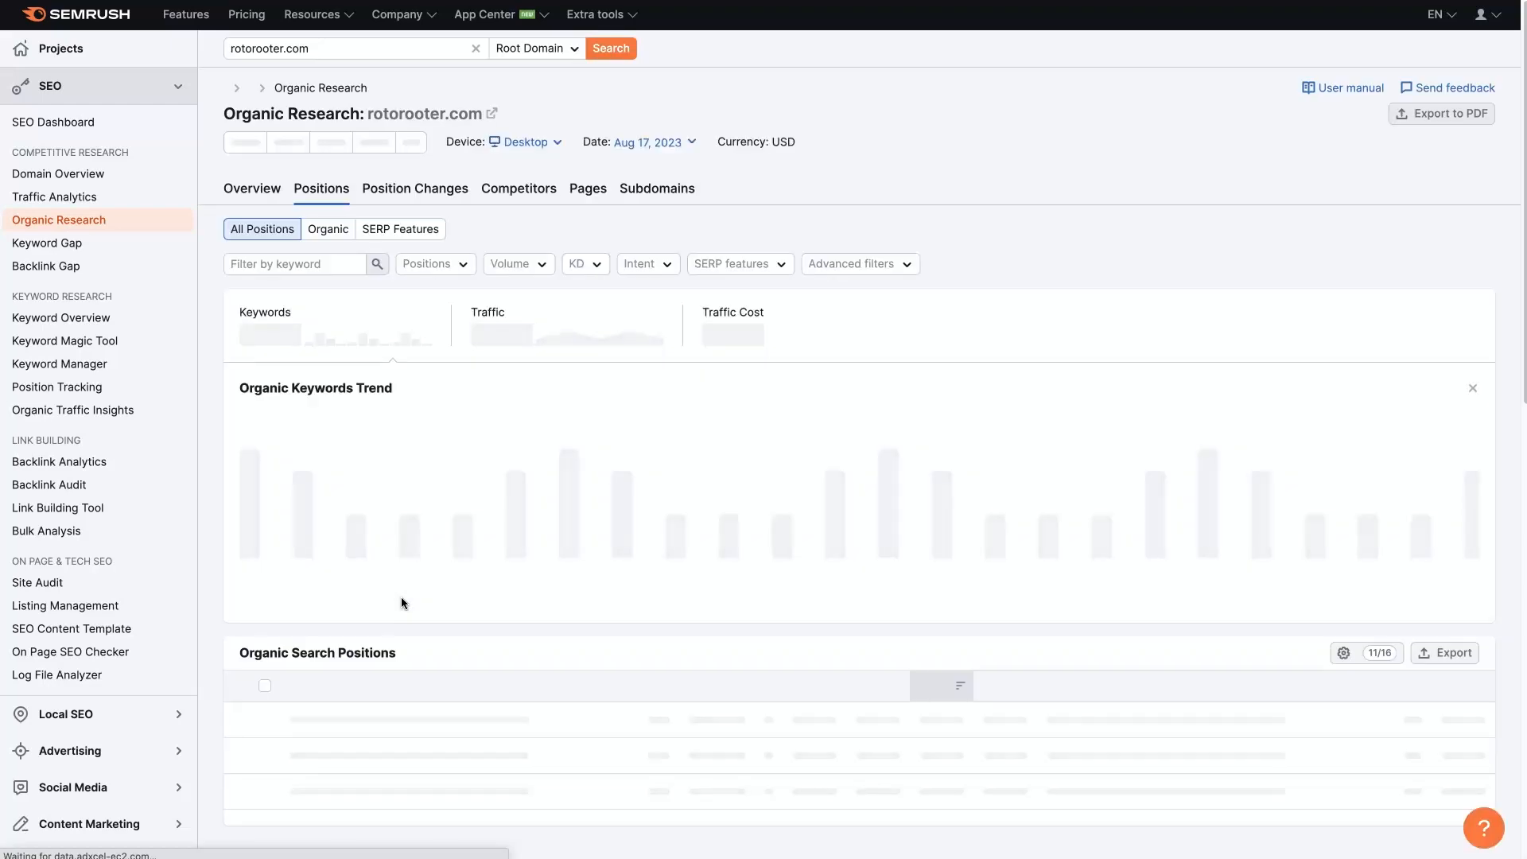
pyautogui.moveTo(1193, 174)
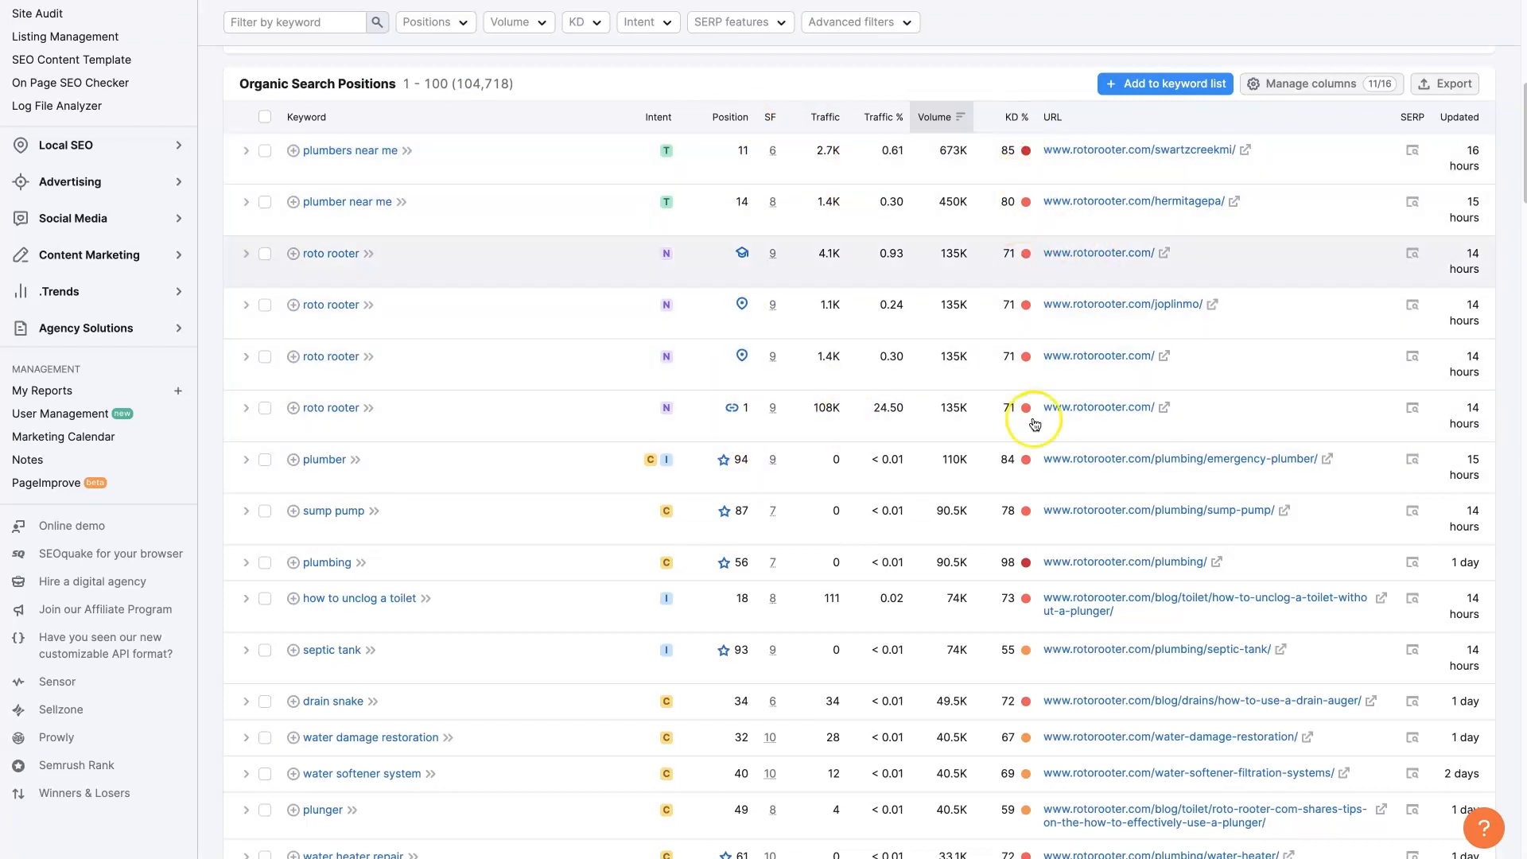
pyautogui.moveTo(708, 436)
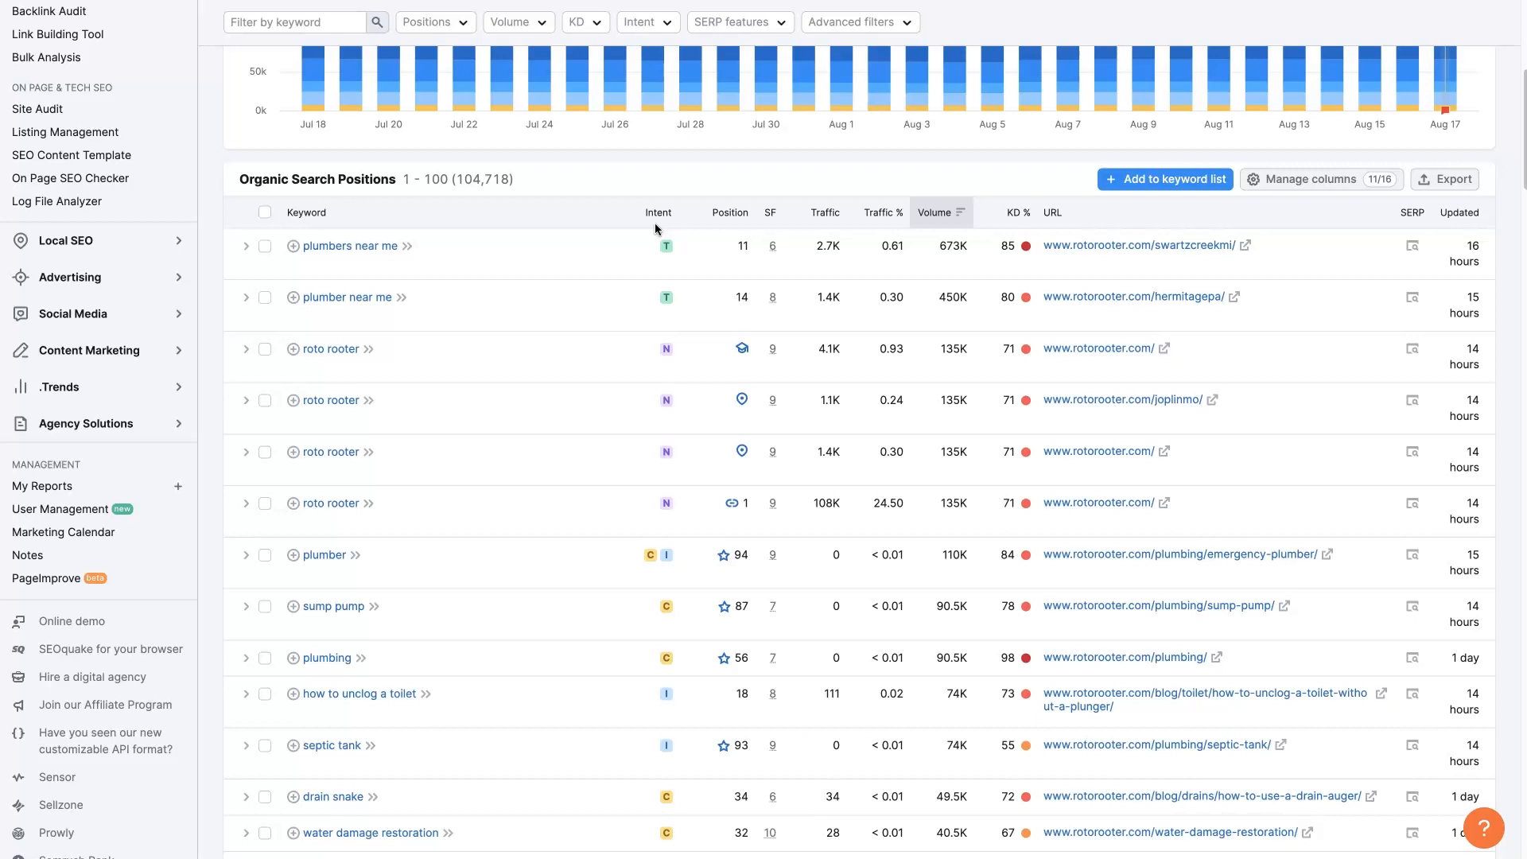
pyautogui.scroll(3)
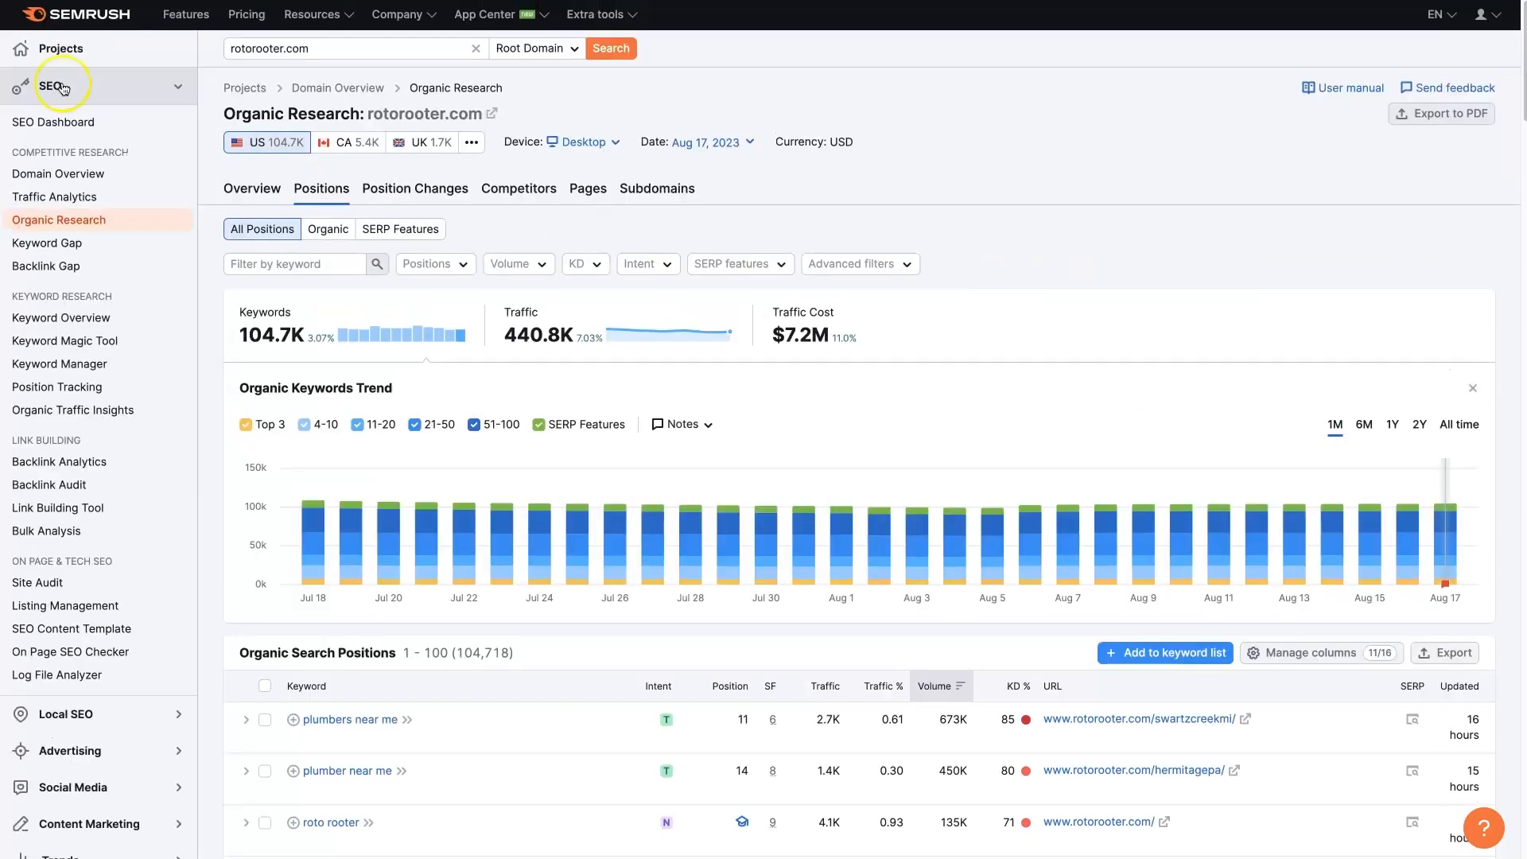
pyautogui.scroll(-3)
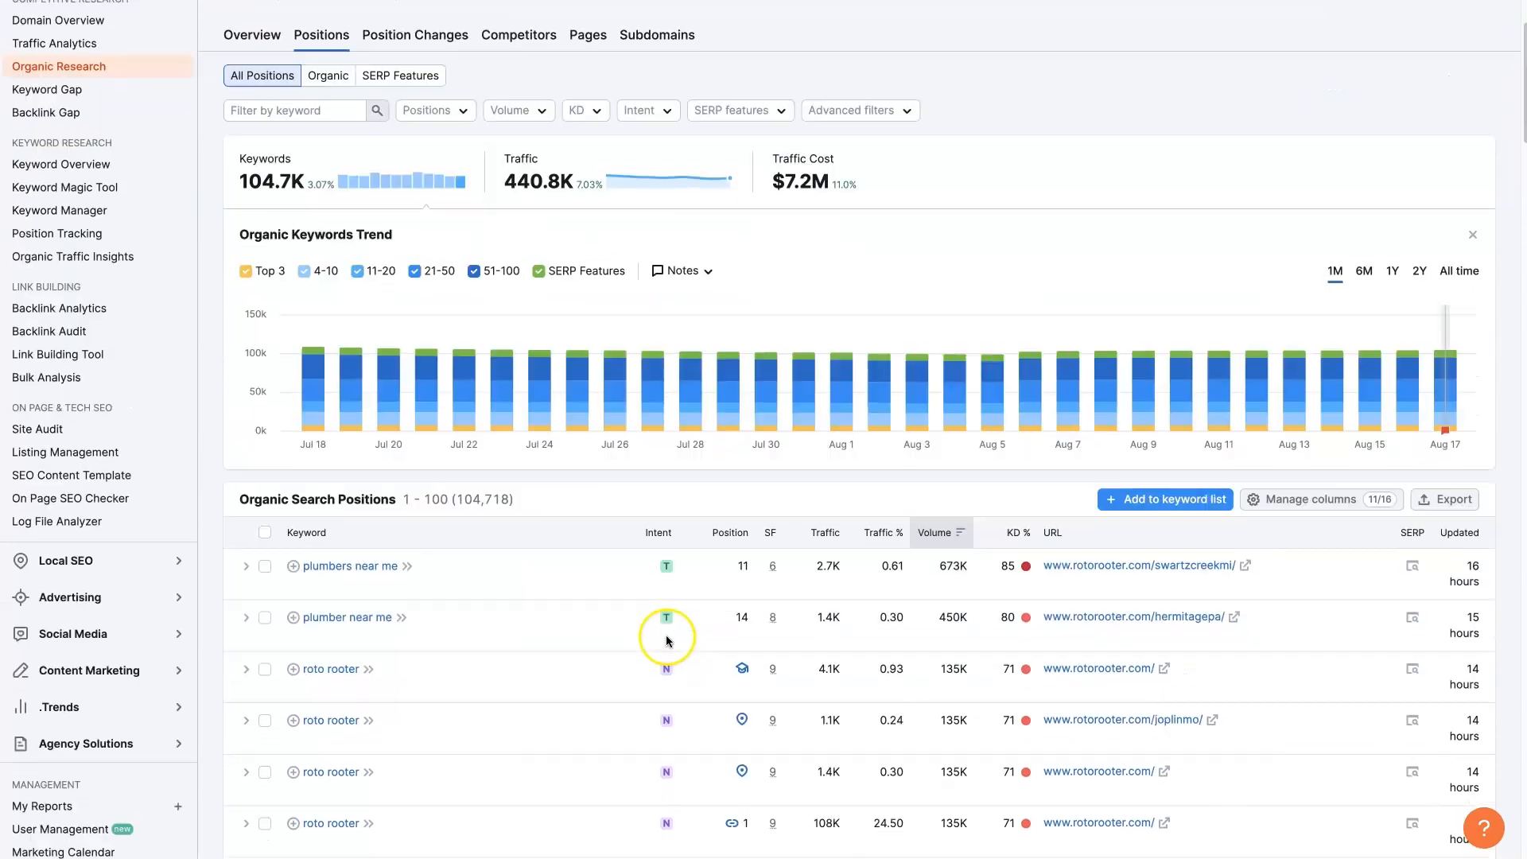
pyautogui.scroll(-3)
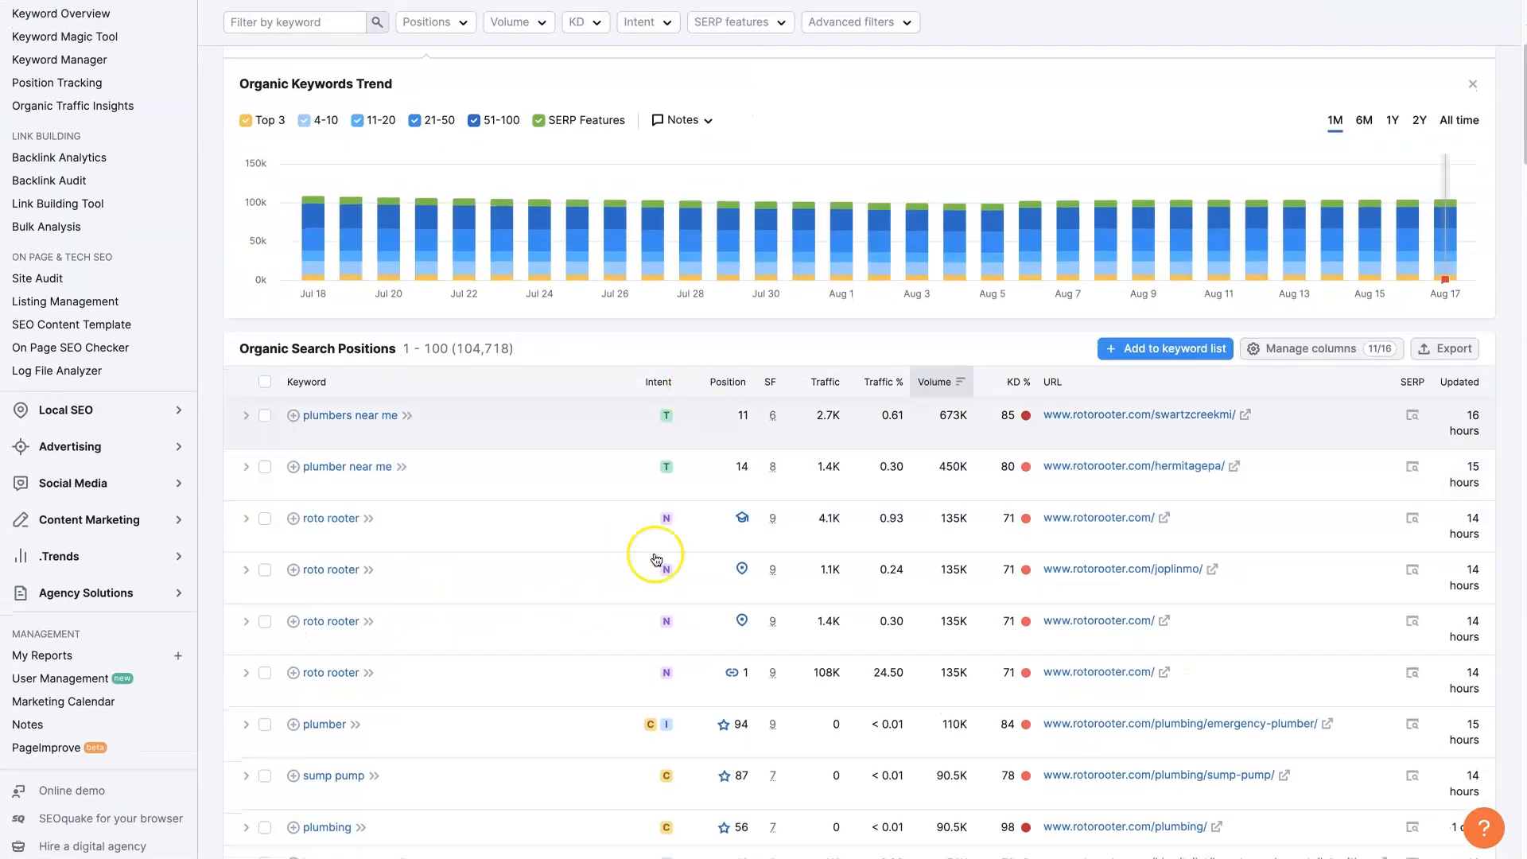
pyautogui.scroll(-3)
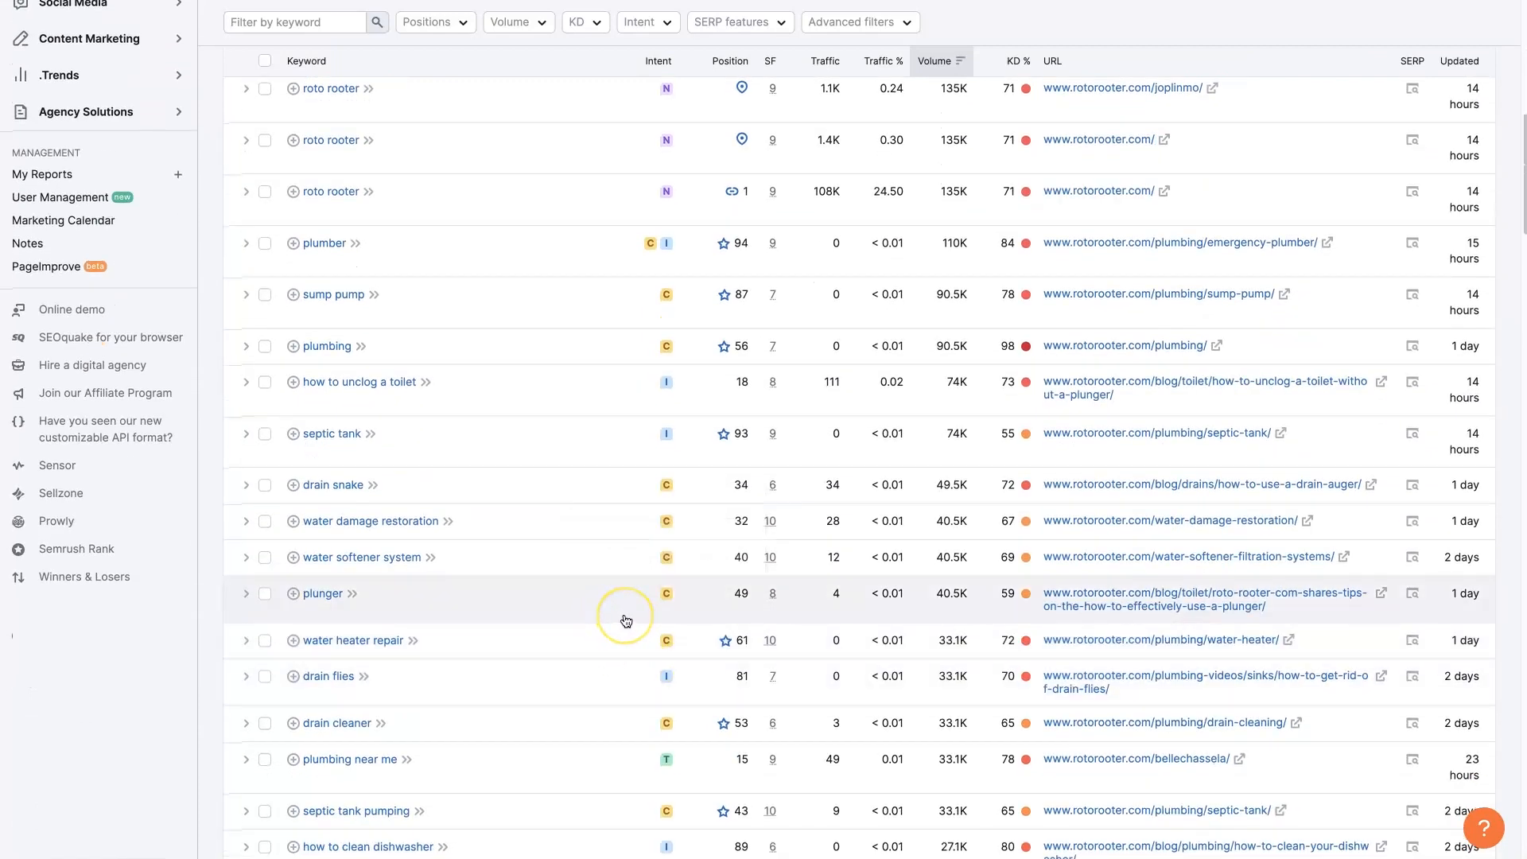
pyautogui.moveTo(334, 398)
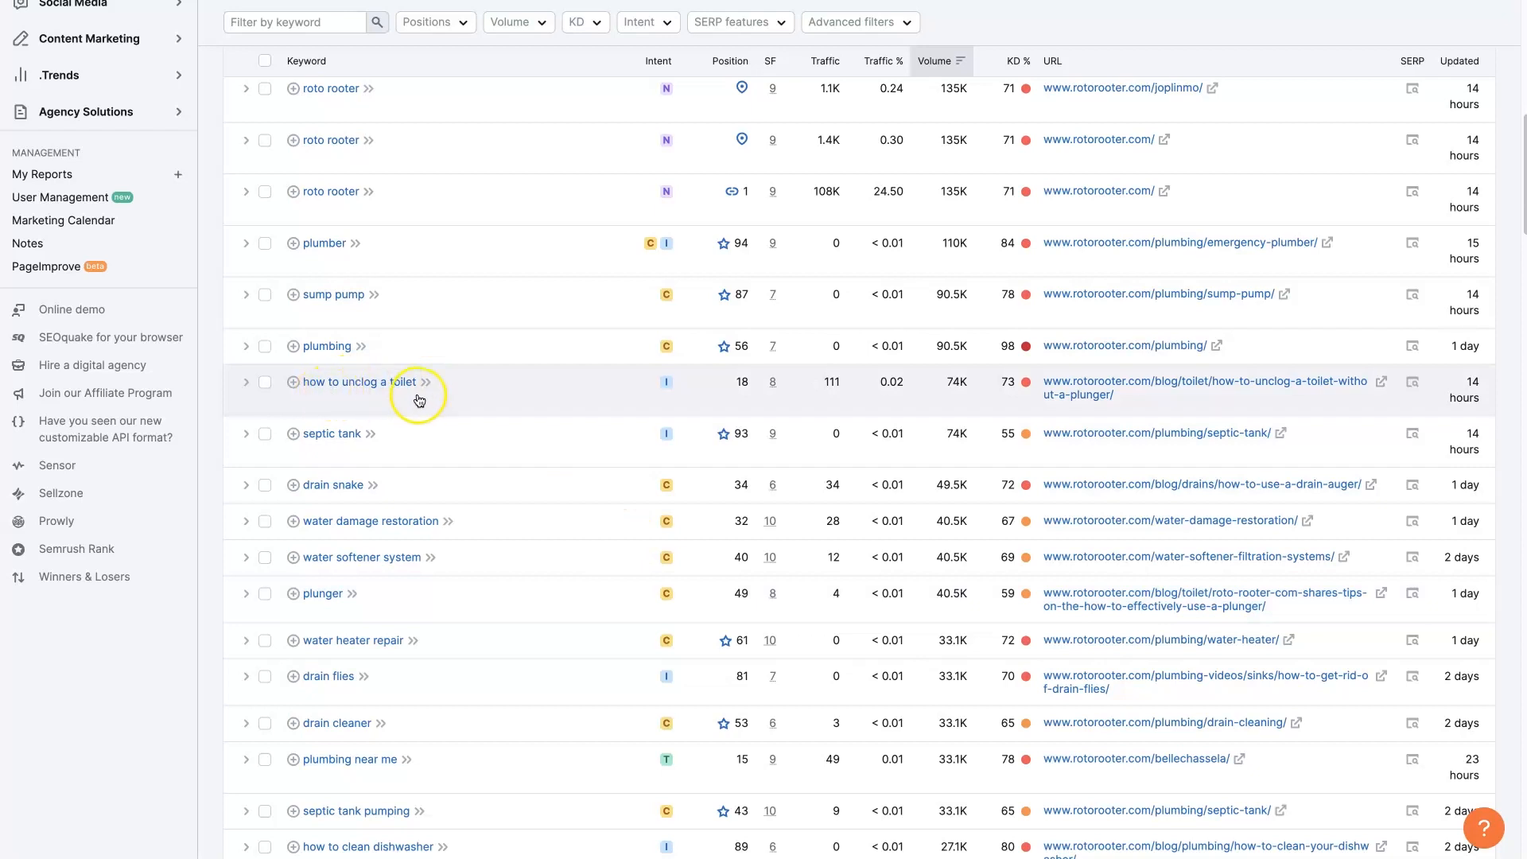
pyautogui.moveTo(665, 382)
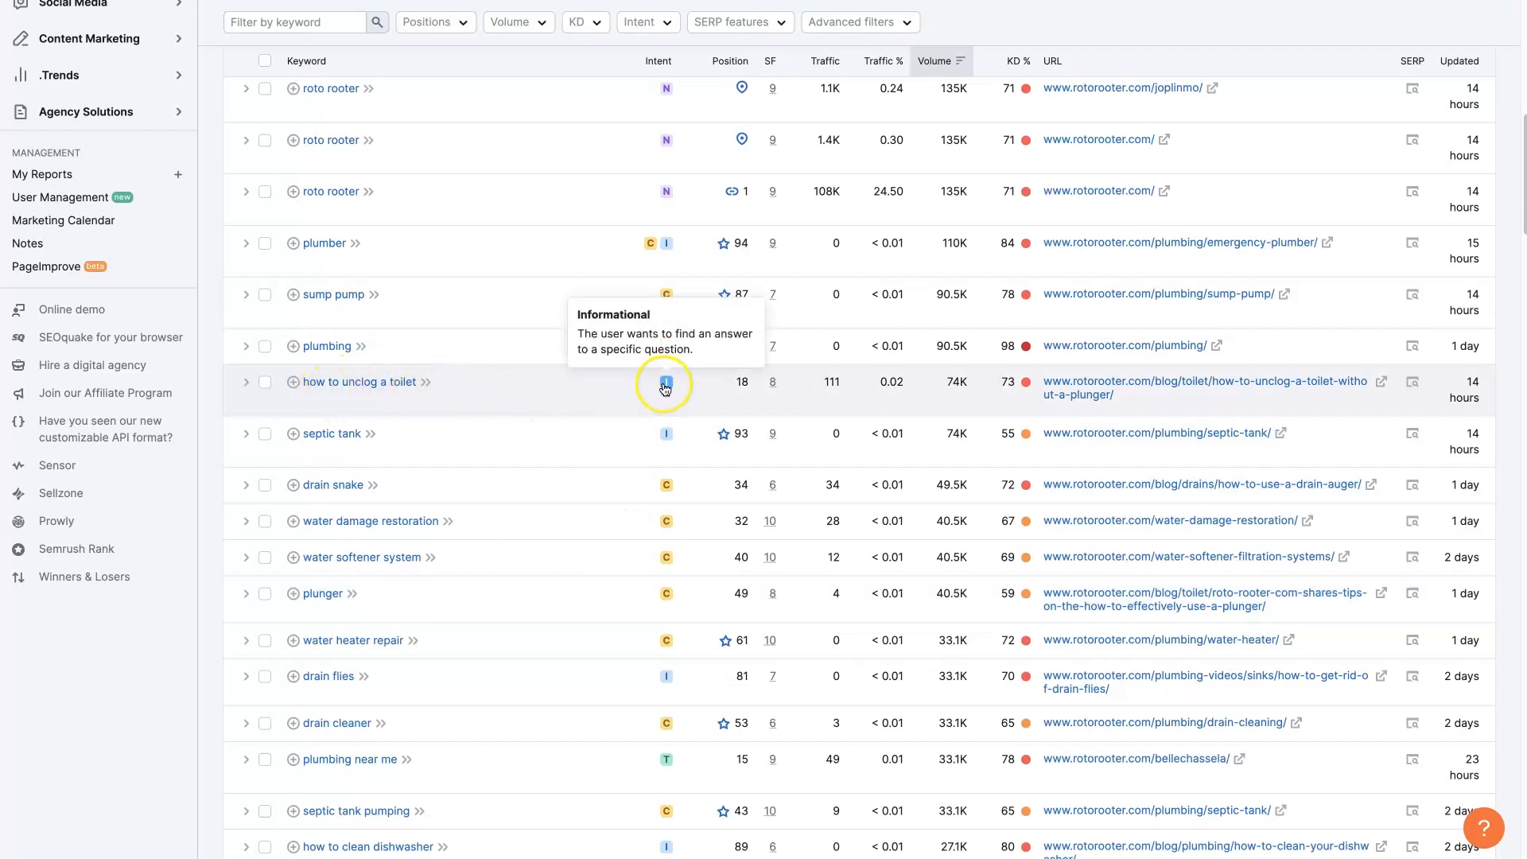
pyautogui.moveTo(1164, 380)
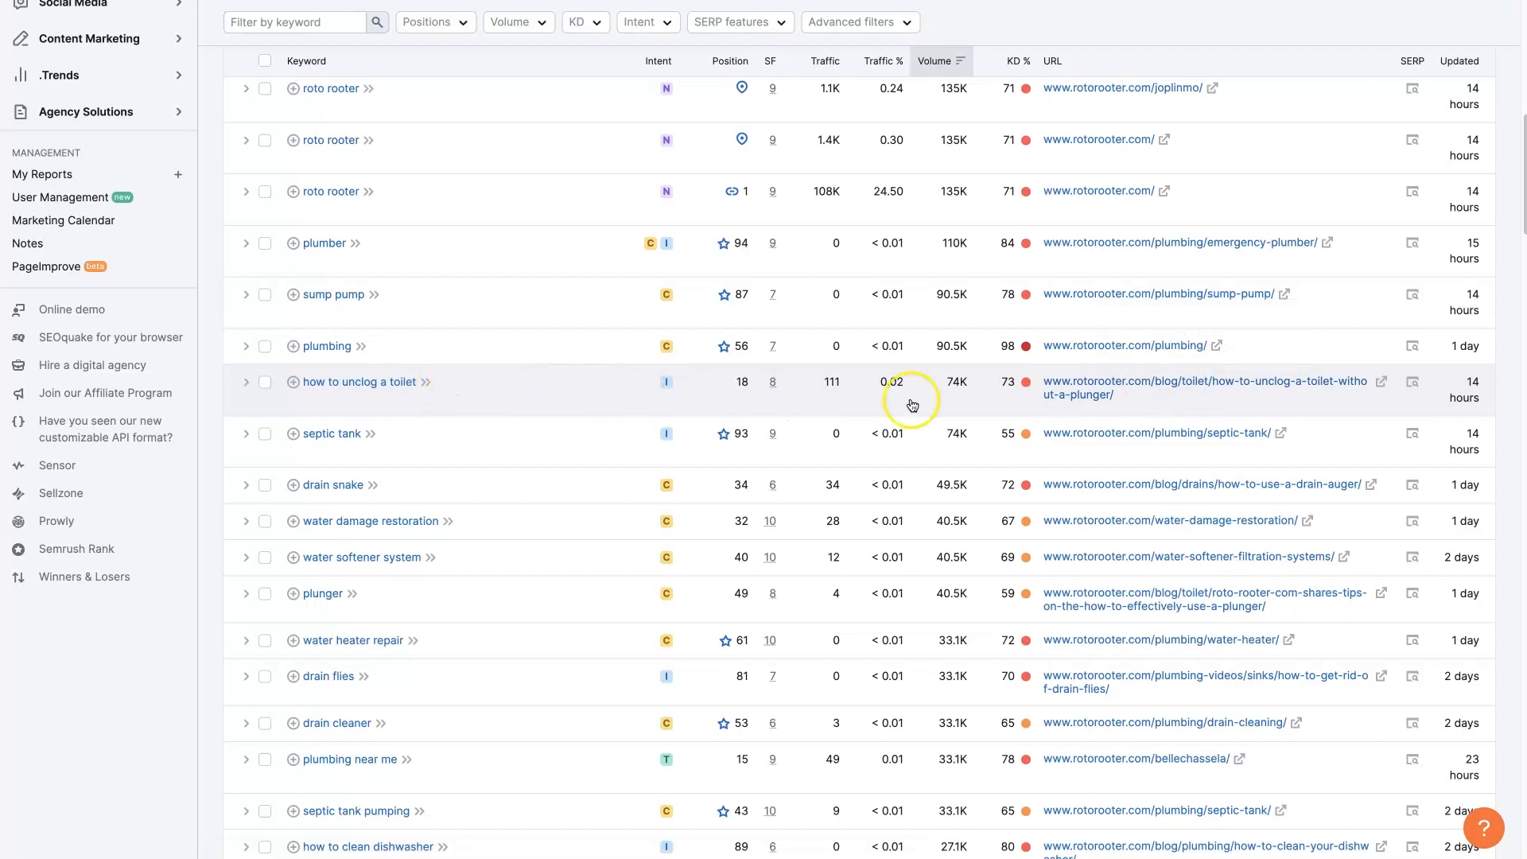
pyautogui.moveTo(445, 397)
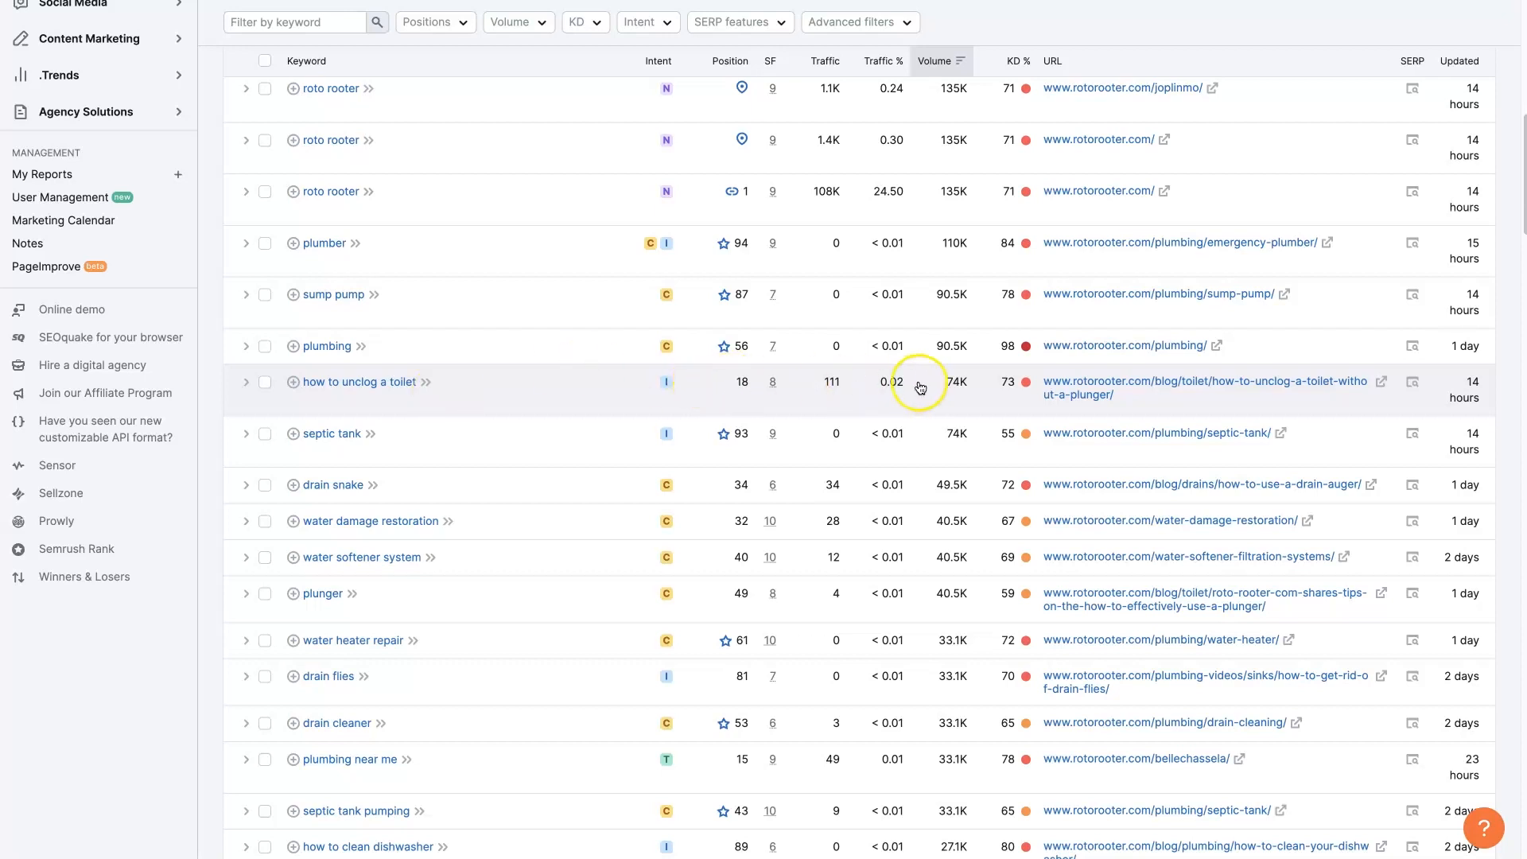
pyautogui.moveTo(407, 399)
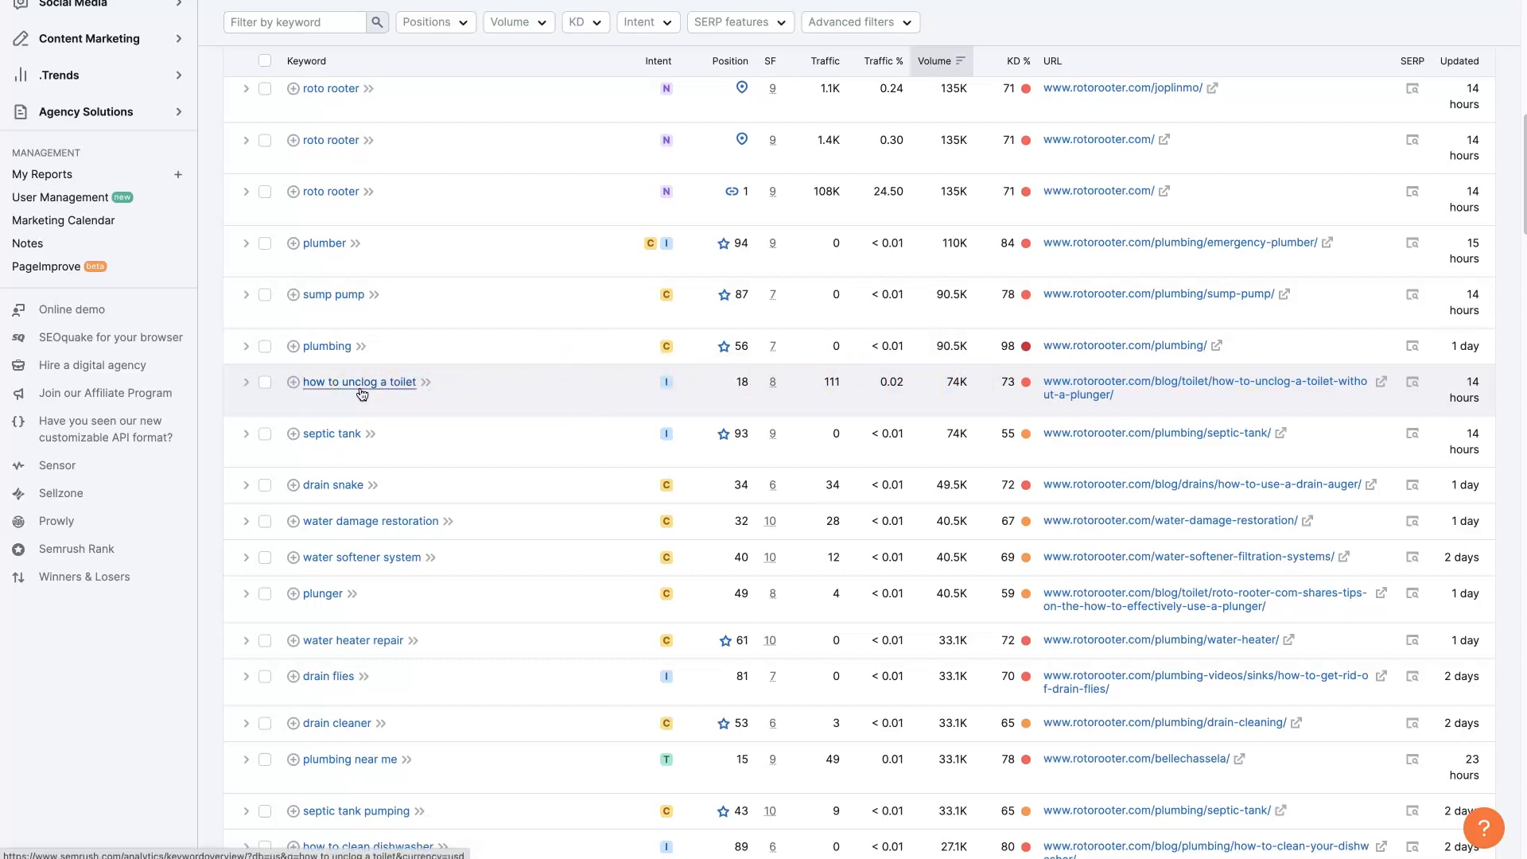
pyautogui.moveTo(531, 391)
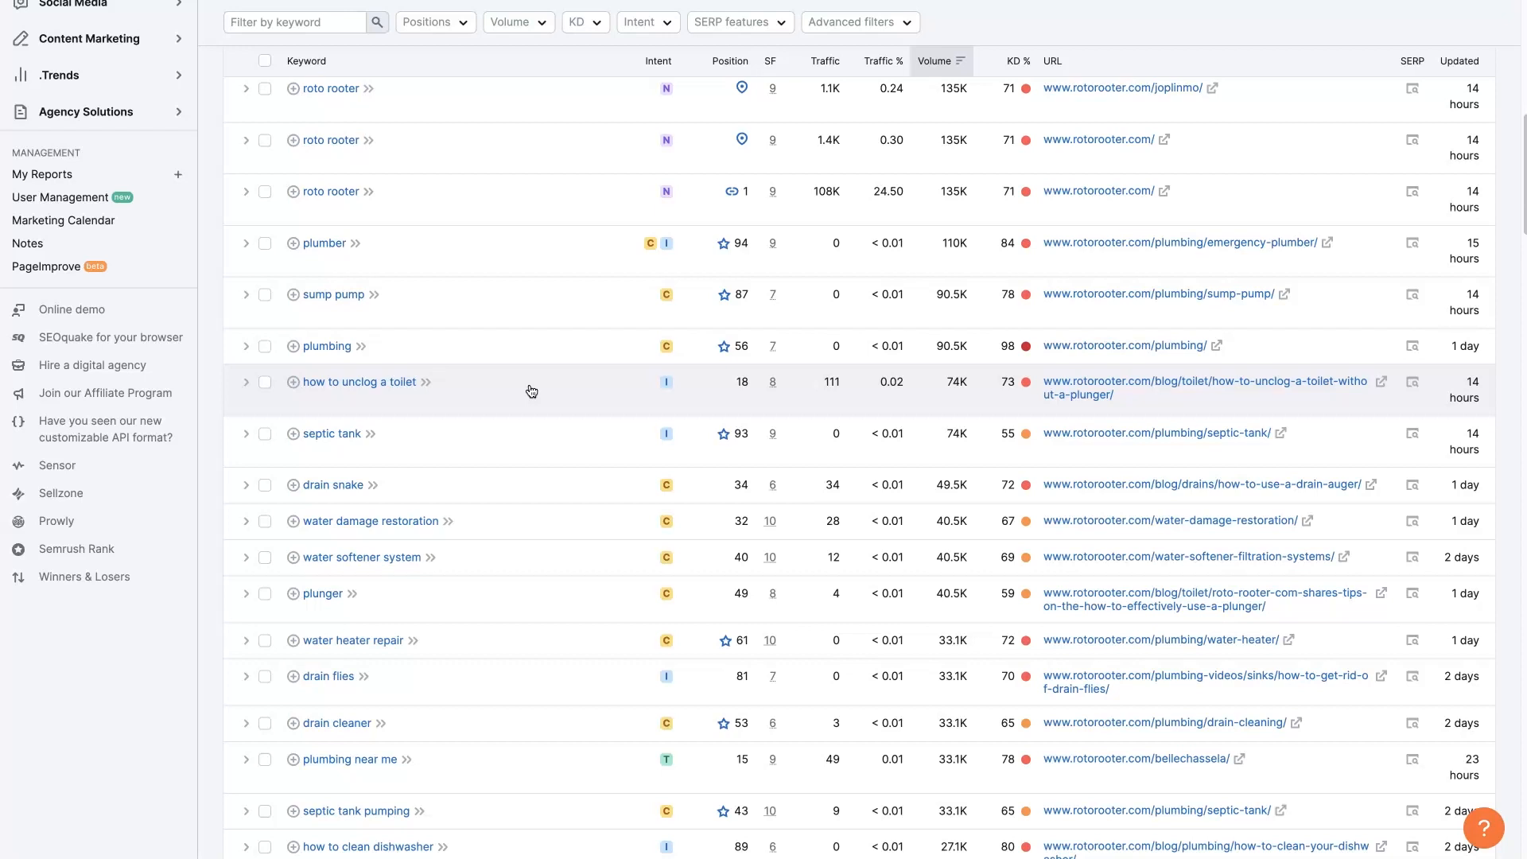
pyautogui.moveTo(531, 391)
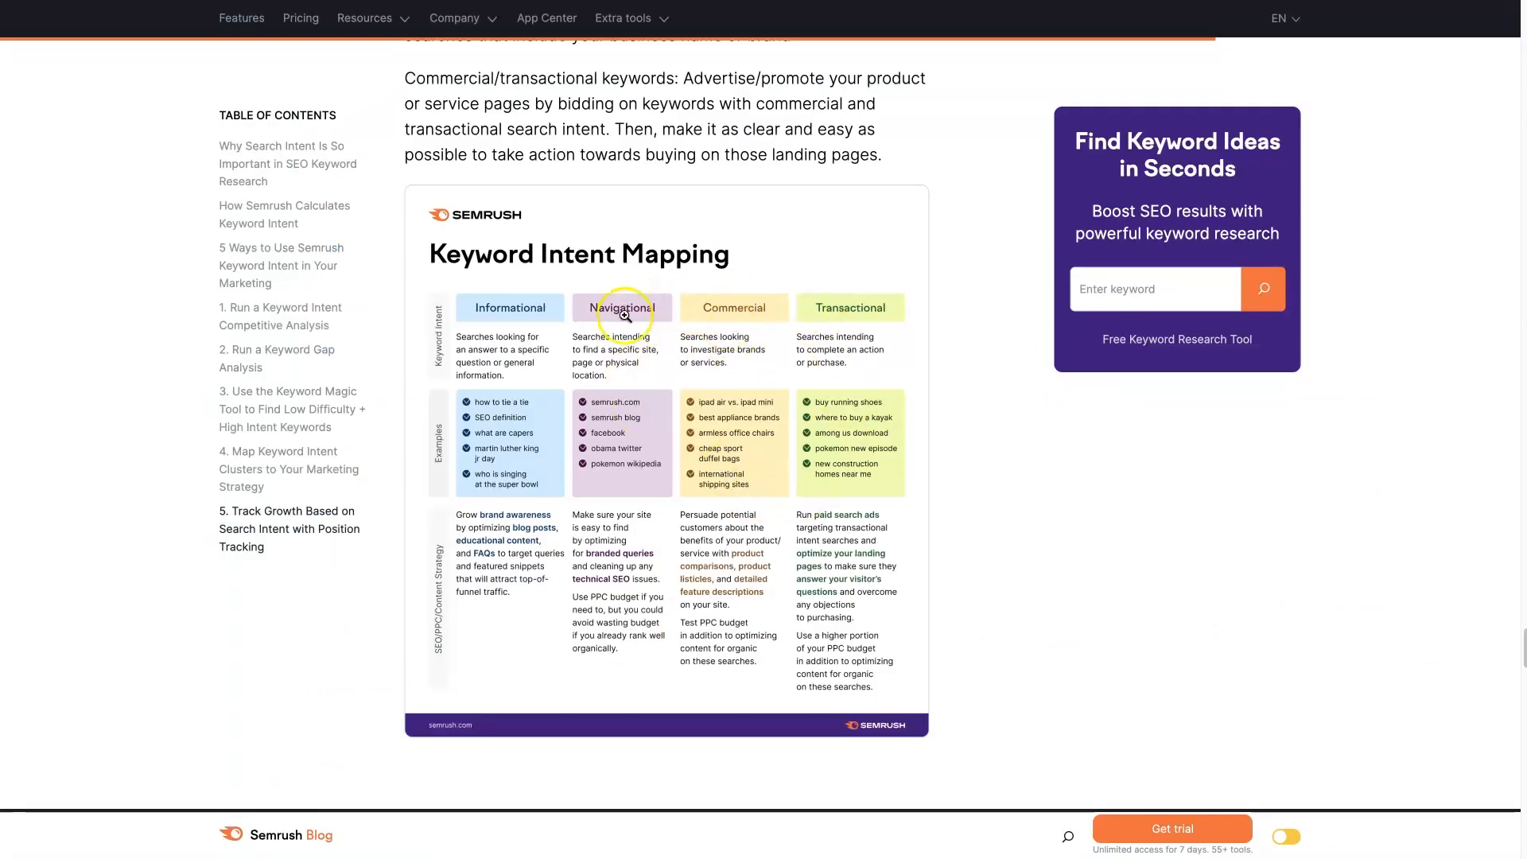
pyautogui.moveTo(865, 508)
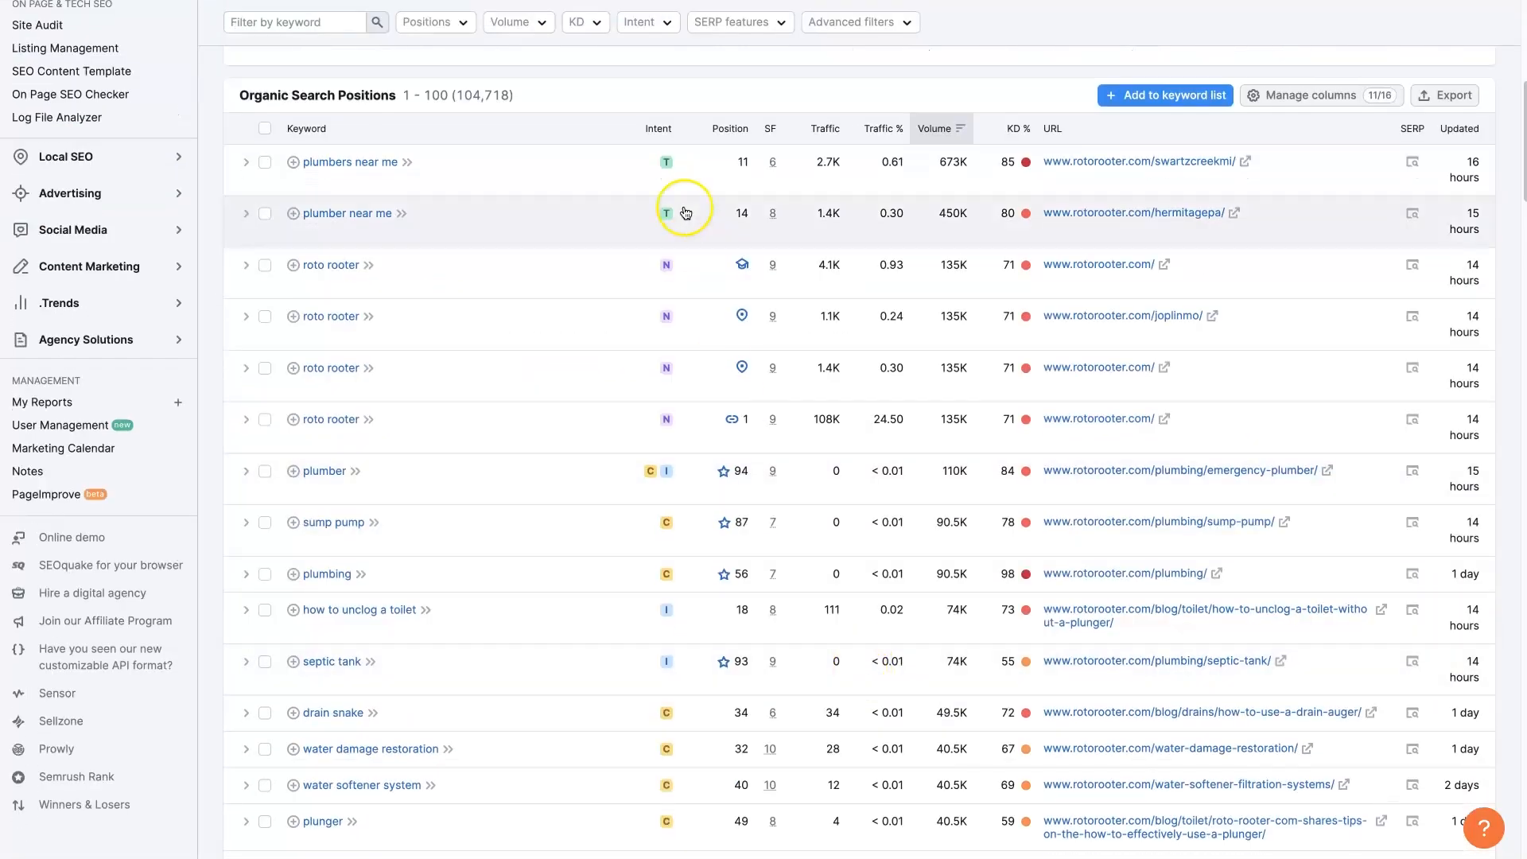
pyautogui.scroll(-3)
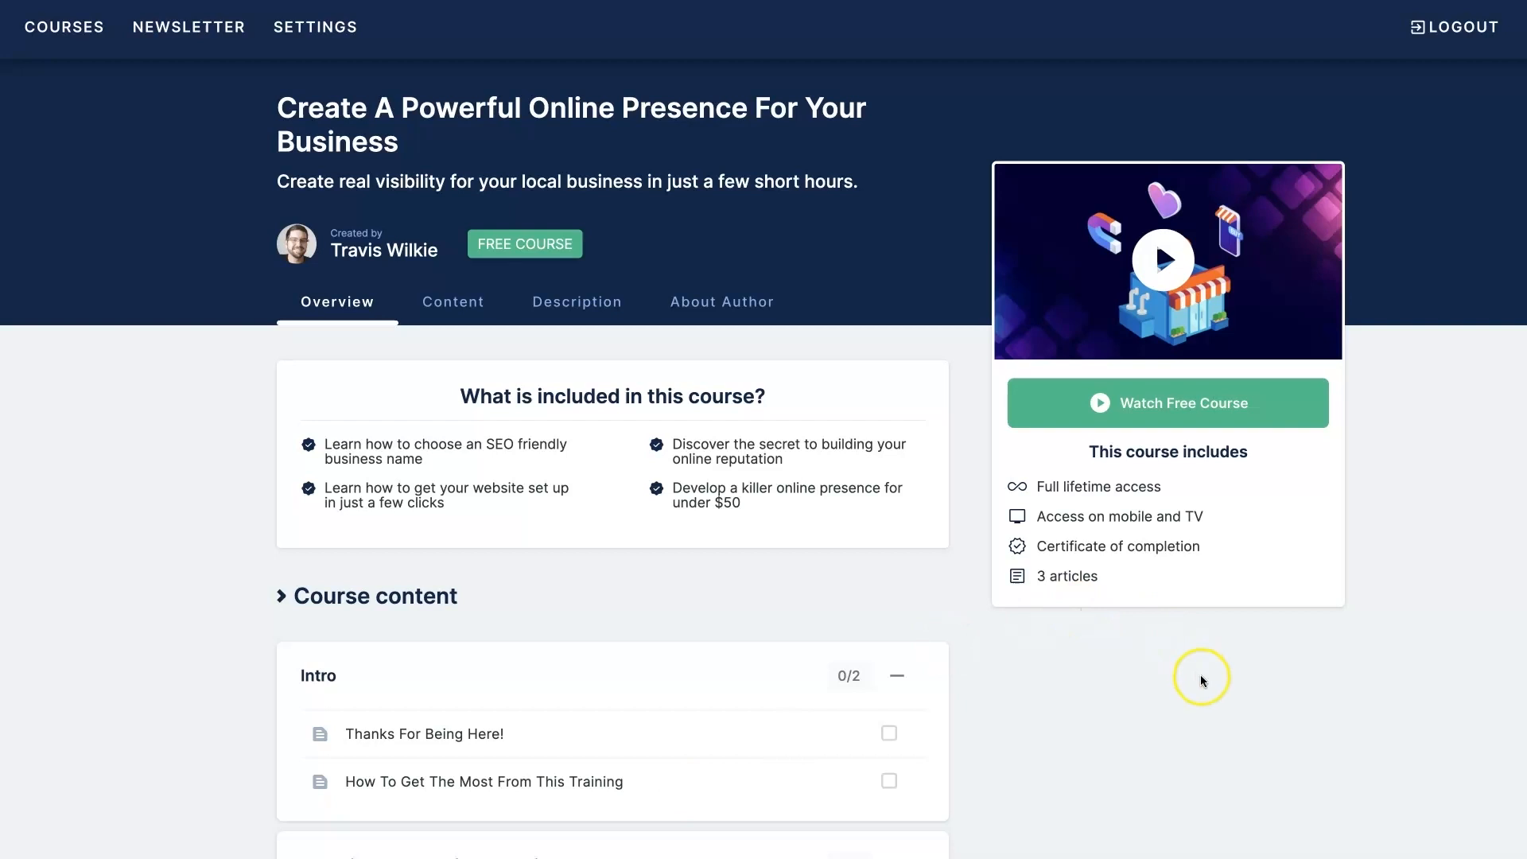
pyautogui.moveTo(1207, 690)
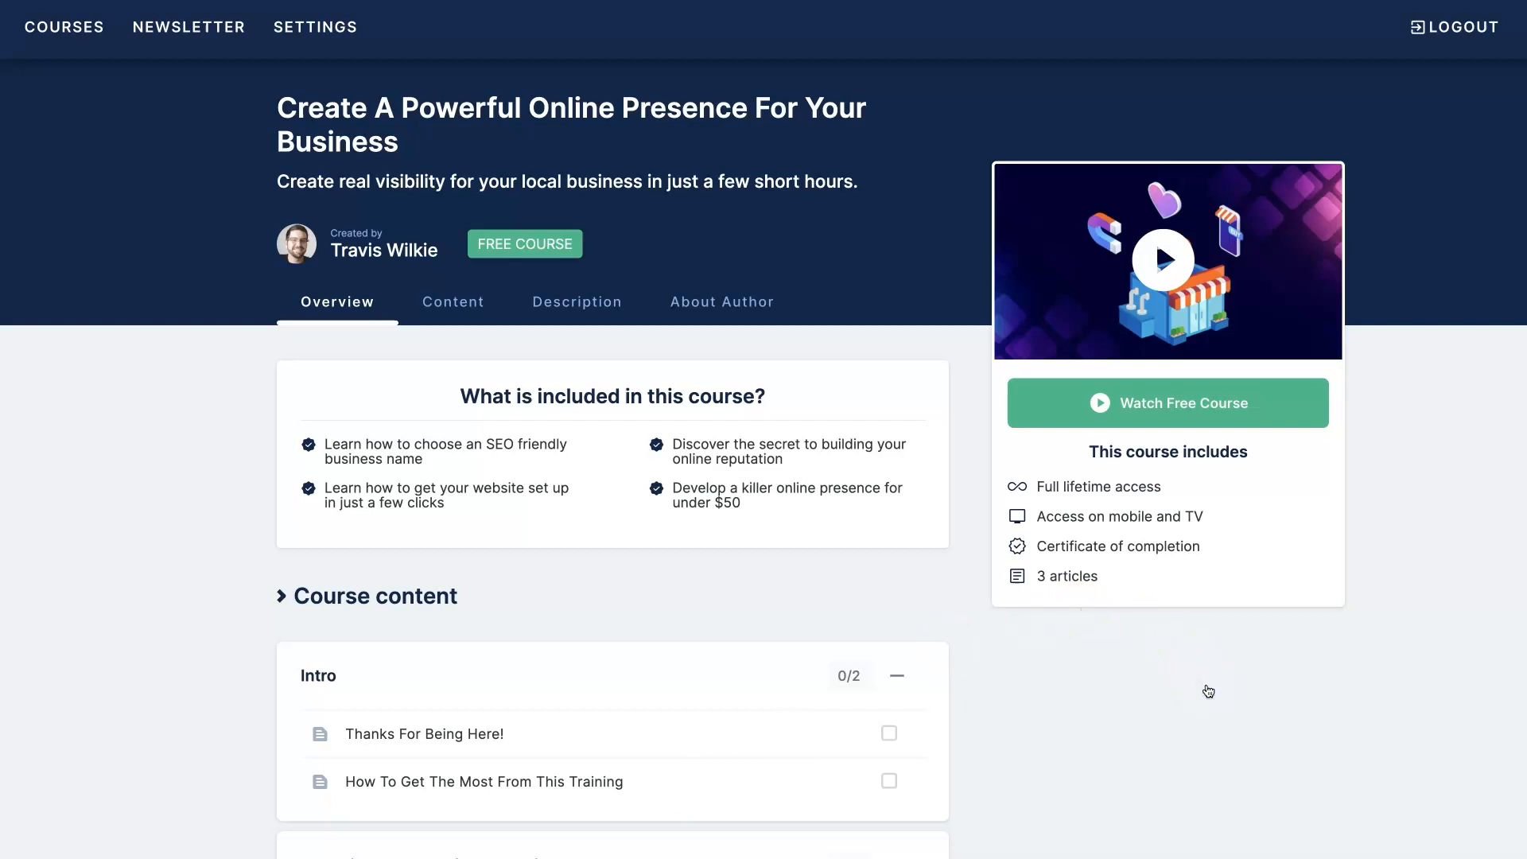